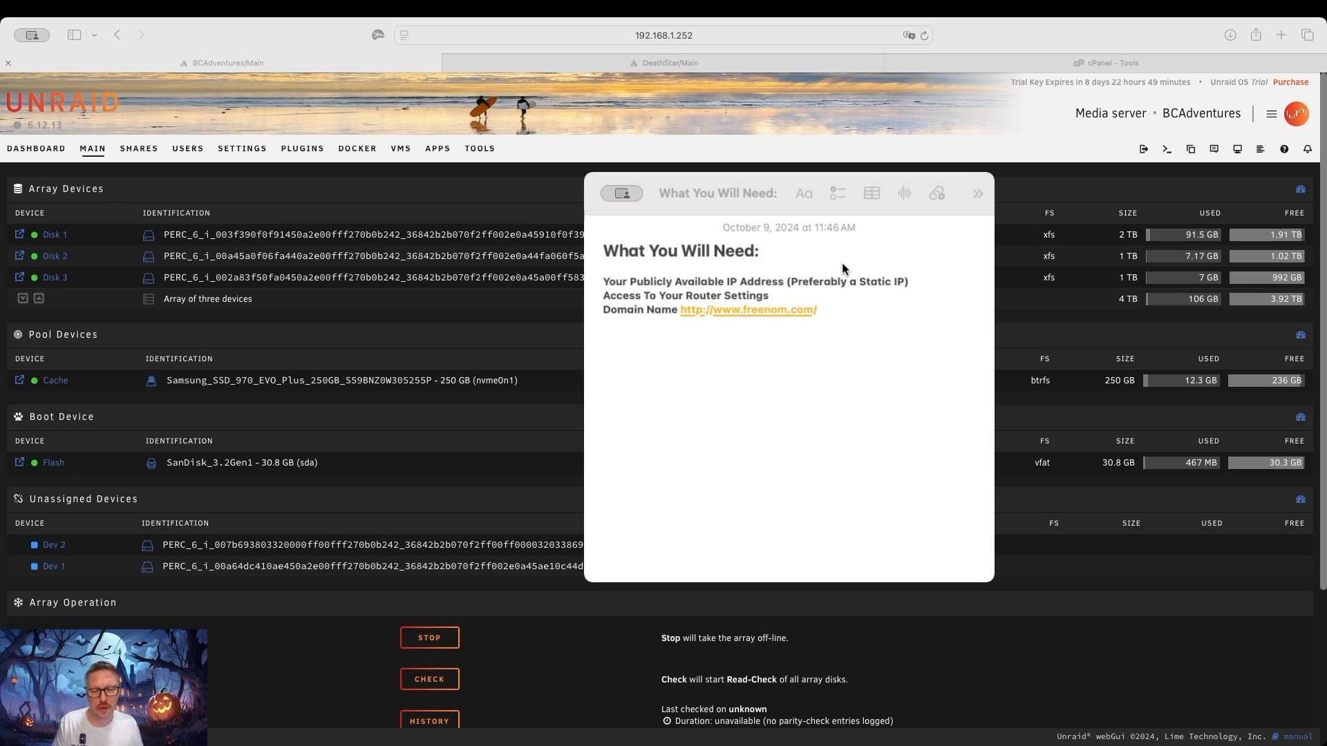
mouse_move(833, 311)
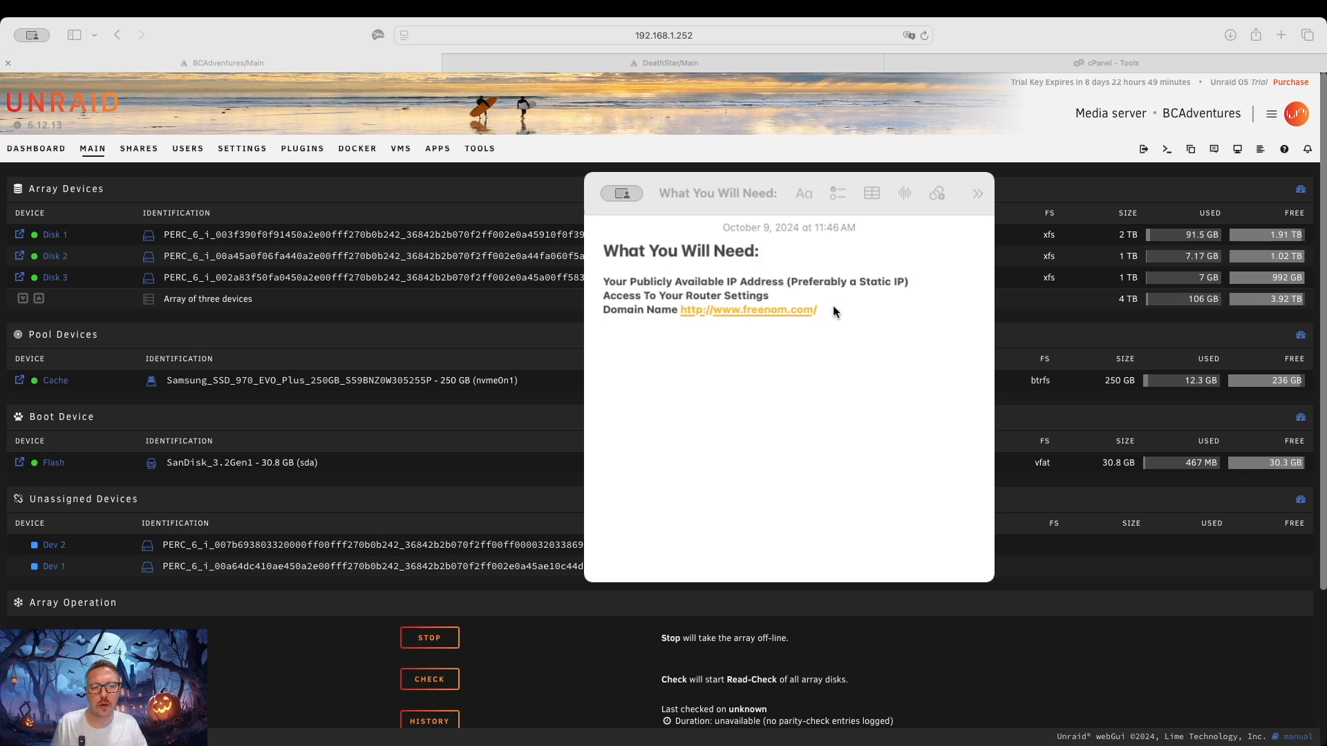
mouse_move(826, 320)
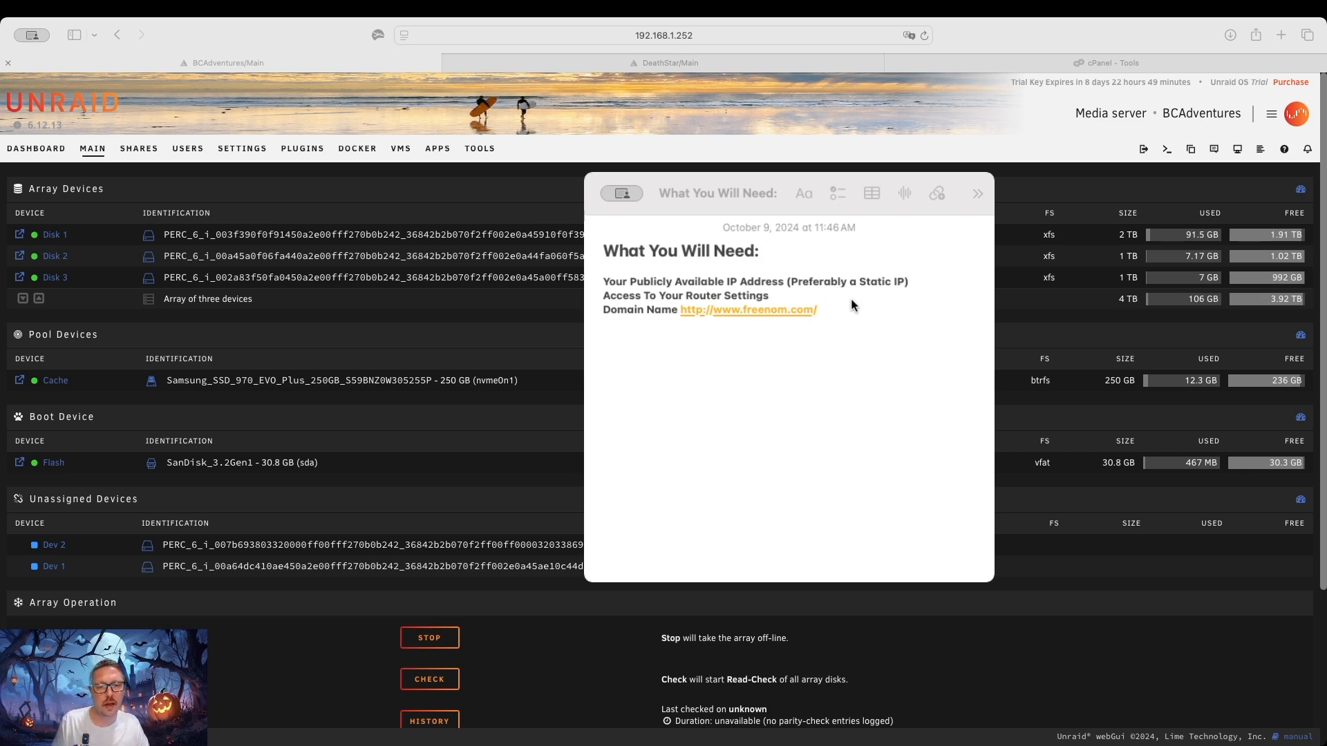
mouse_move(851, 322)
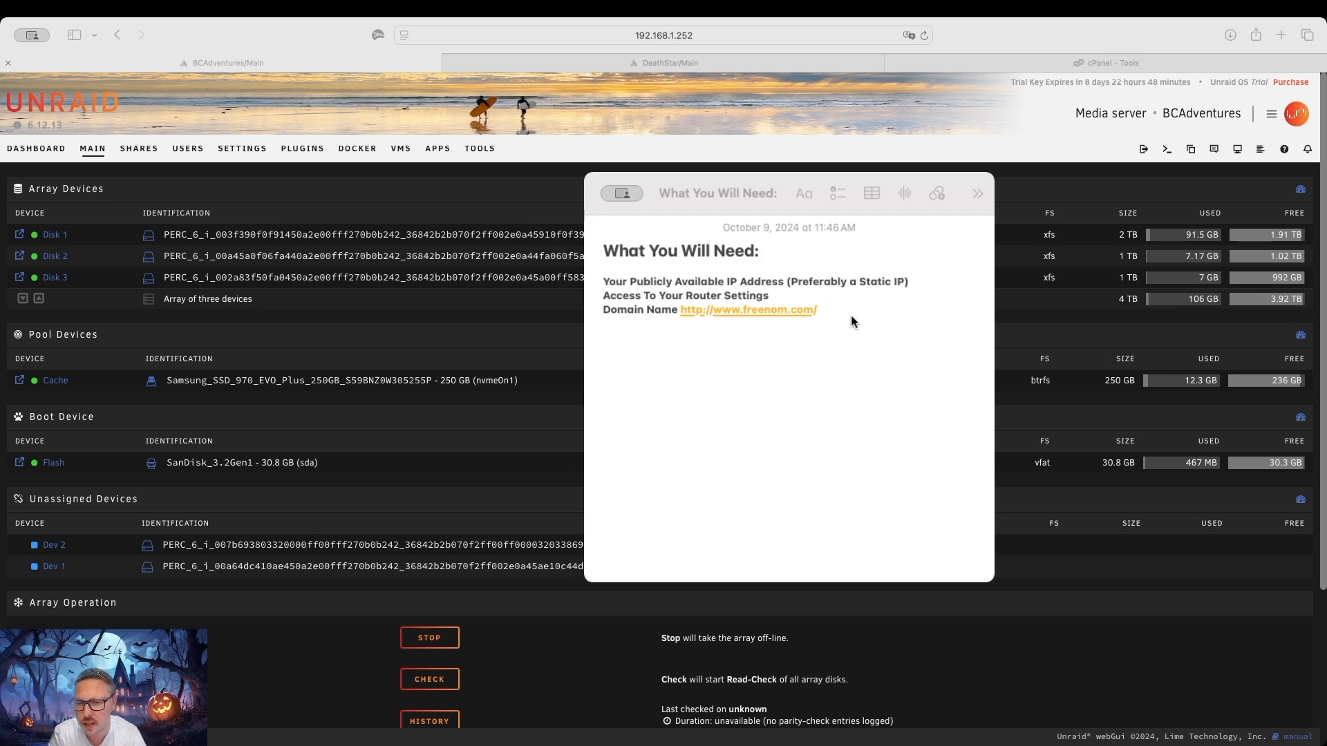
mouse_move(1006, 336)
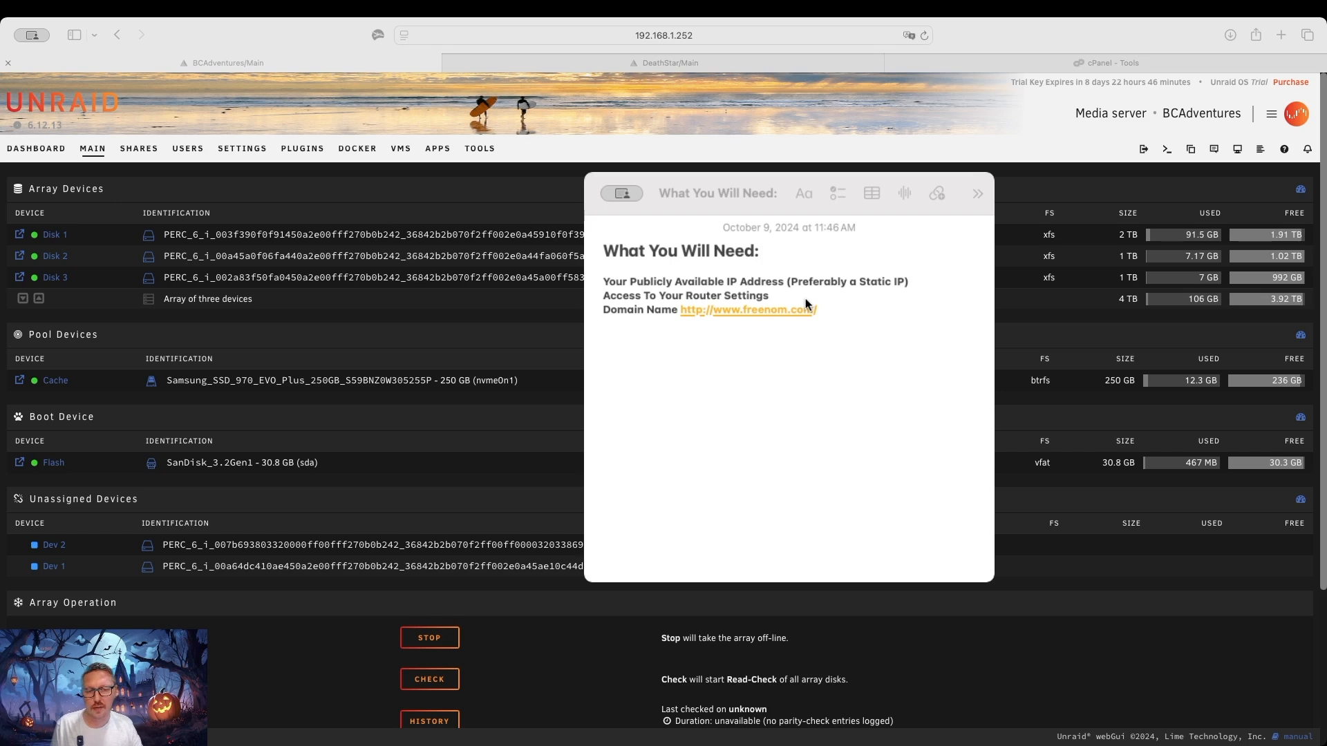
mouse_move(769, 323)
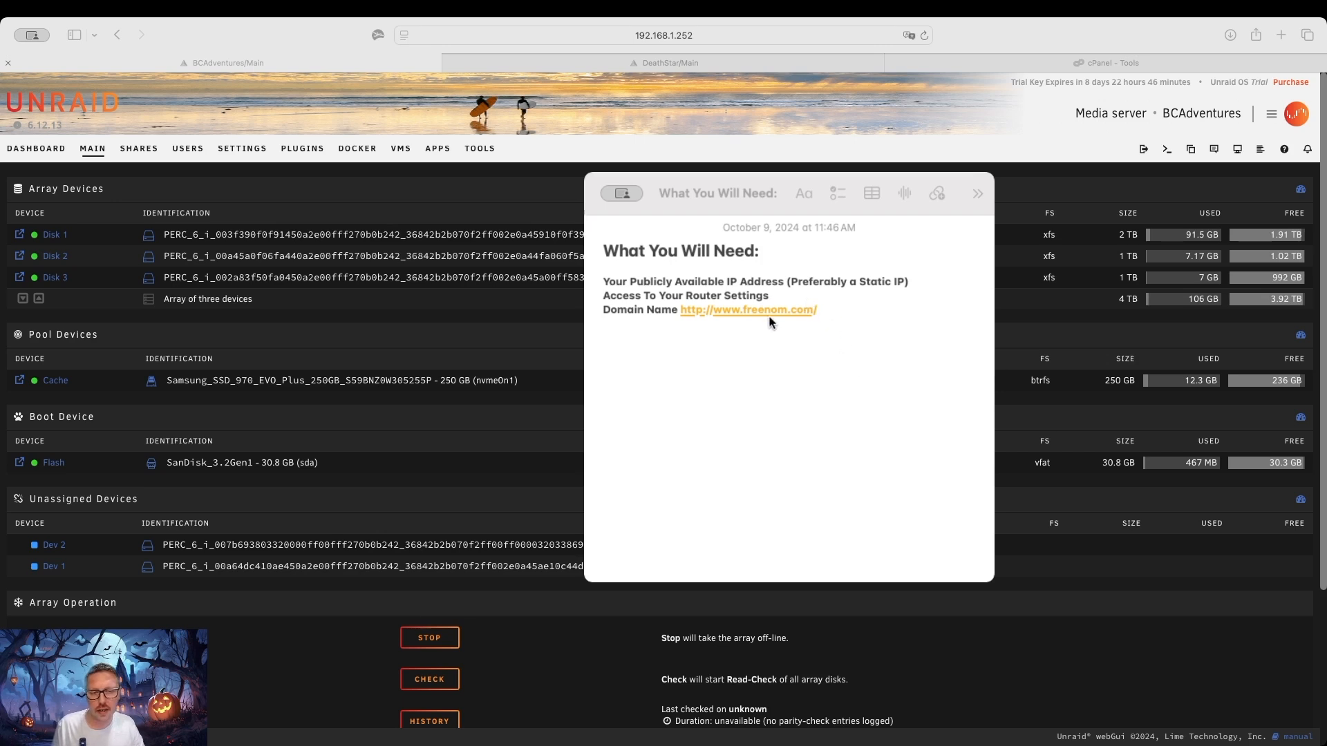
mouse_move(854, 352)
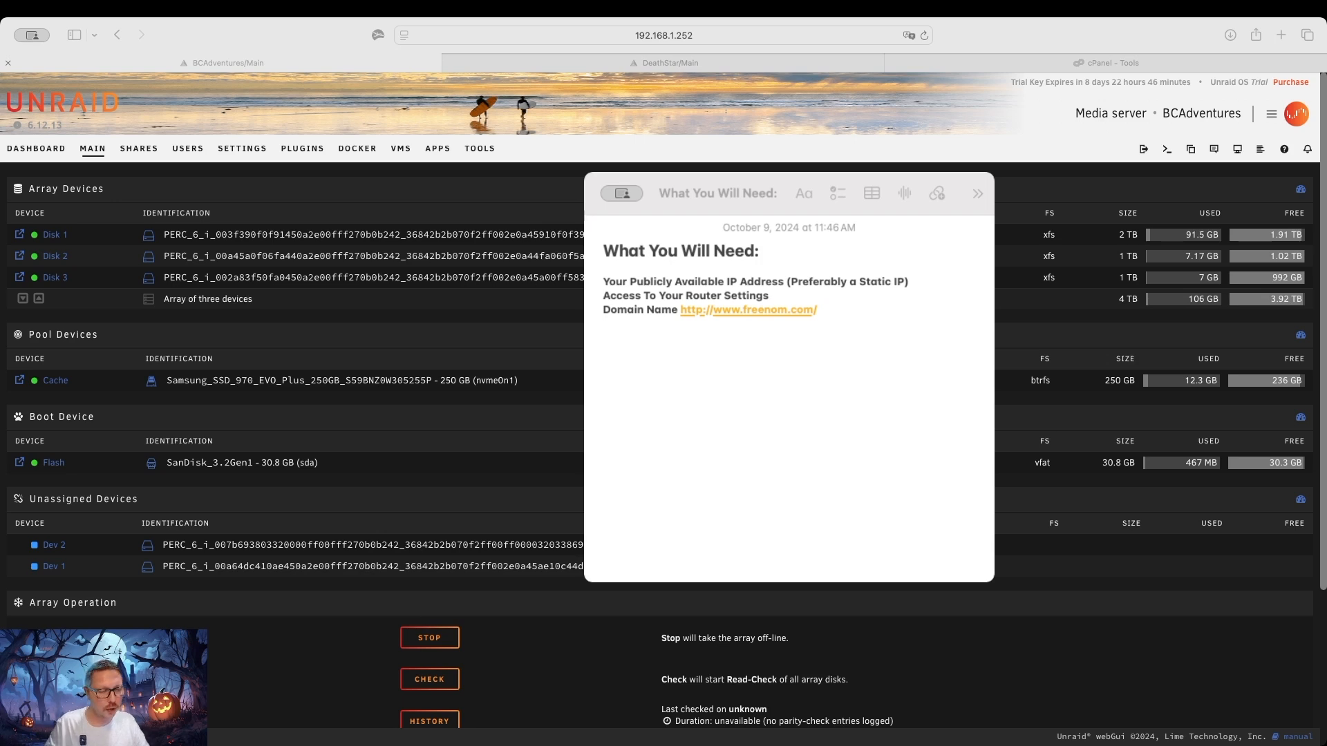
mouse_move(652, 267)
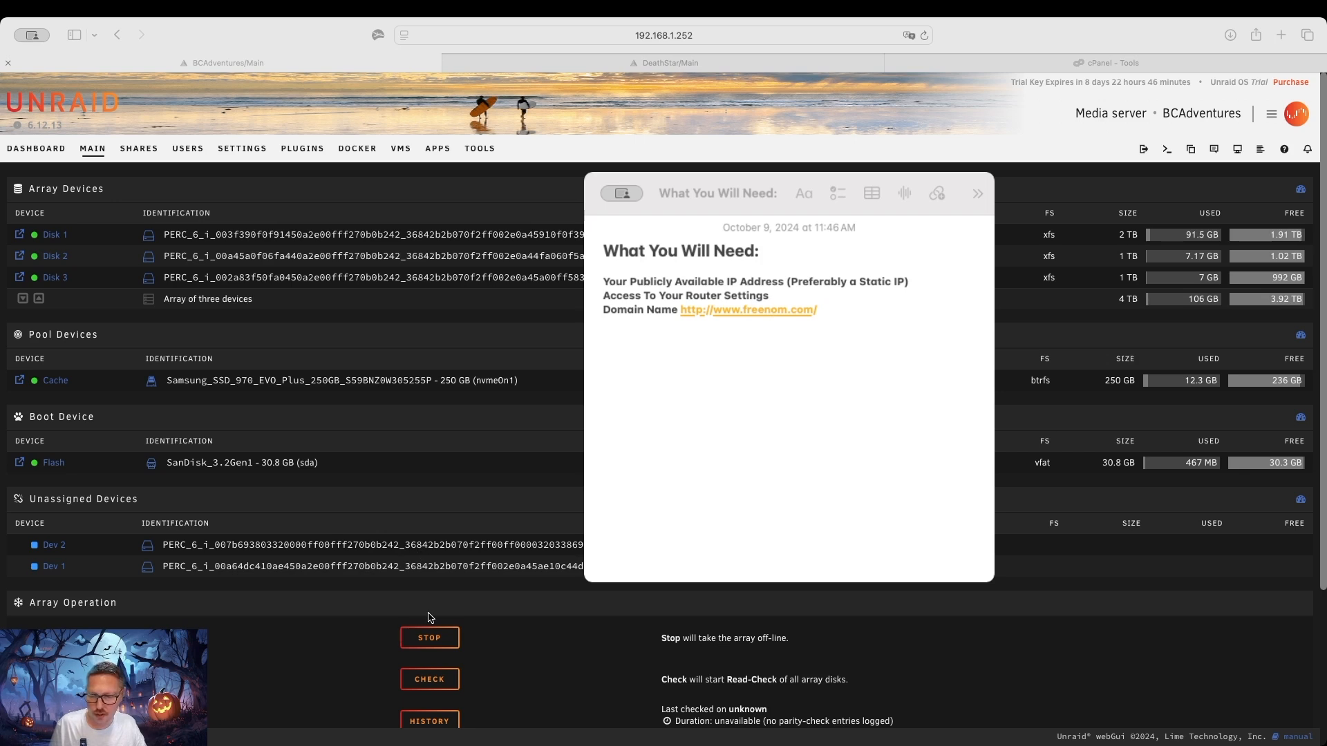
mouse_move(431, 593)
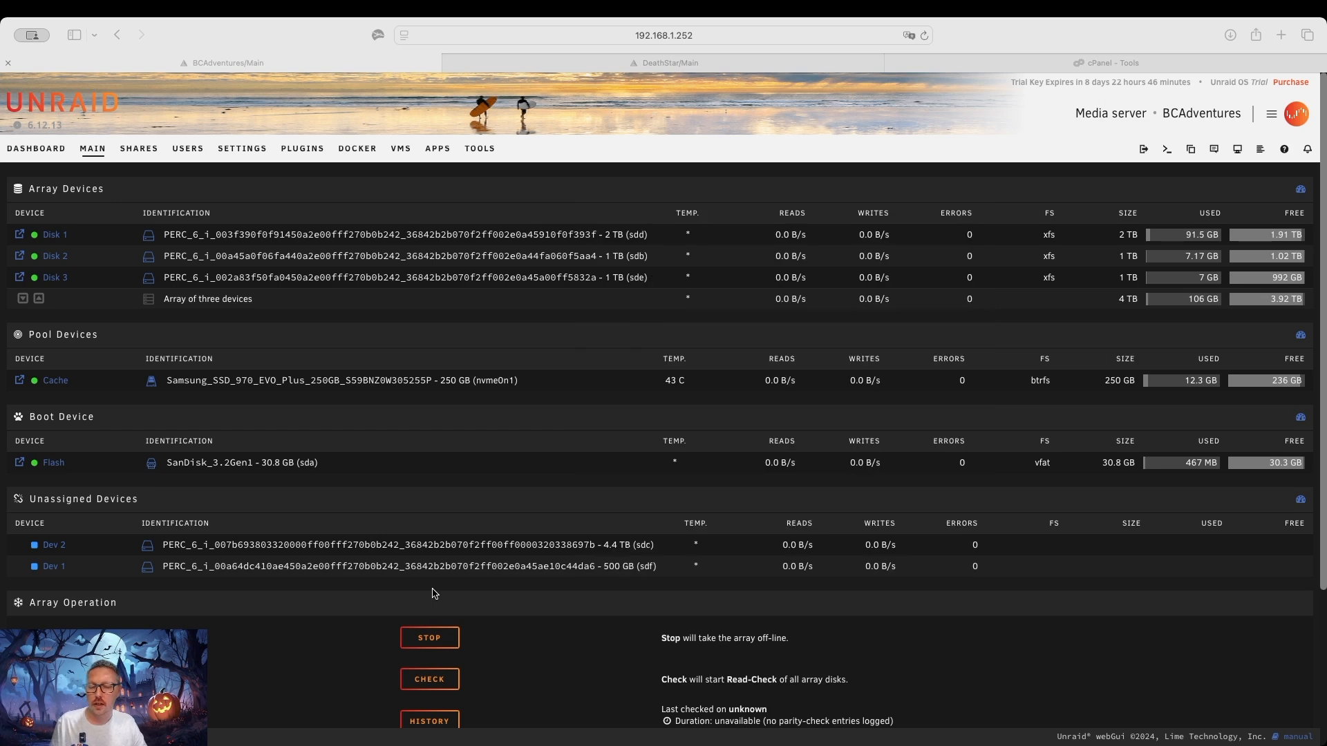
mouse_move(768, 353)
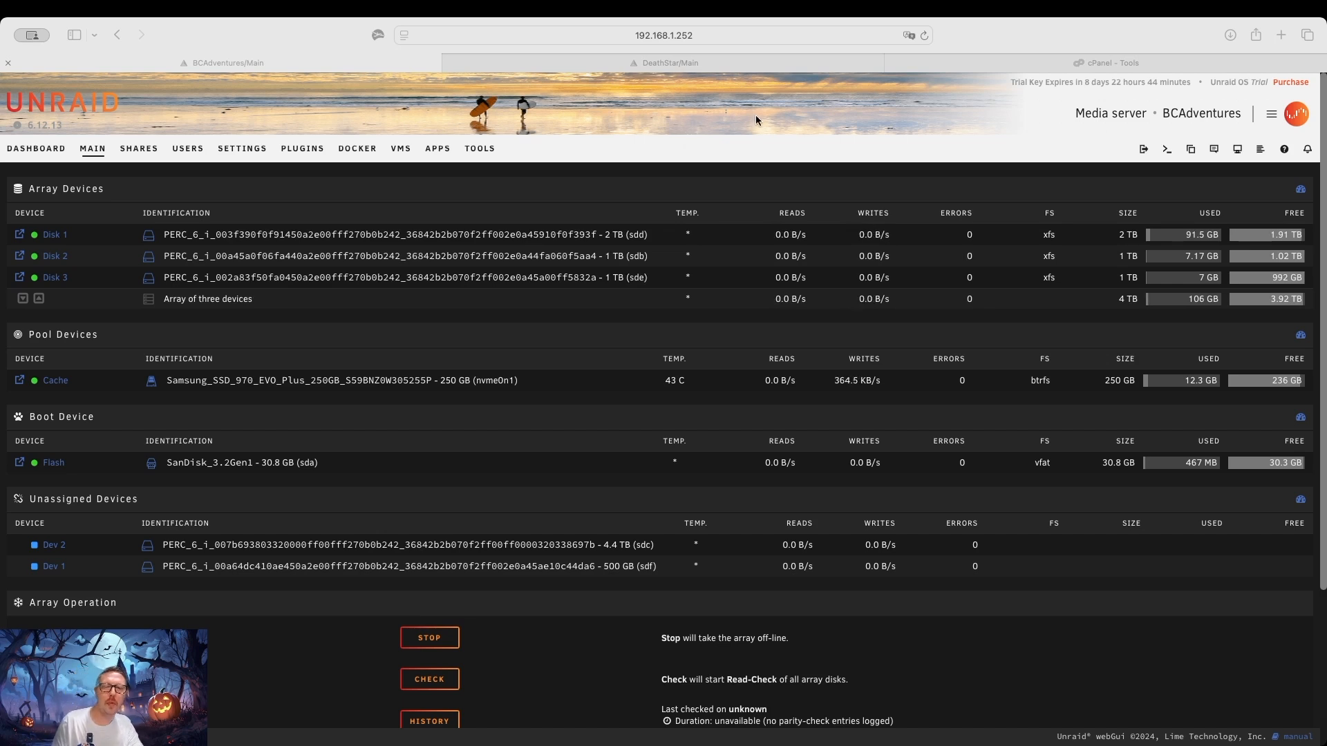
mouse_move(1039, 408)
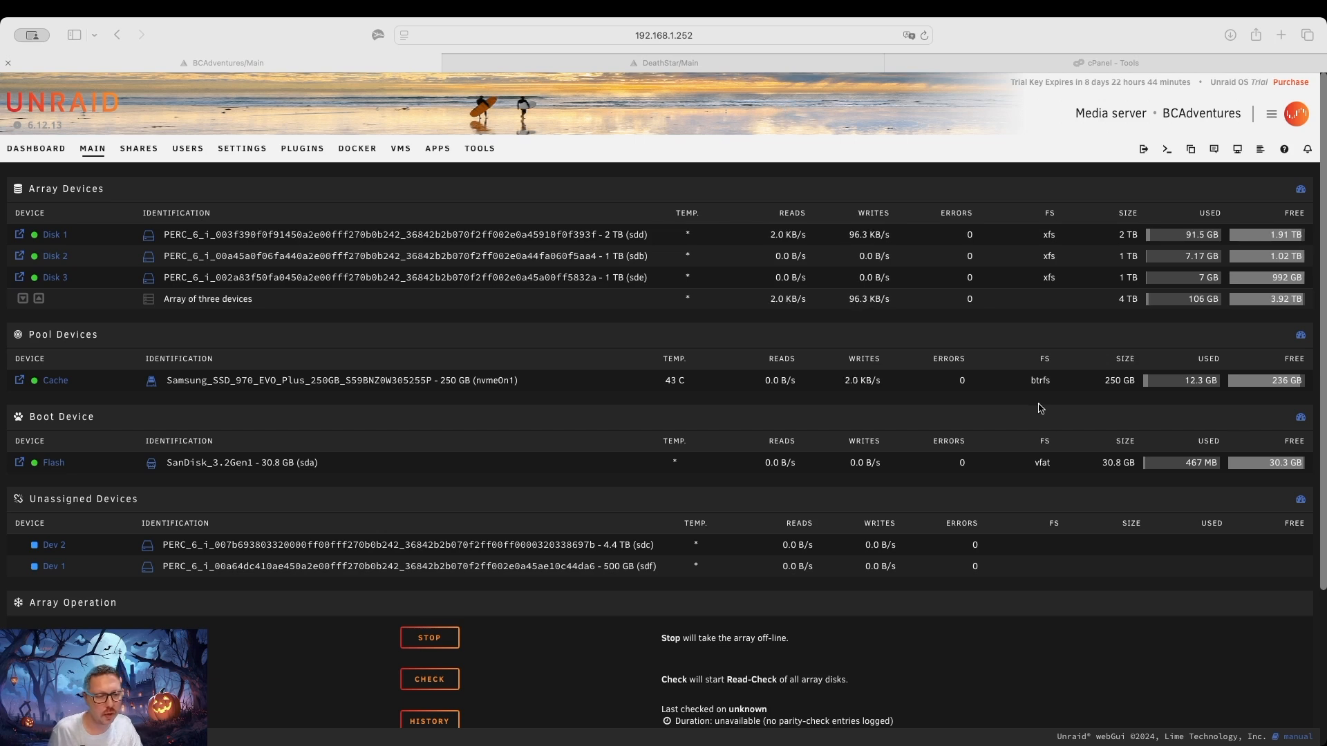
mouse_move(1310, 576)
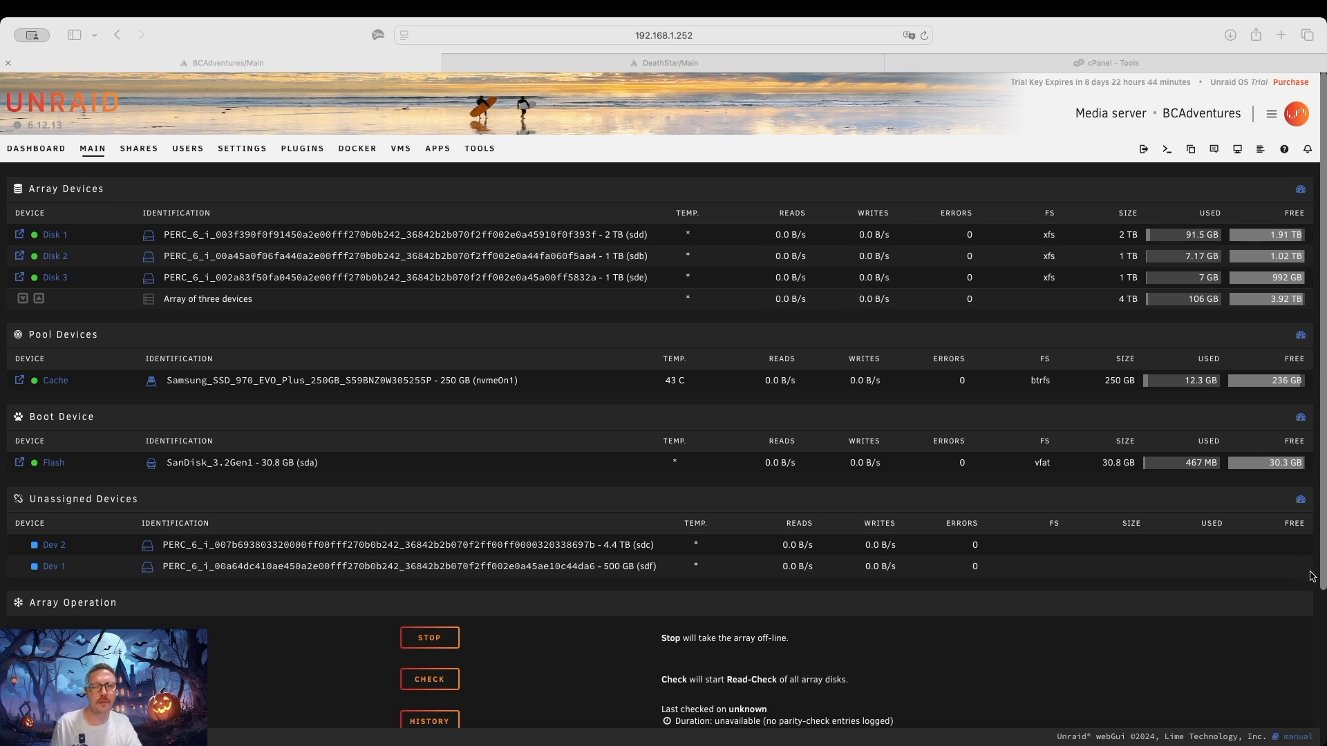
mouse_move(1032, 443)
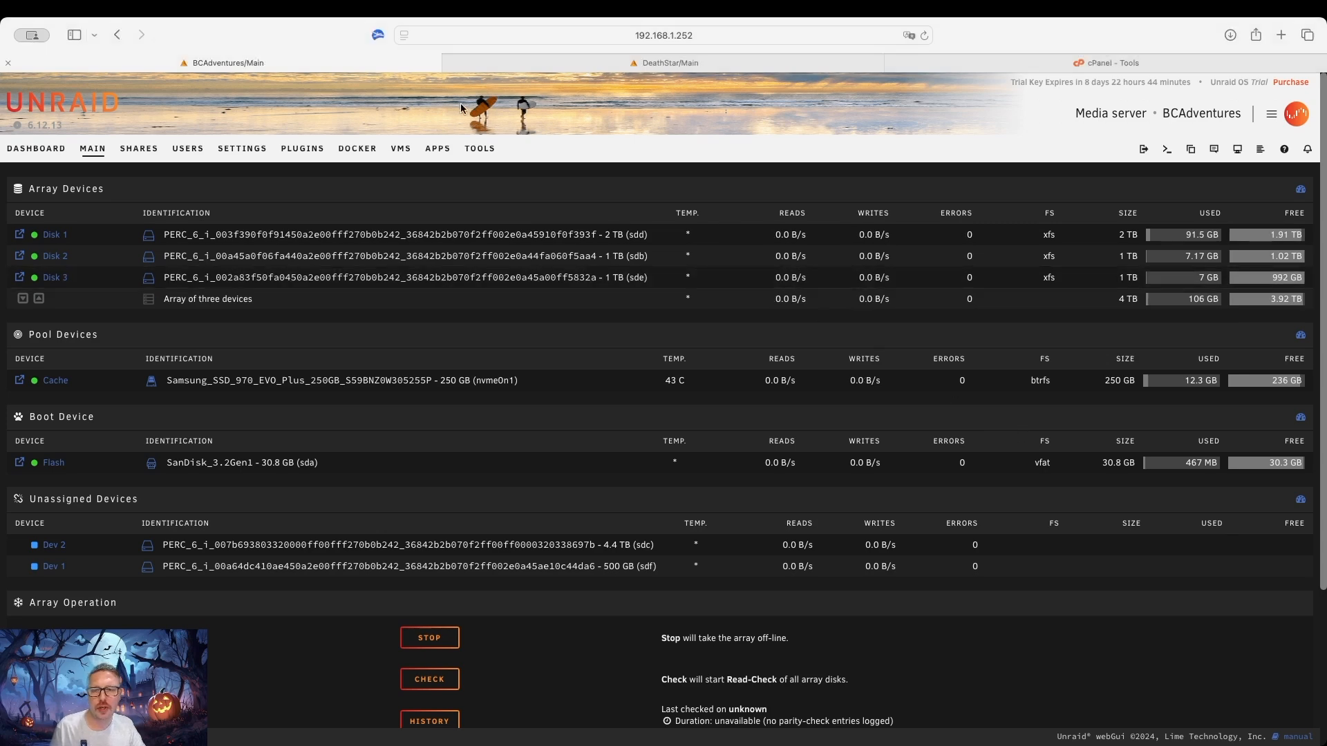
Step: Search Unraid's Apps catalogue for nginxproxy, open NginxProxyManager's details and select 'changeme'
left_click(436, 148)
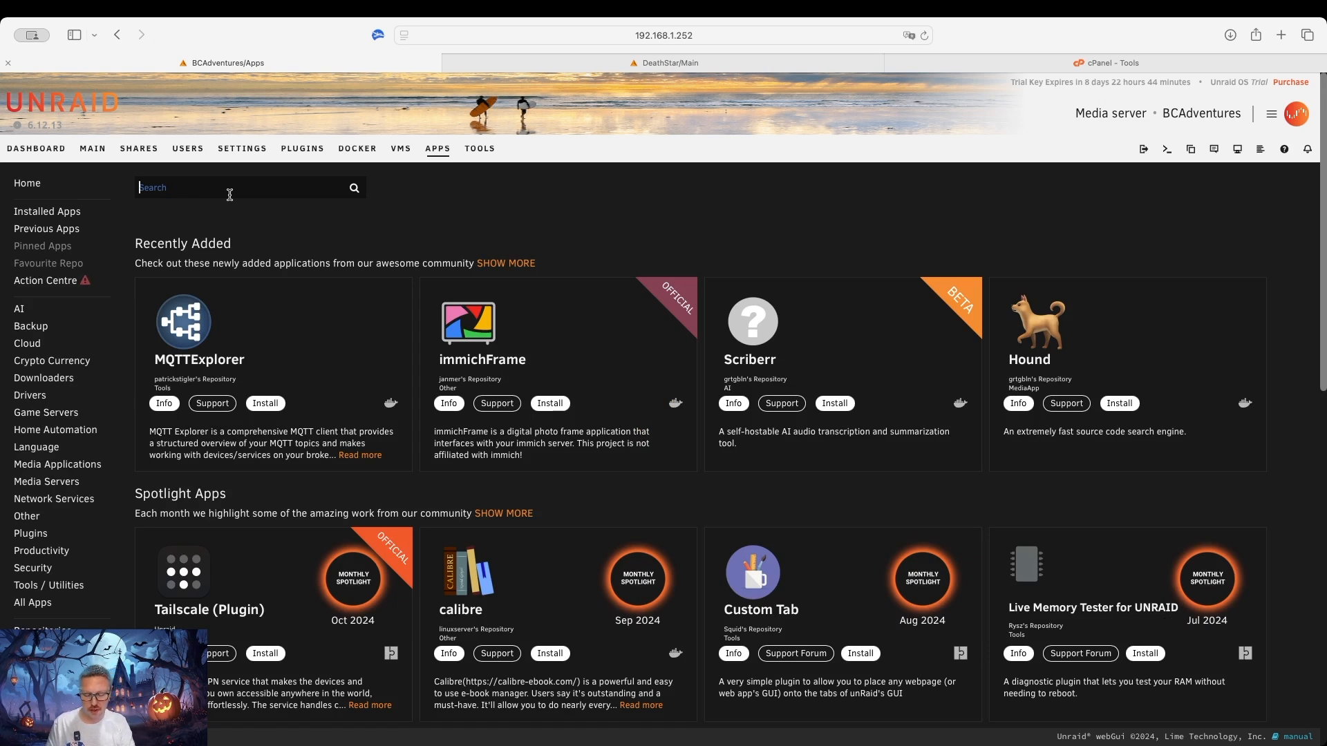
type("nginxproxy")
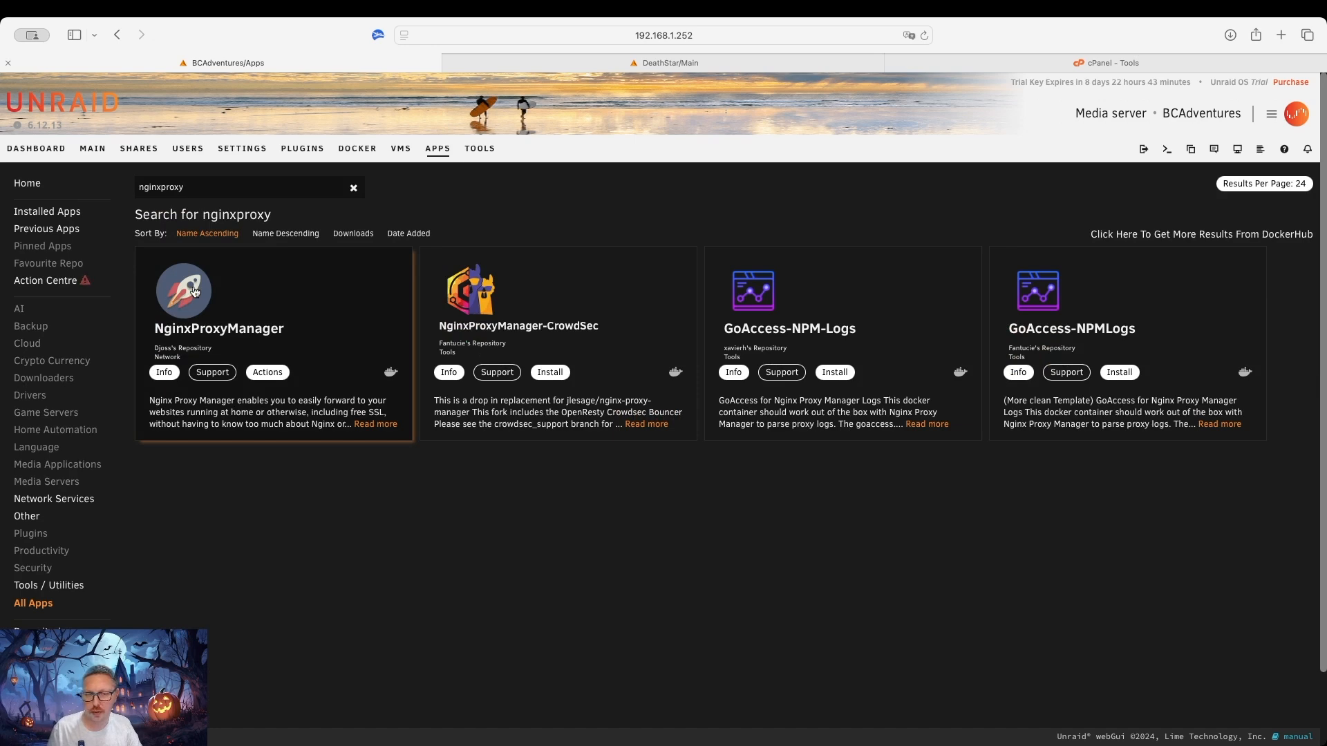
left_click(164, 372)
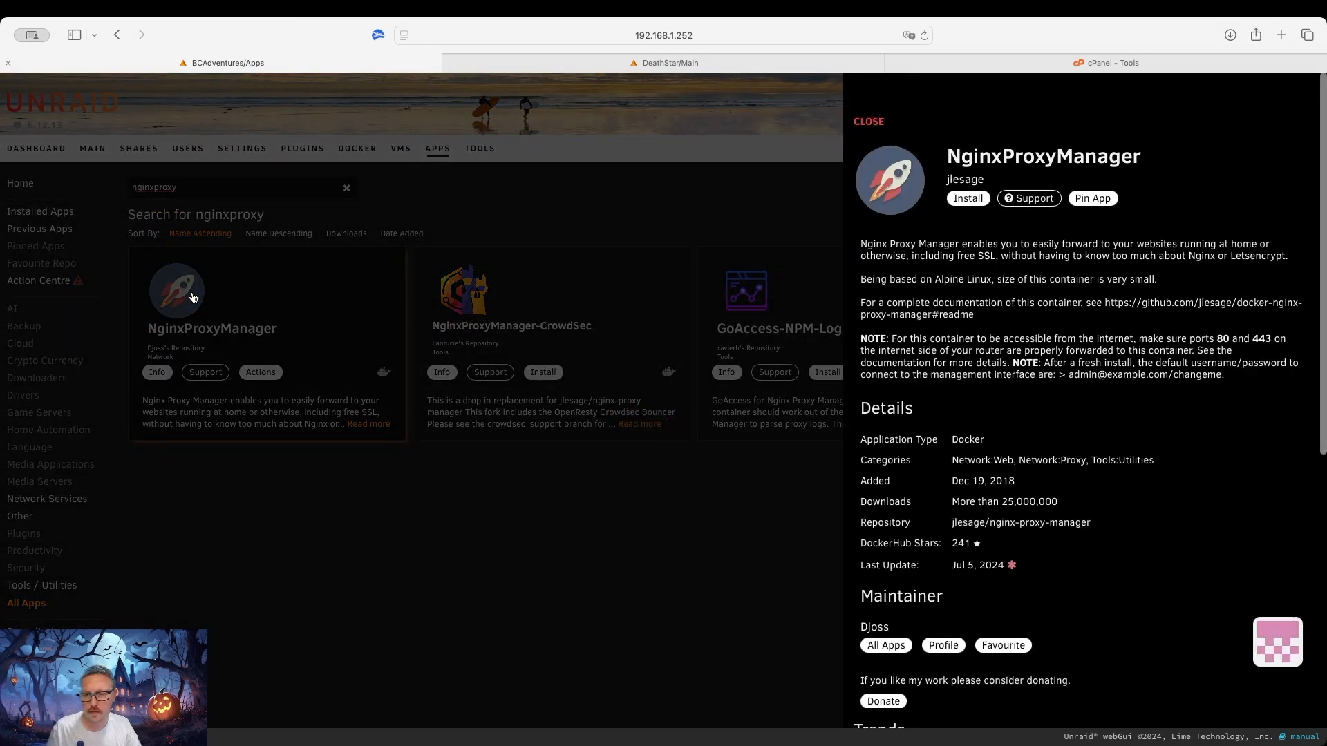
mouse_move(943, 305)
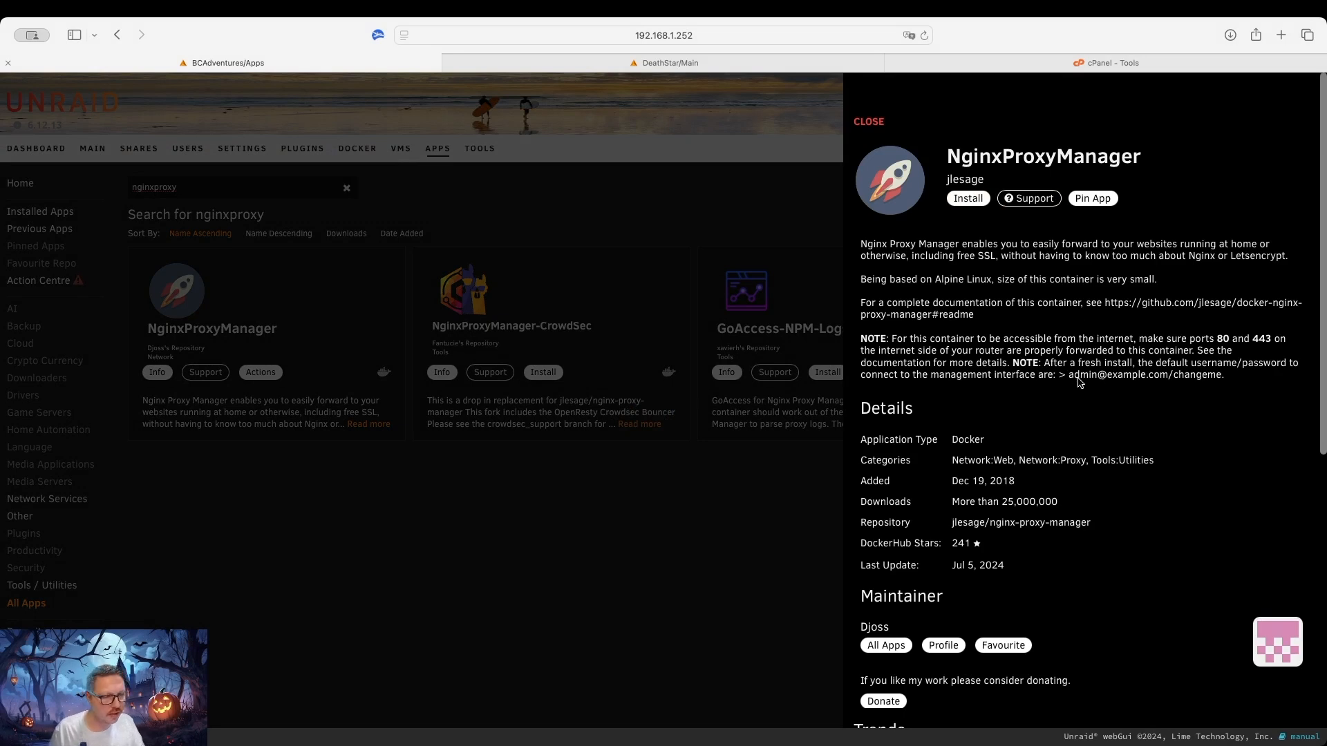
mouse_move(1076, 381)
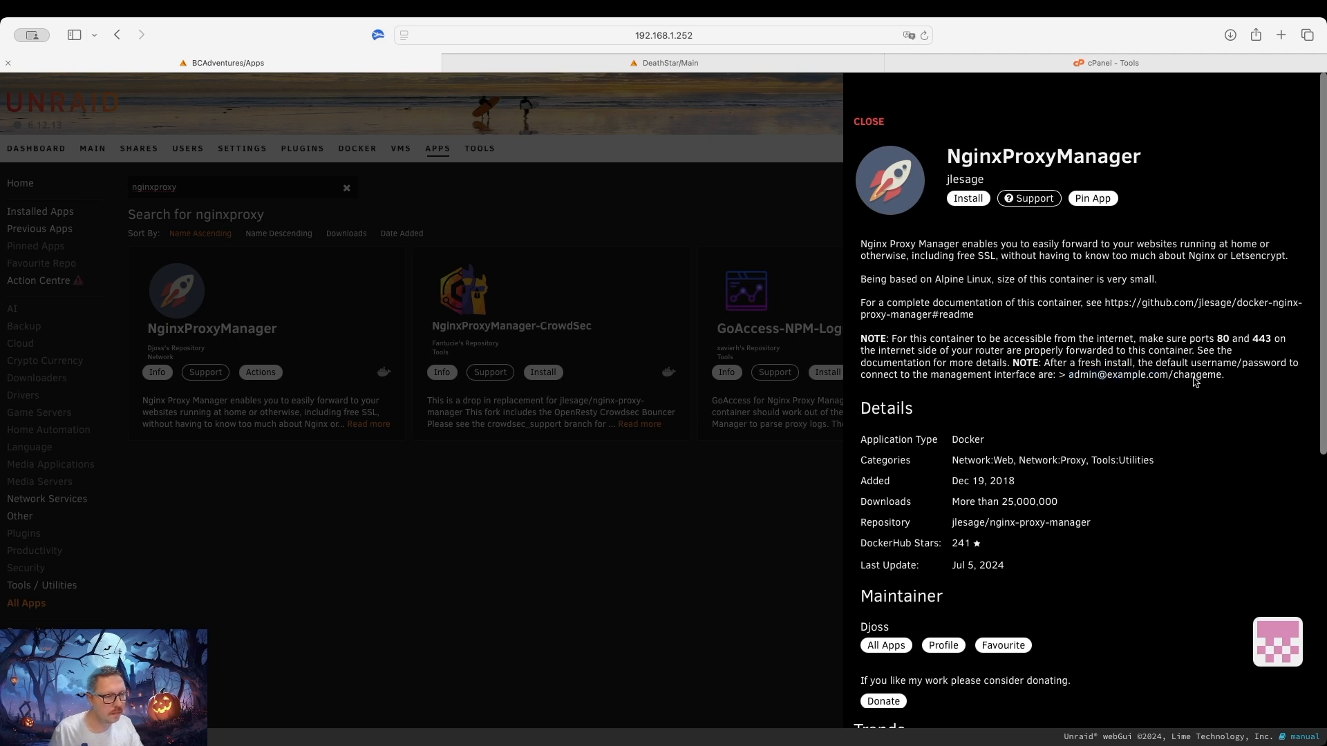
double_click(1195, 374)
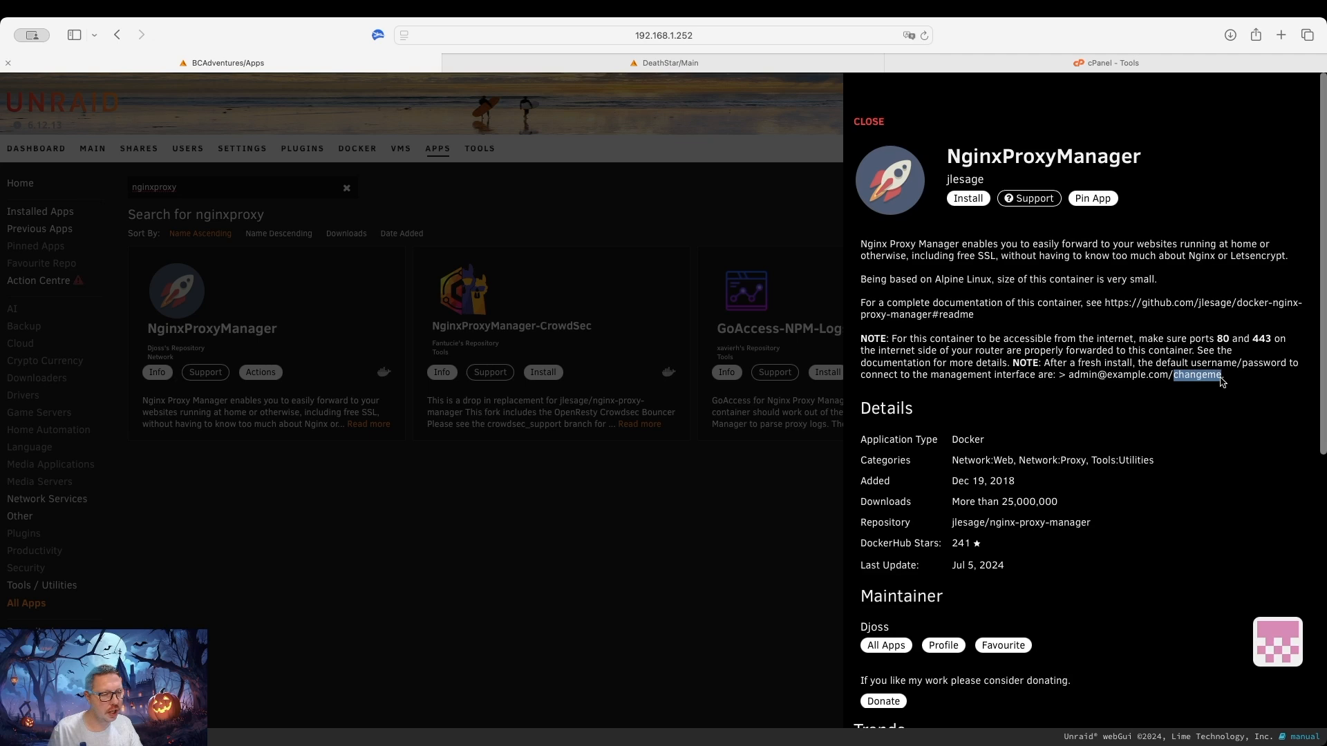
Step: Install NginxProxyManager with ports 7818, 1880 and 18443, then open its web interface
left_click(967, 198)
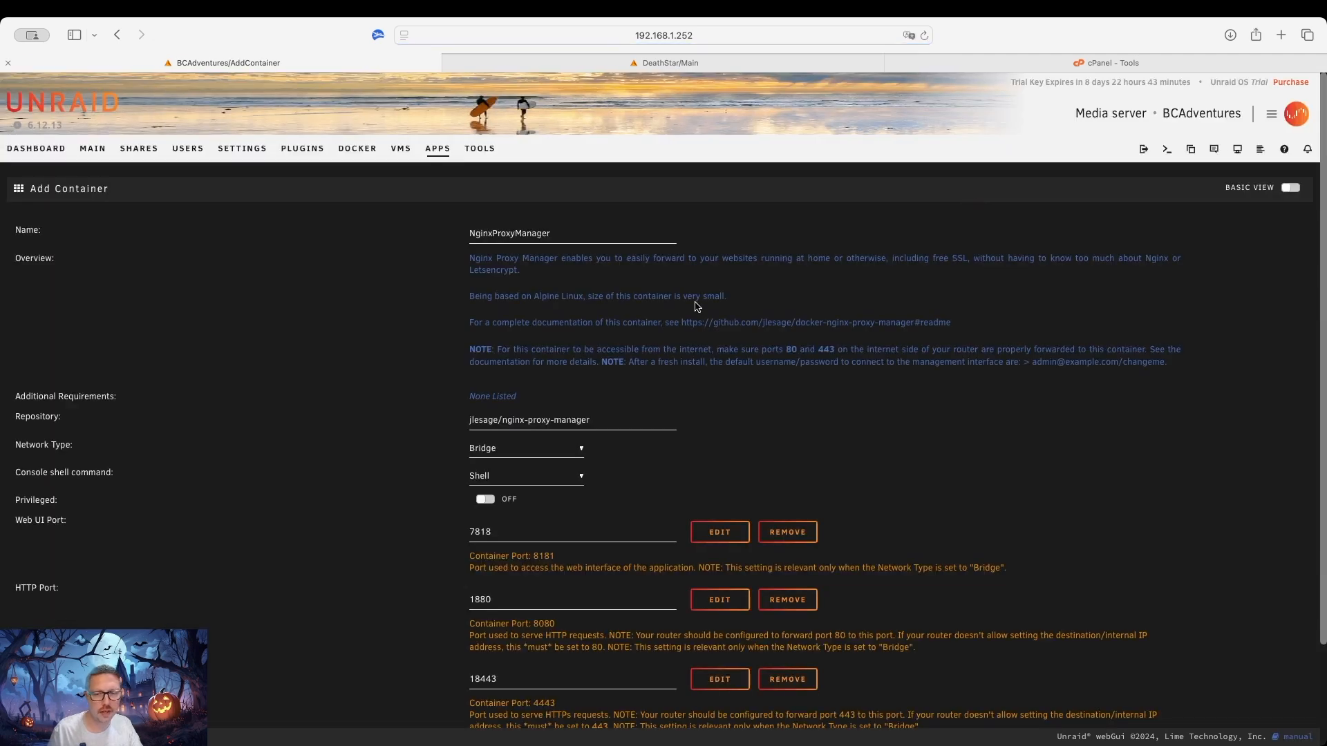
scroll("down", 3)
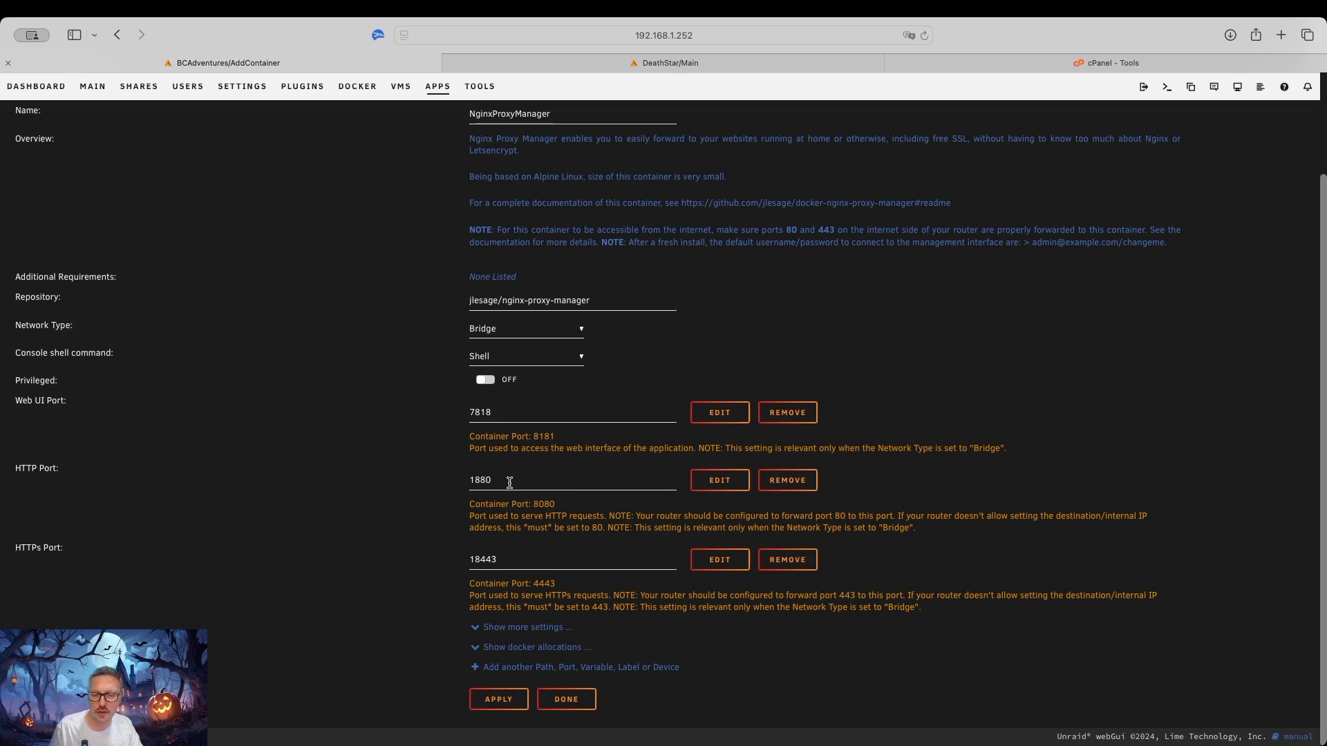
mouse_move(636, 539)
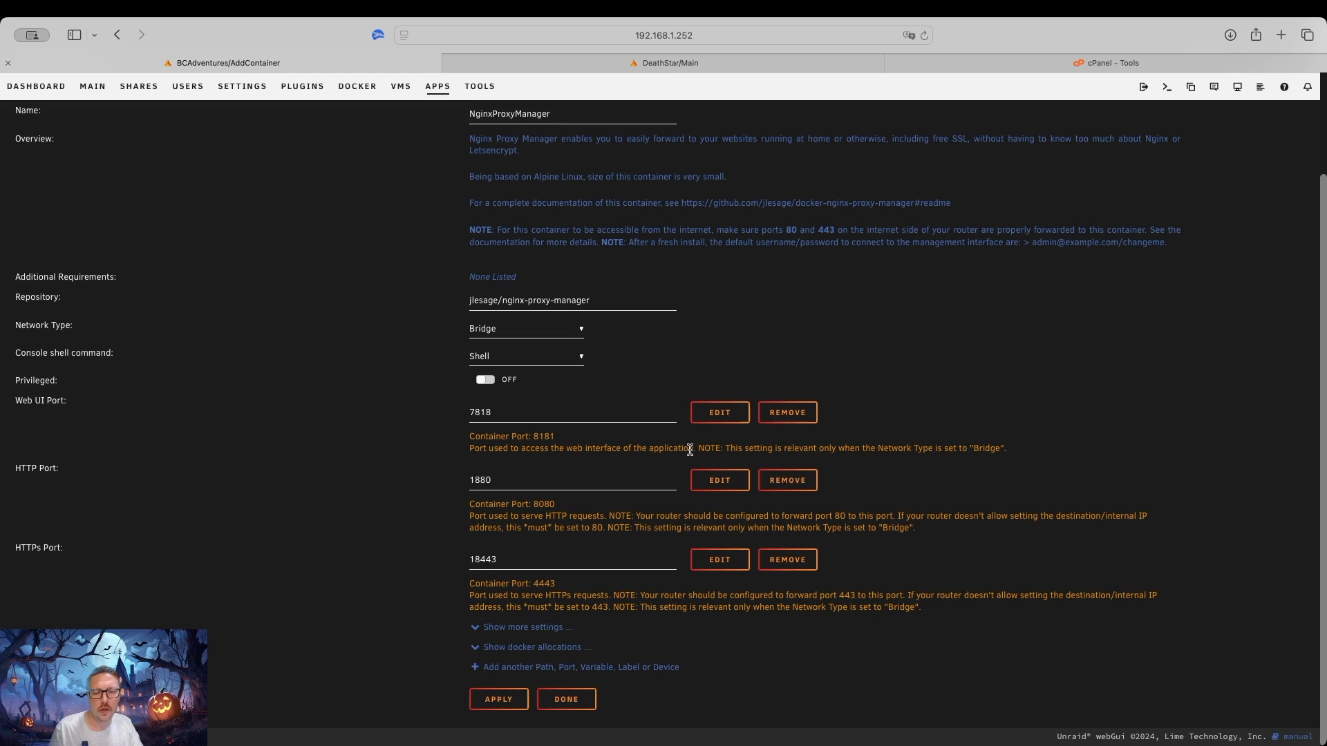
left_click(497, 698)
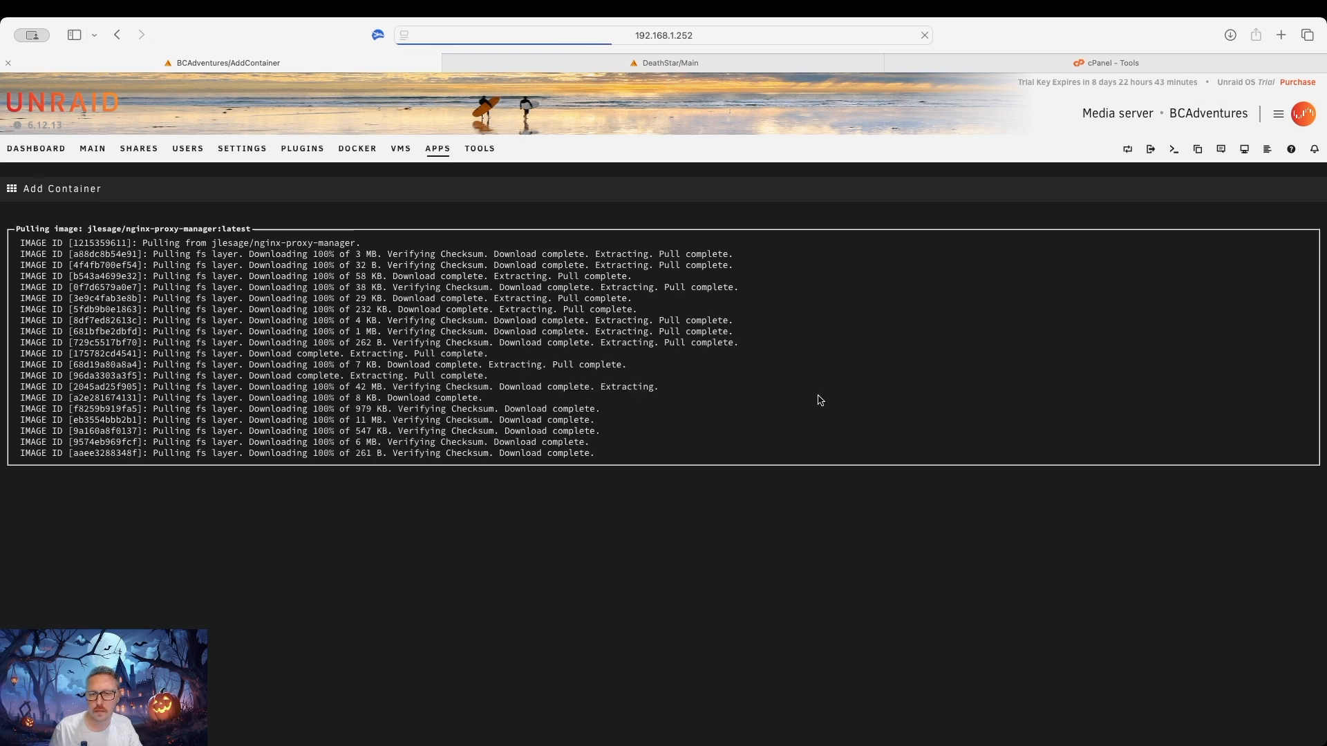
mouse_move(748, 543)
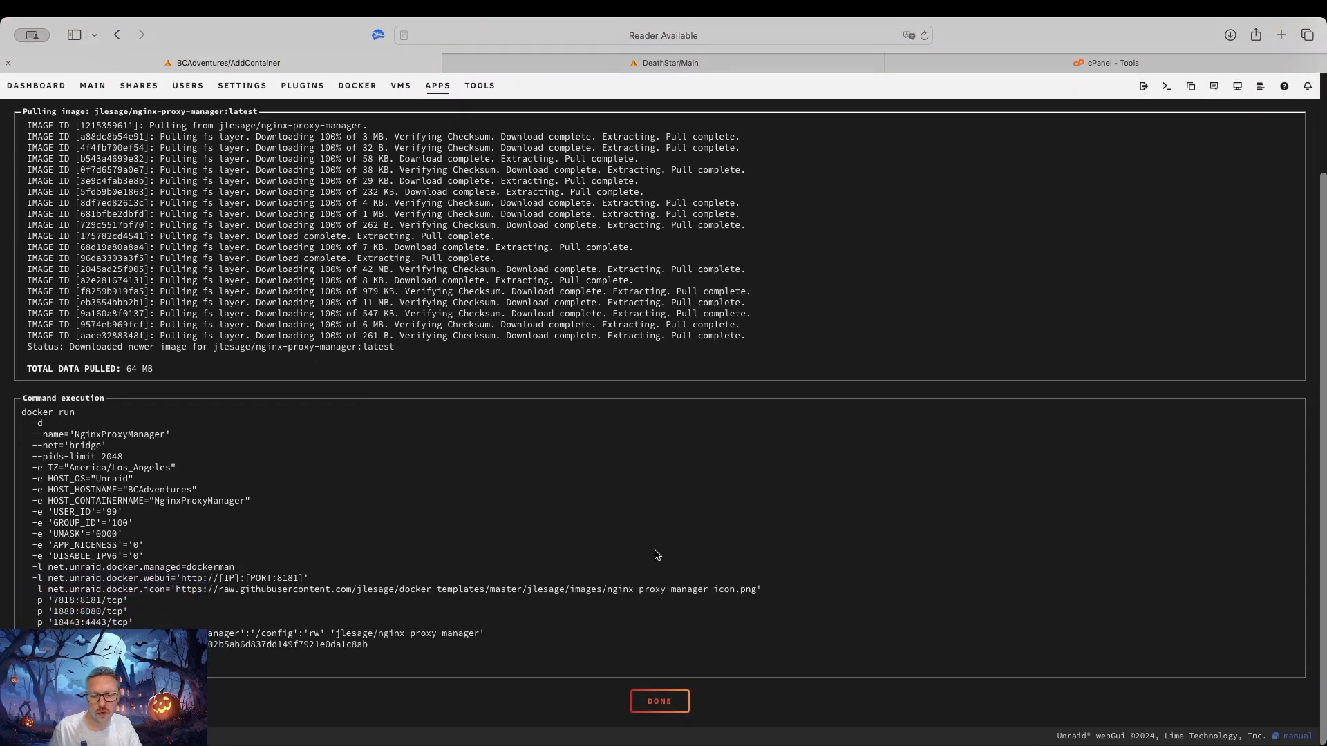
left_click(659, 701)
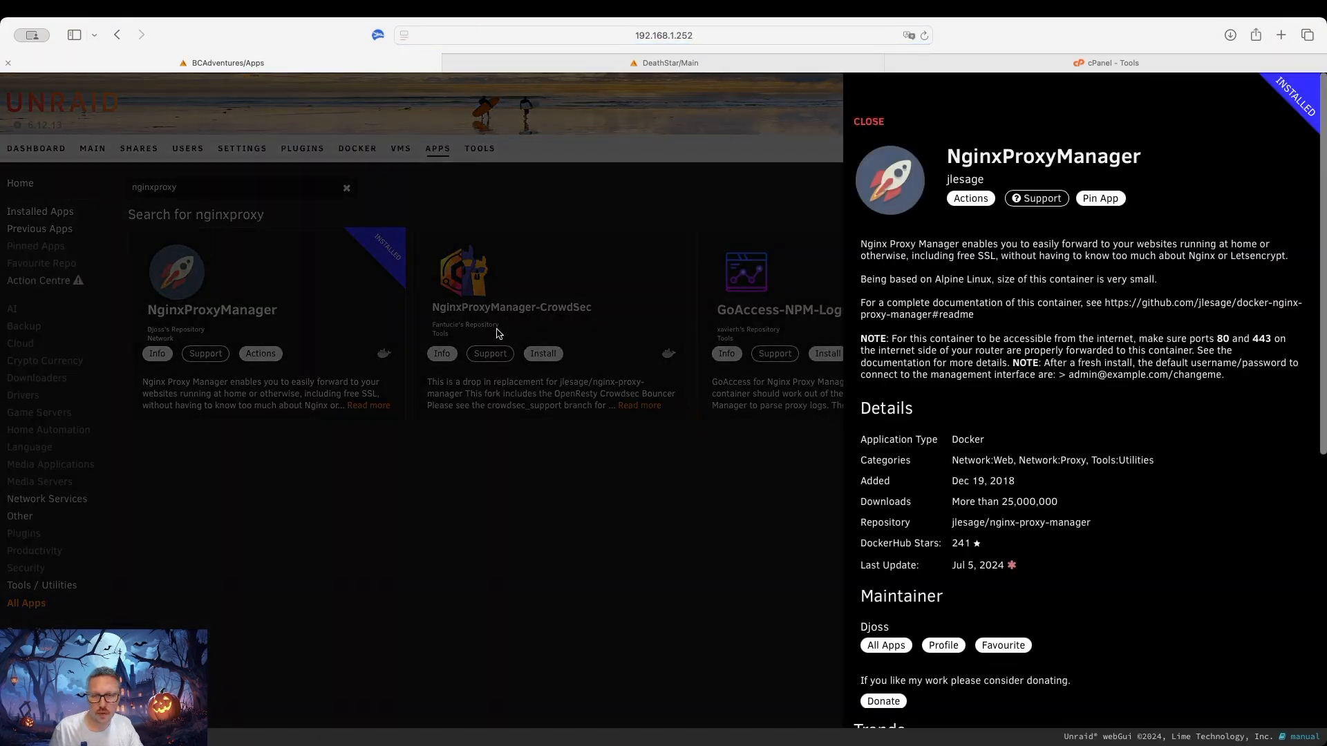
left_click(969, 199)
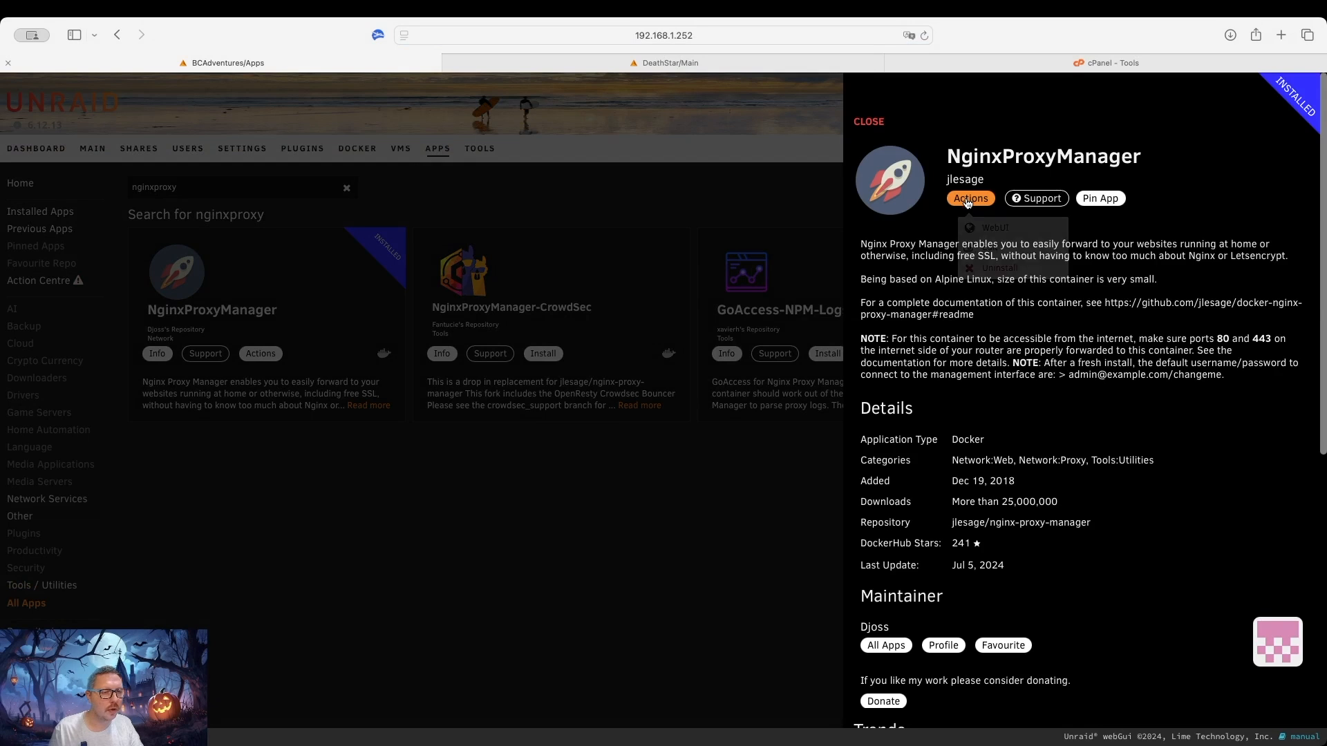
left_click(992, 227)
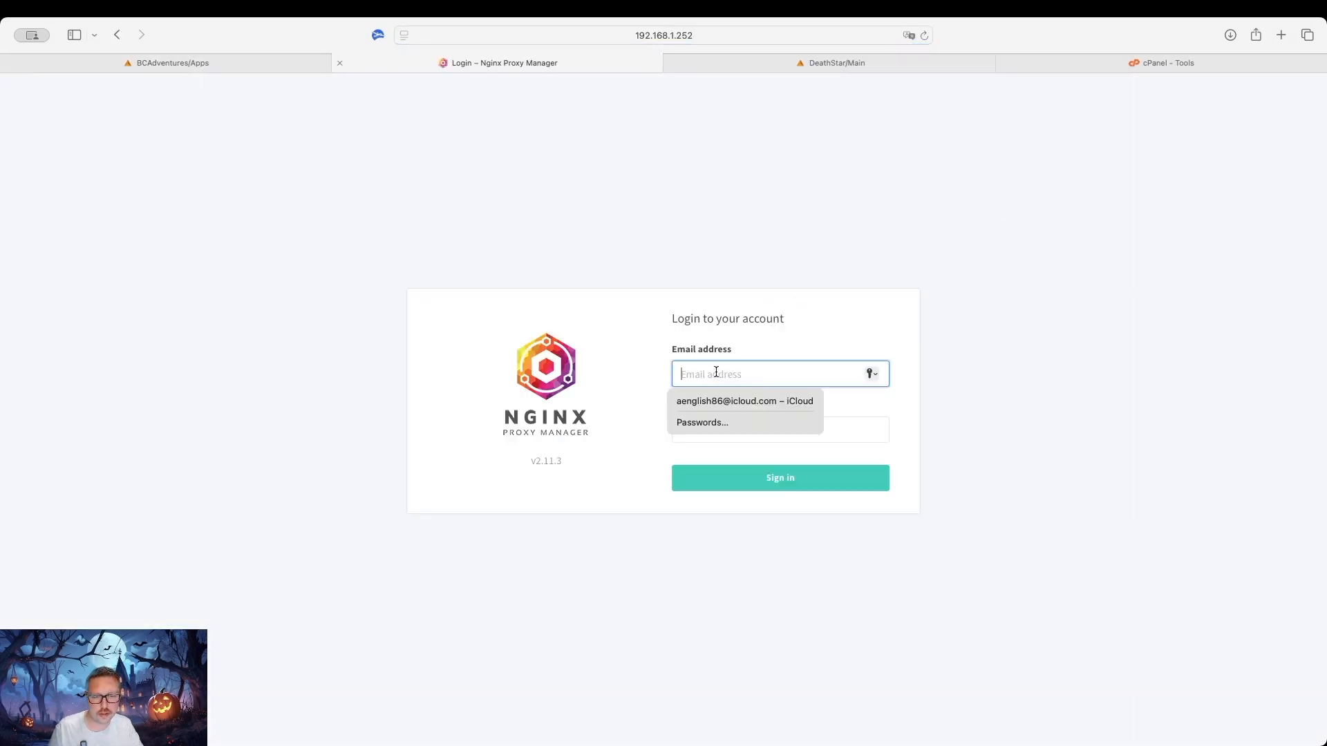
Step: Log in to Nginx Proxy Manager using the default admin email and password
type("admin@exam")
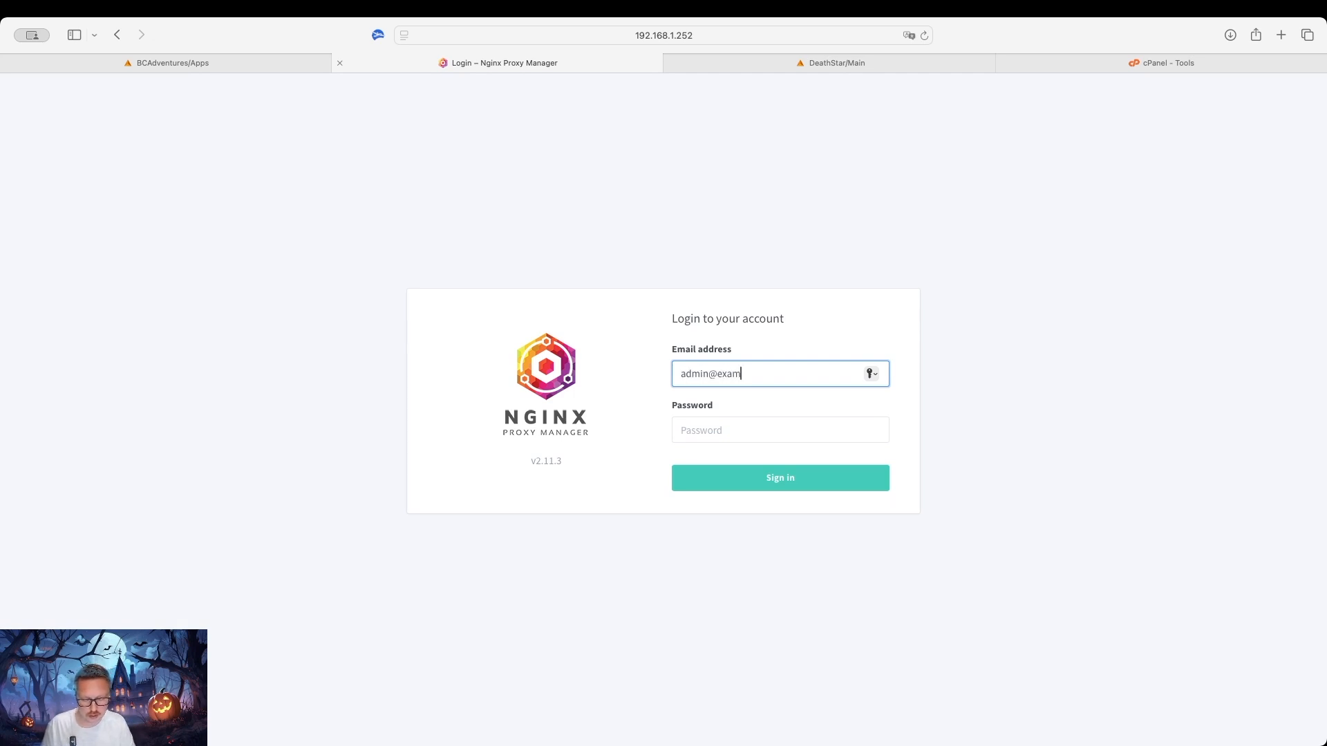
left_click(770, 430)
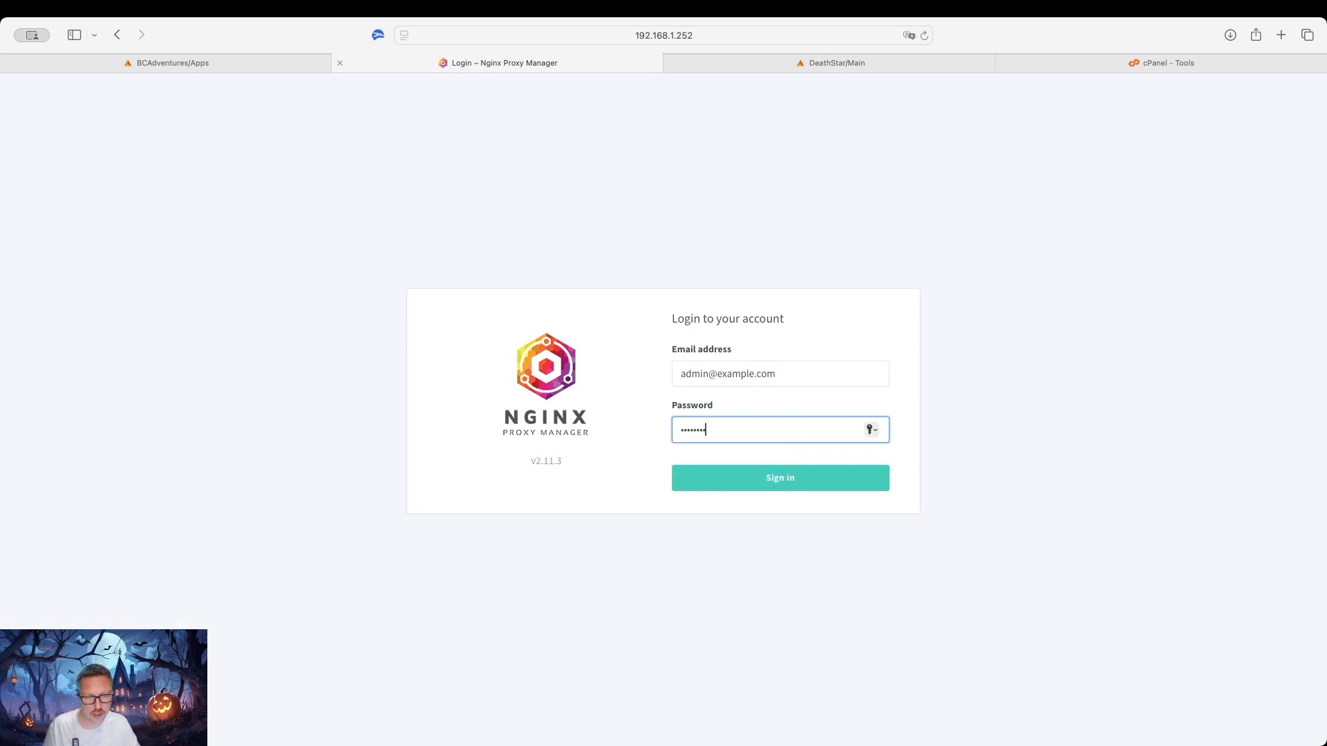
left_click(779, 477)
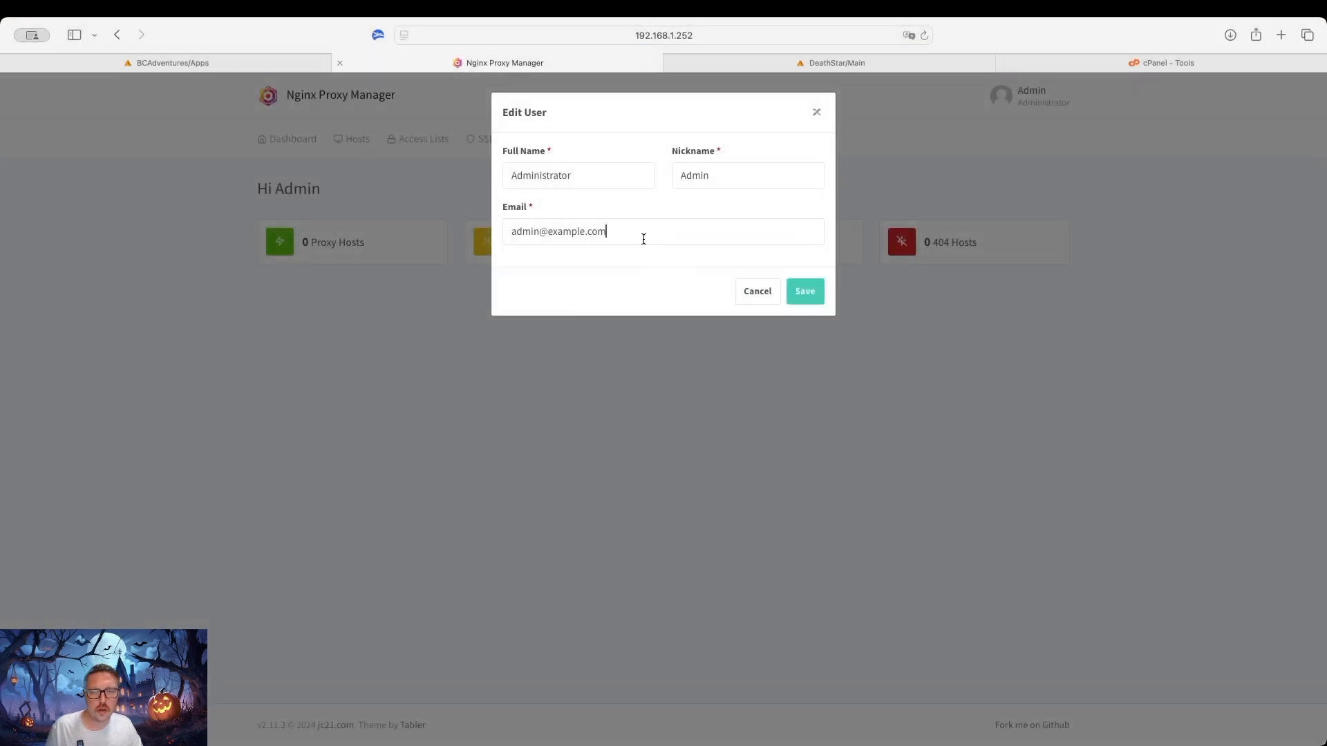
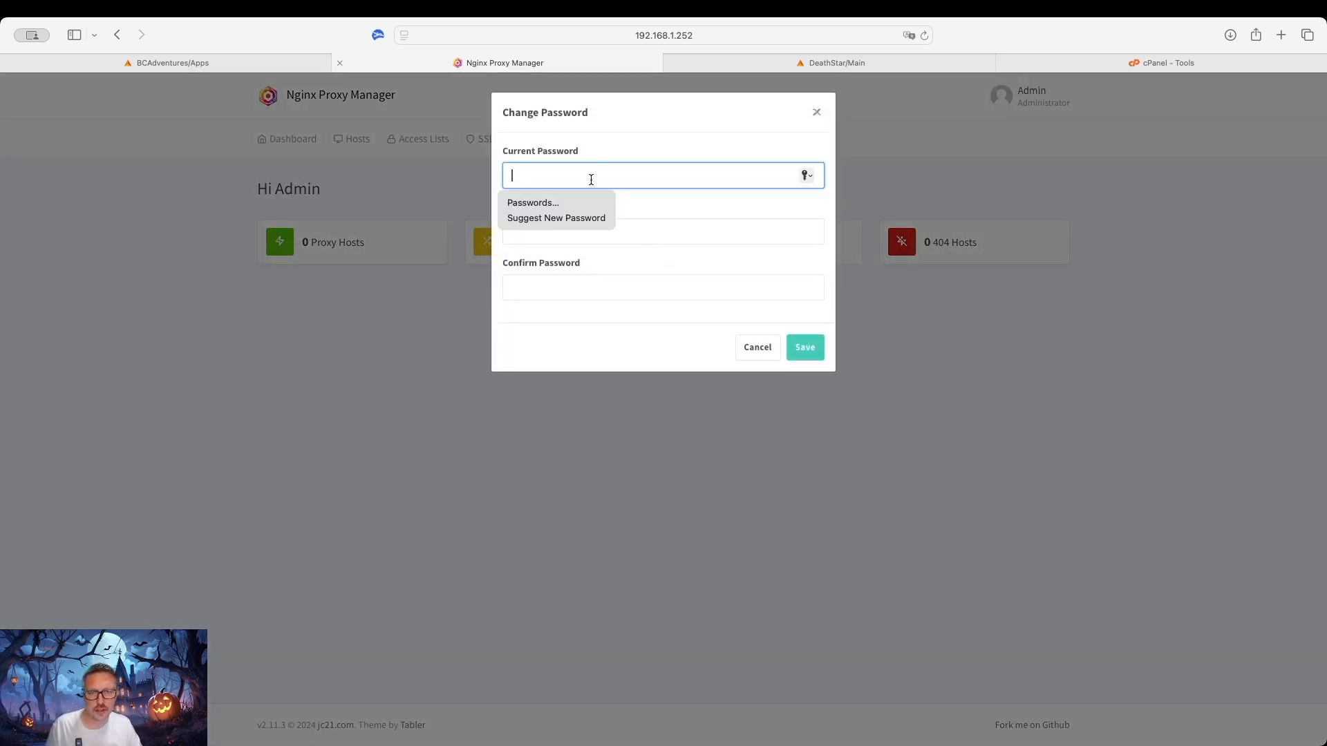
left_click(662, 231)
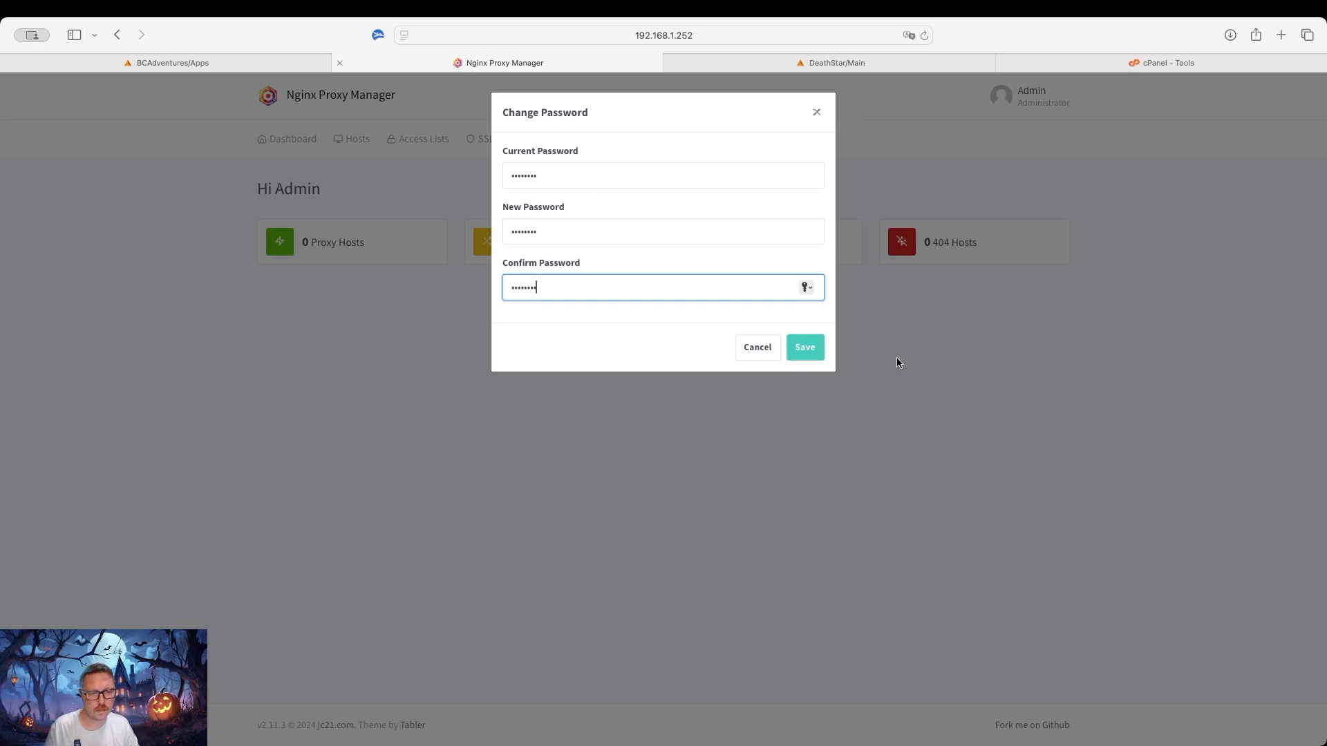
left_click(803, 347)
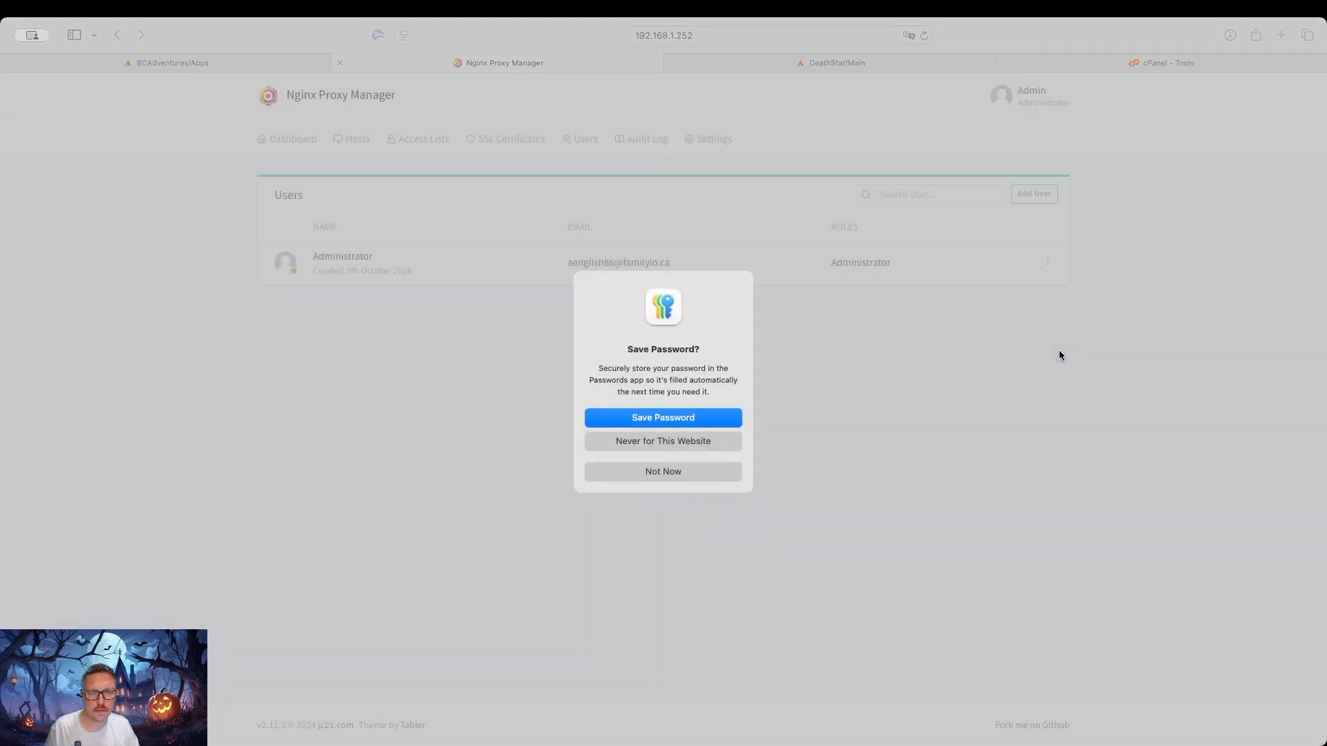
Step: Dismiss Safari's save-password prompt and open the empty Proxy Hosts list from the Dashboard
left_click(662, 471)
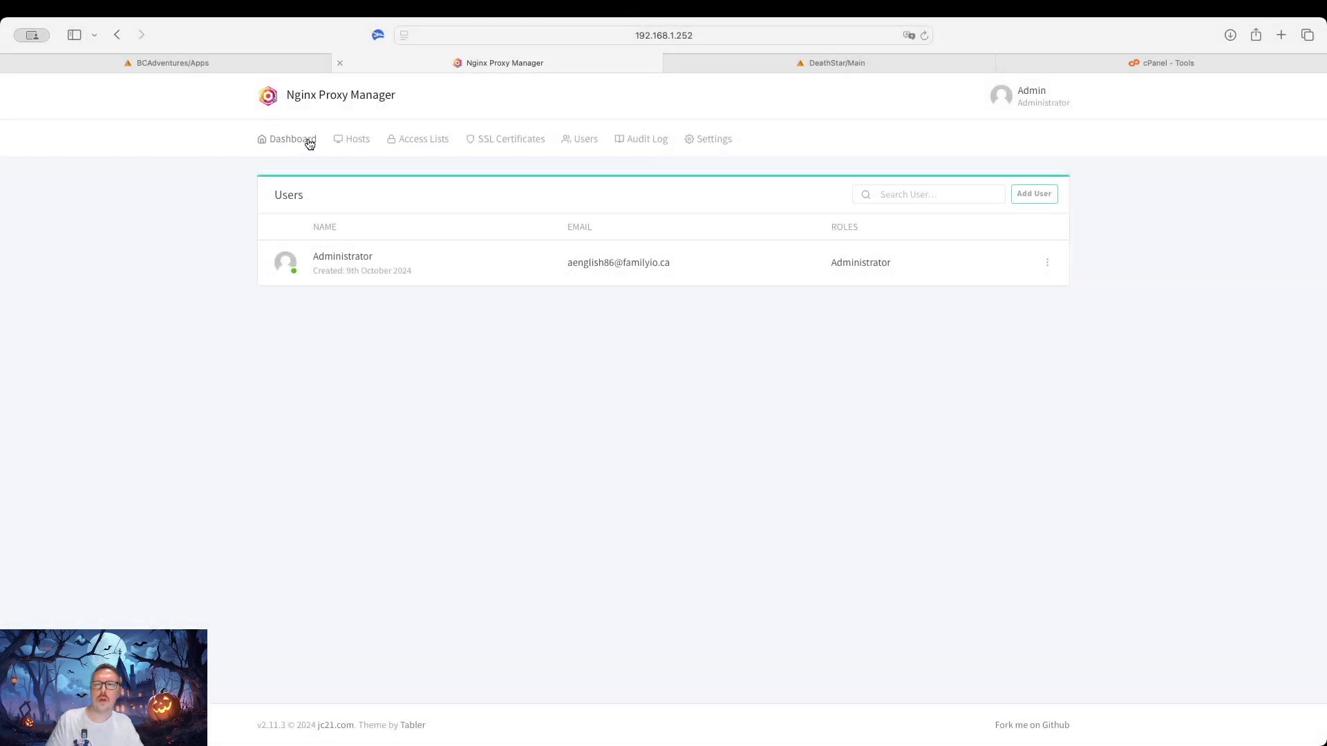
left_click(291, 139)
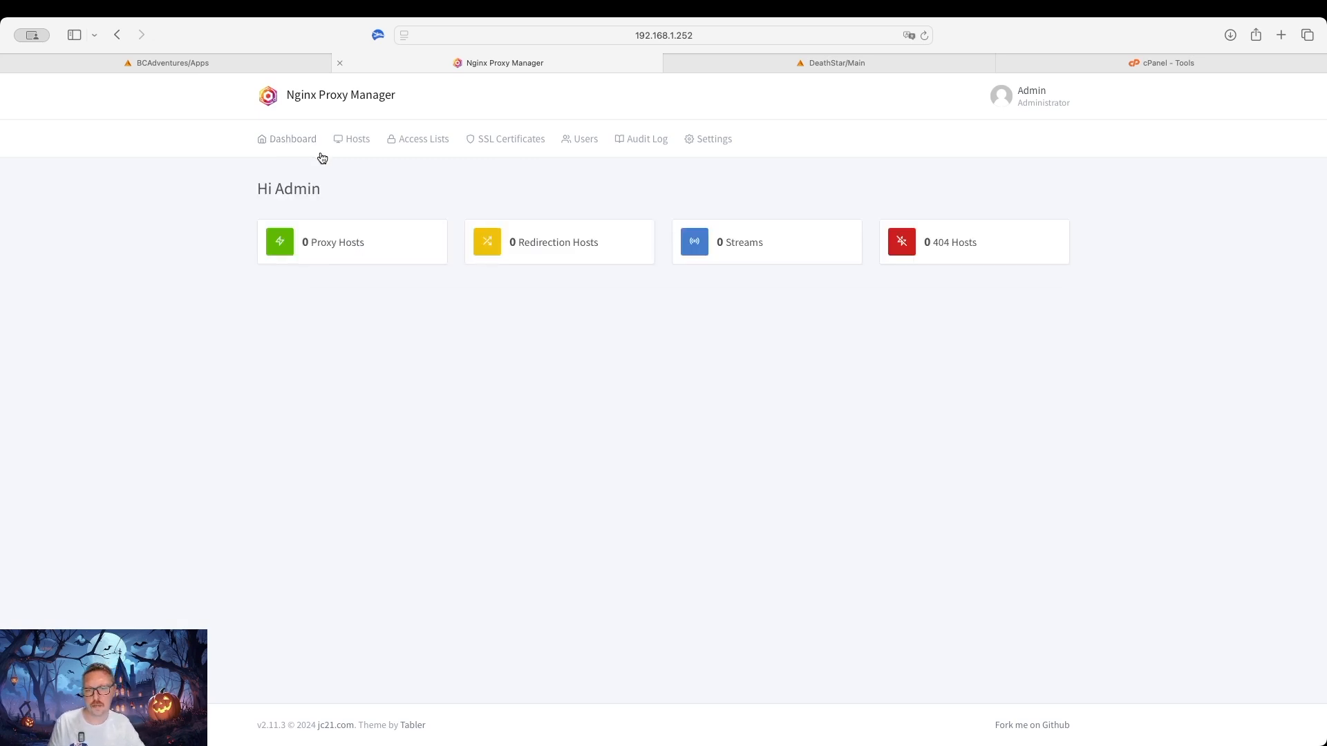
mouse_move(559, 245)
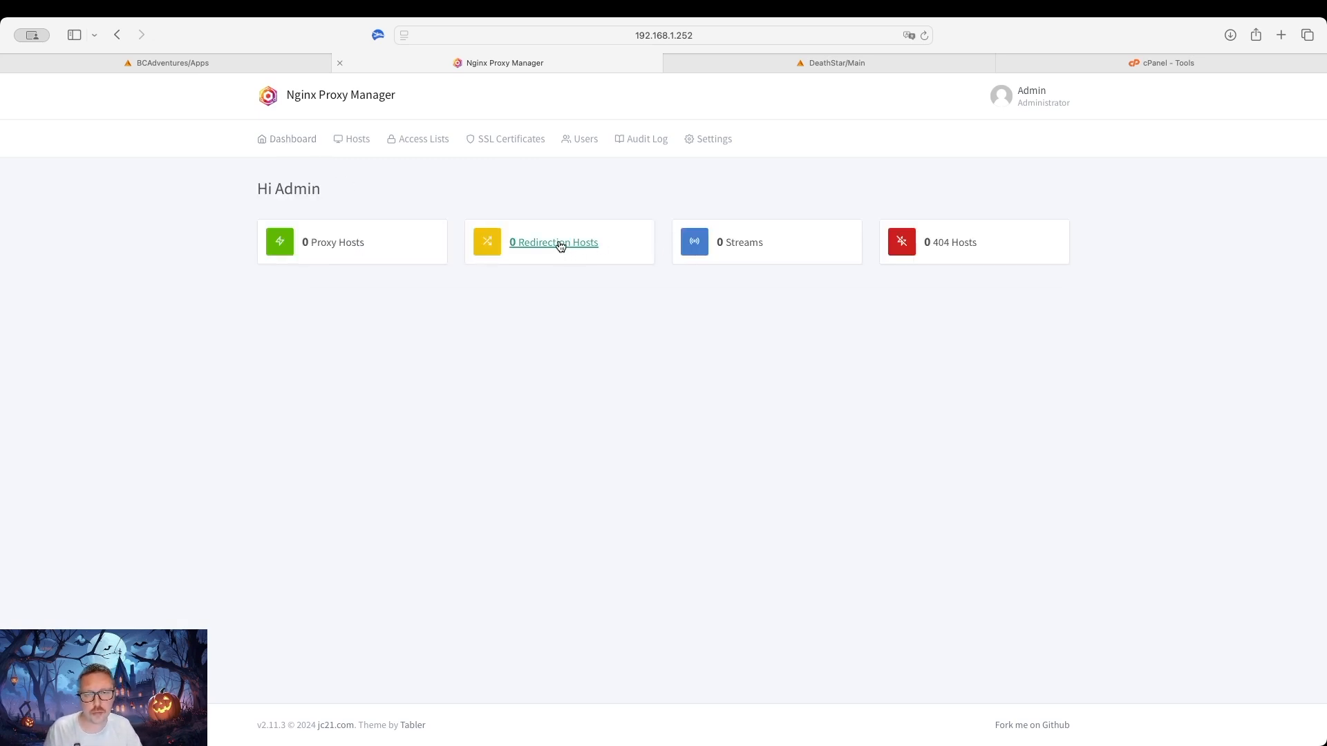
mouse_move(909, 248)
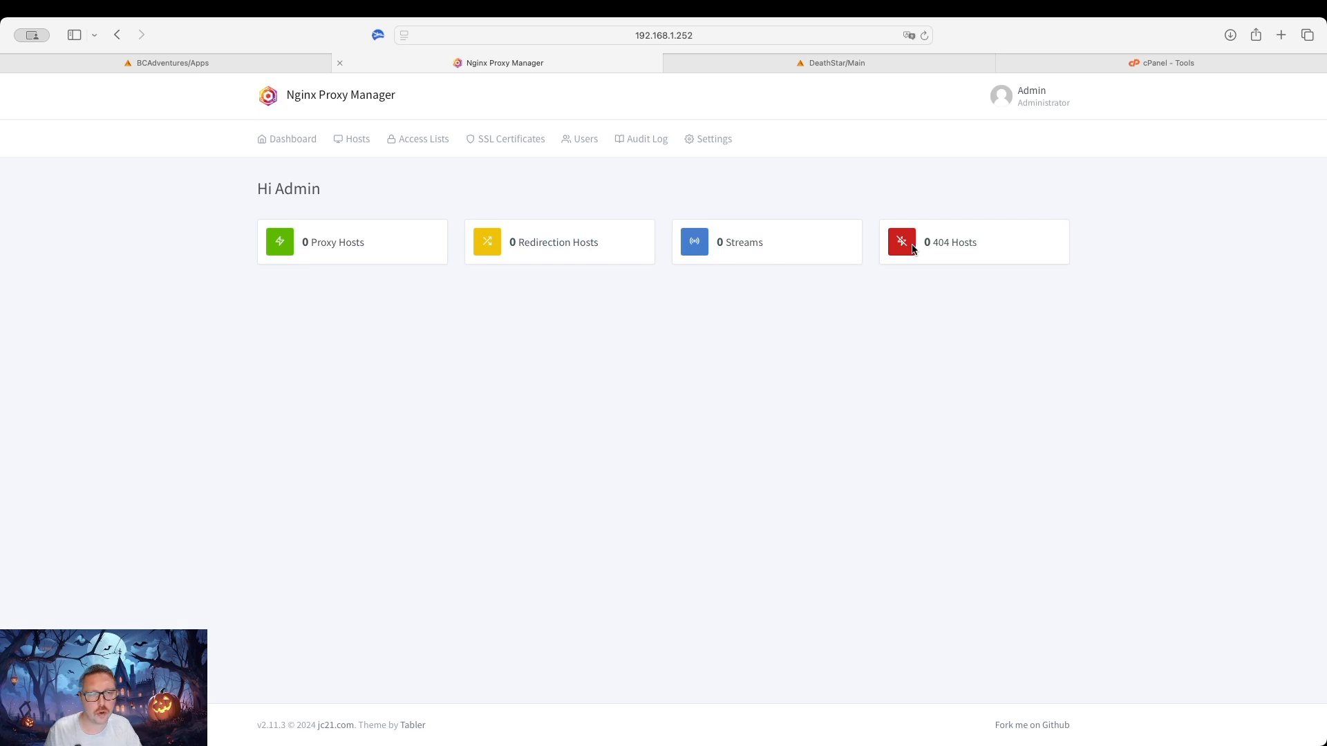
mouse_move(343, 246)
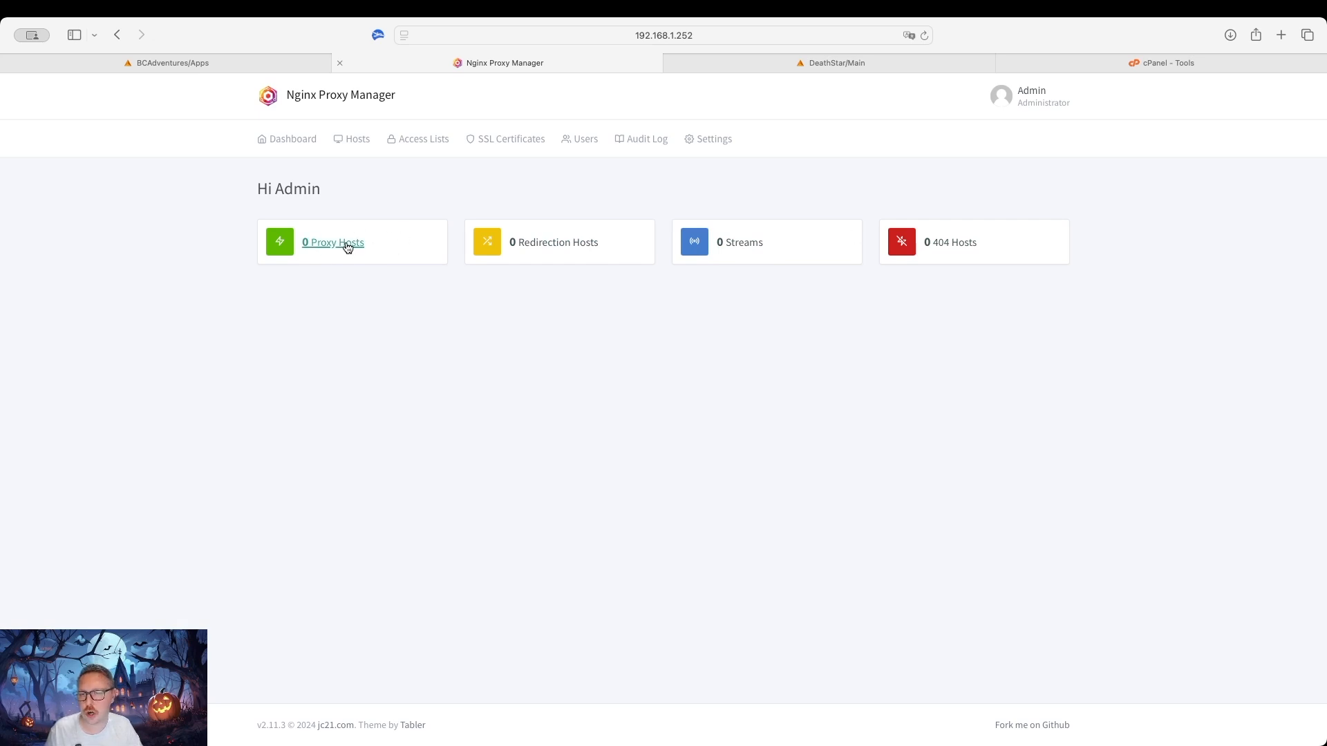
left_click(332, 242)
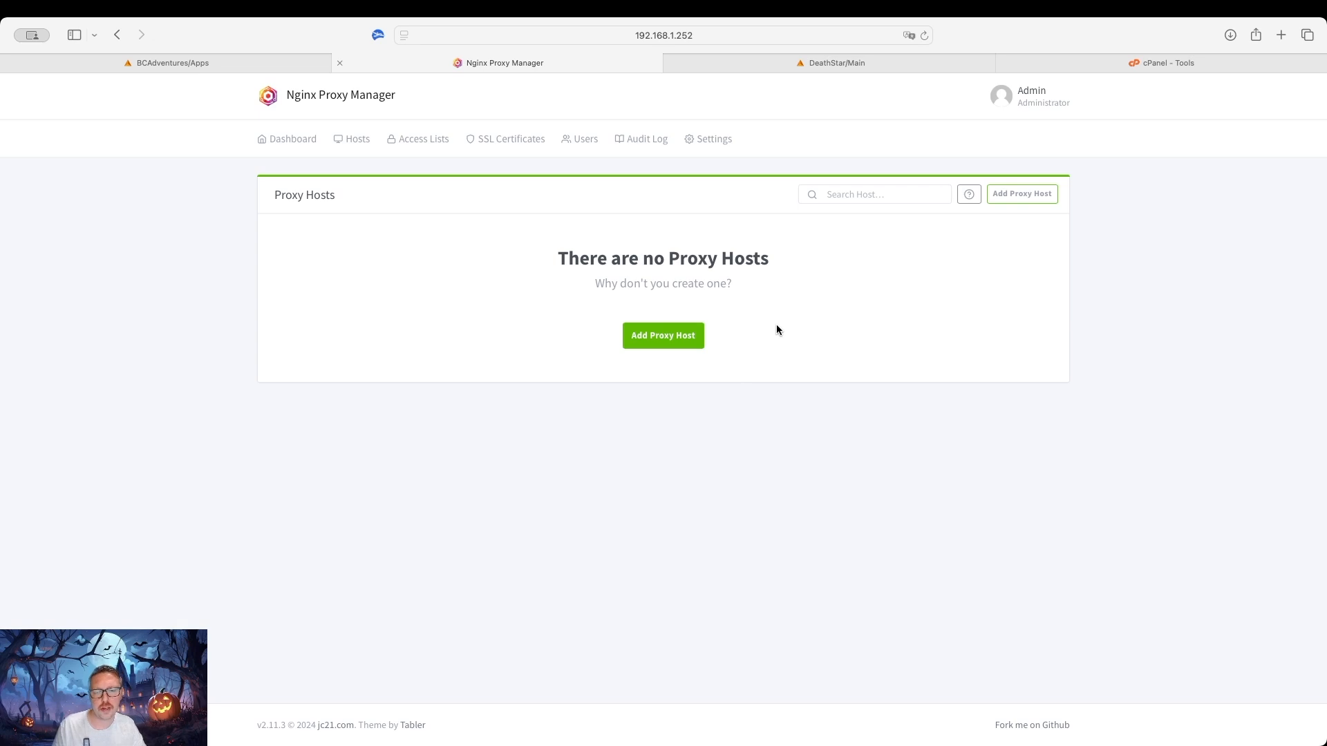
mouse_move(677, 319)
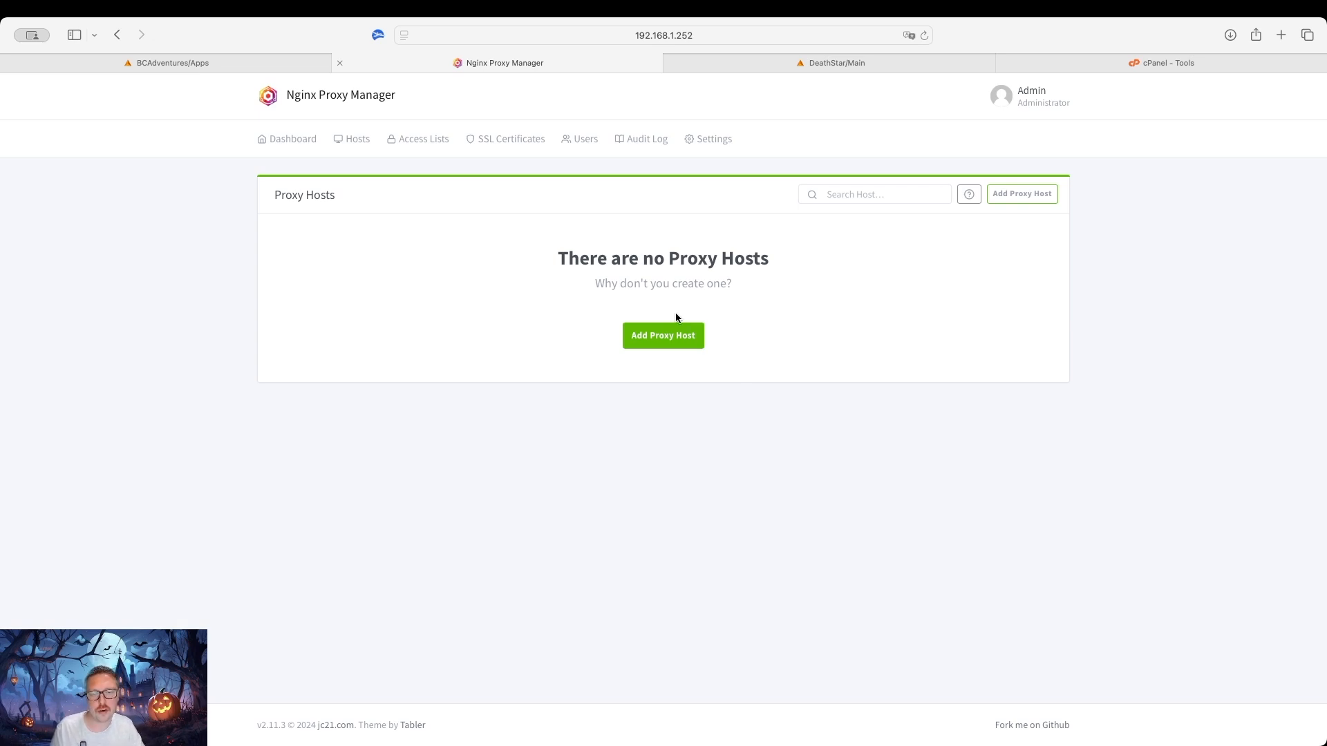
mouse_move(707, 309)
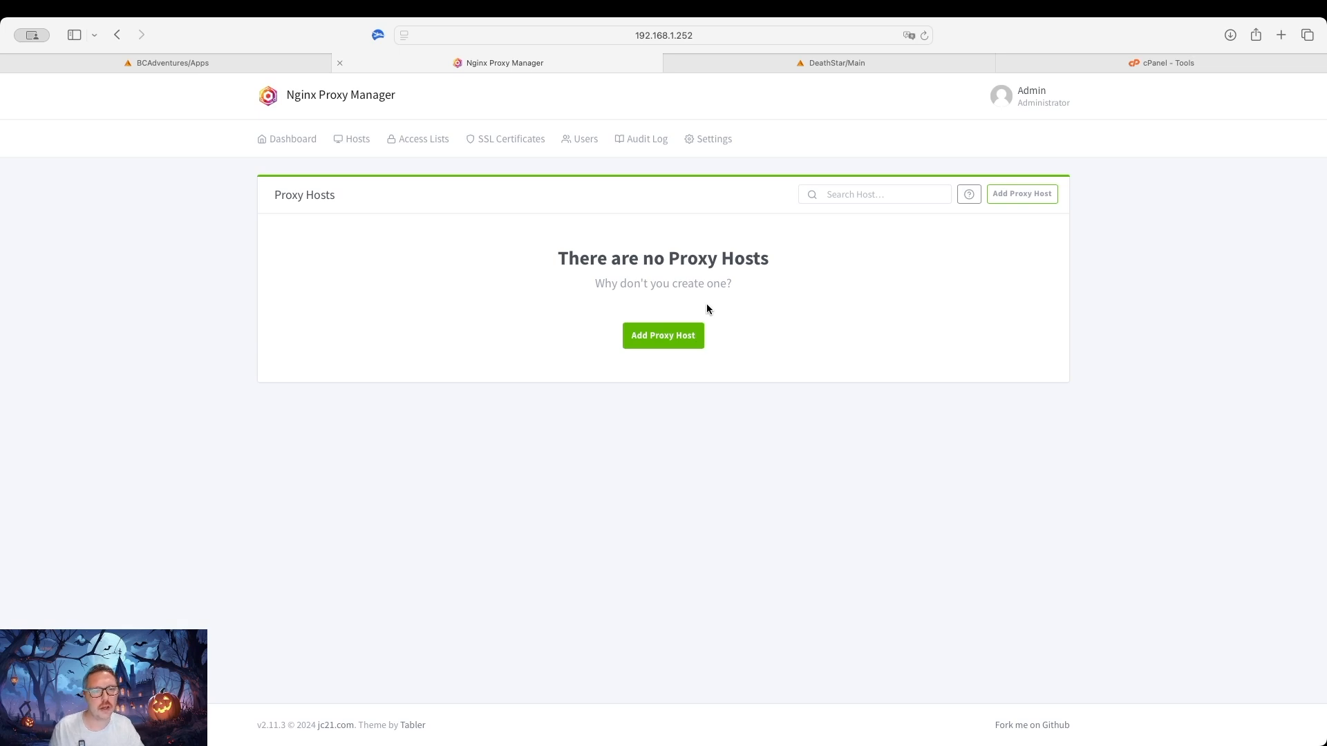
mouse_move(673, 285)
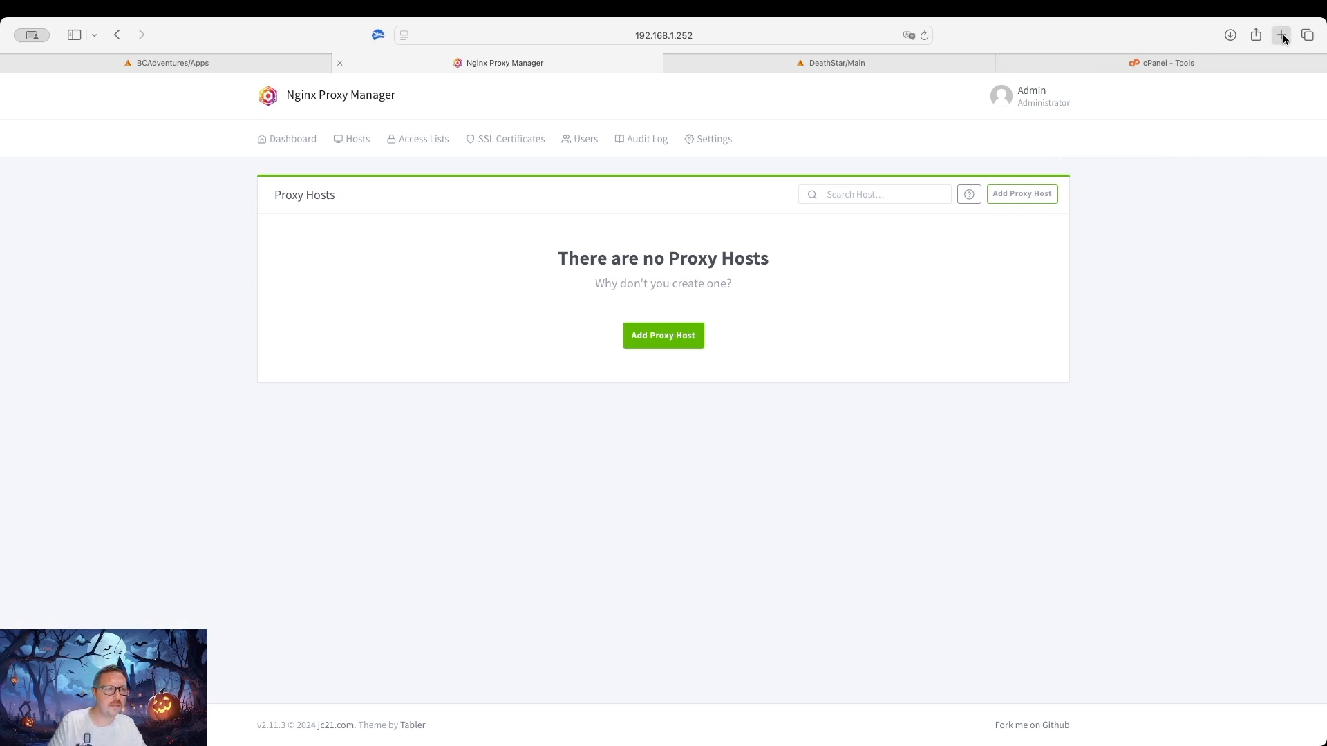
Step: In UniFi, review the proxymanager port forwarding rules for ports 80 and 443
left_click(1280, 35)
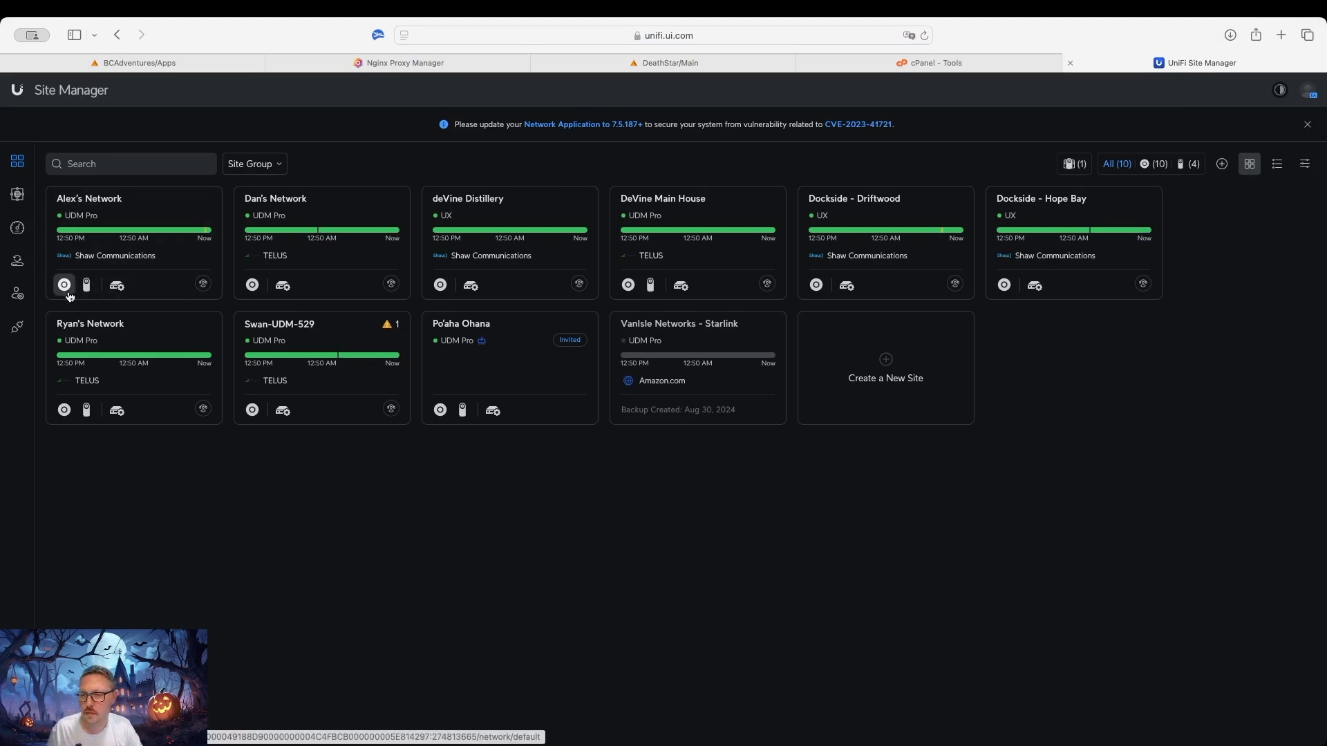
left_click(63, 284)
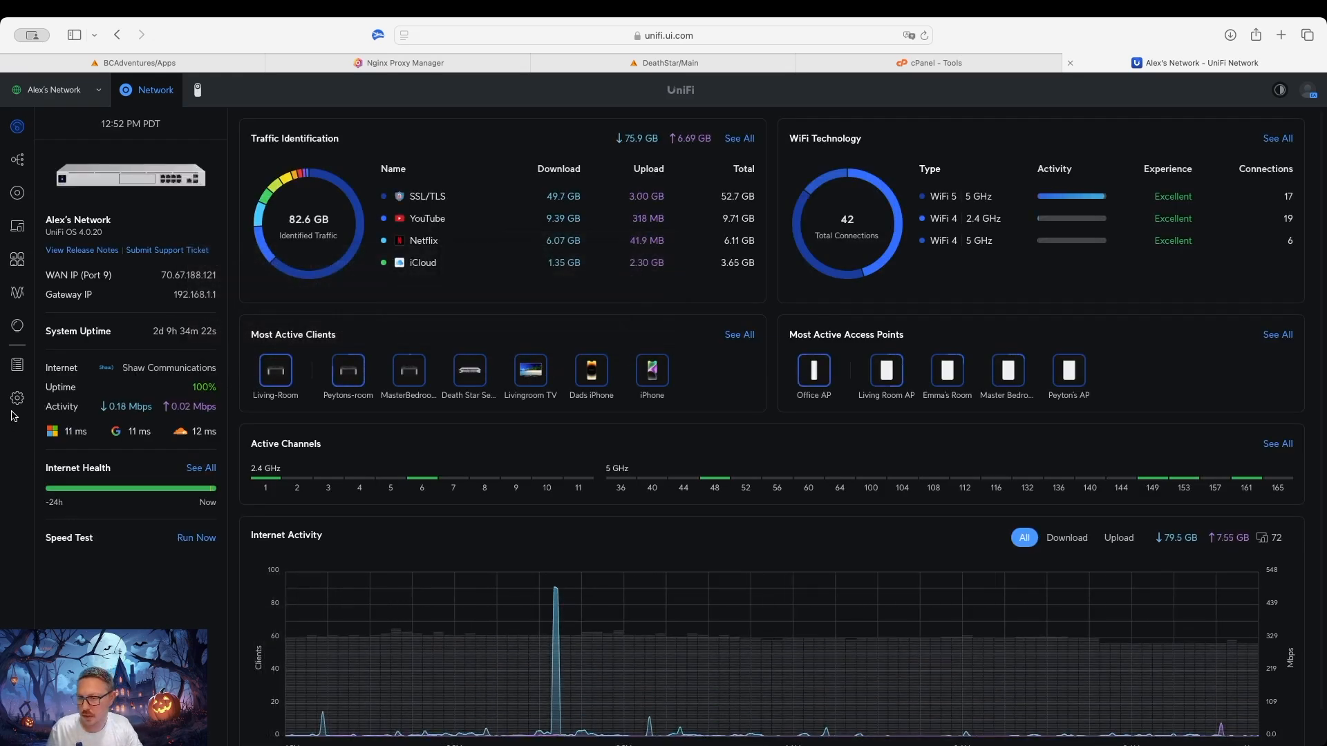
left_click(17, 398)
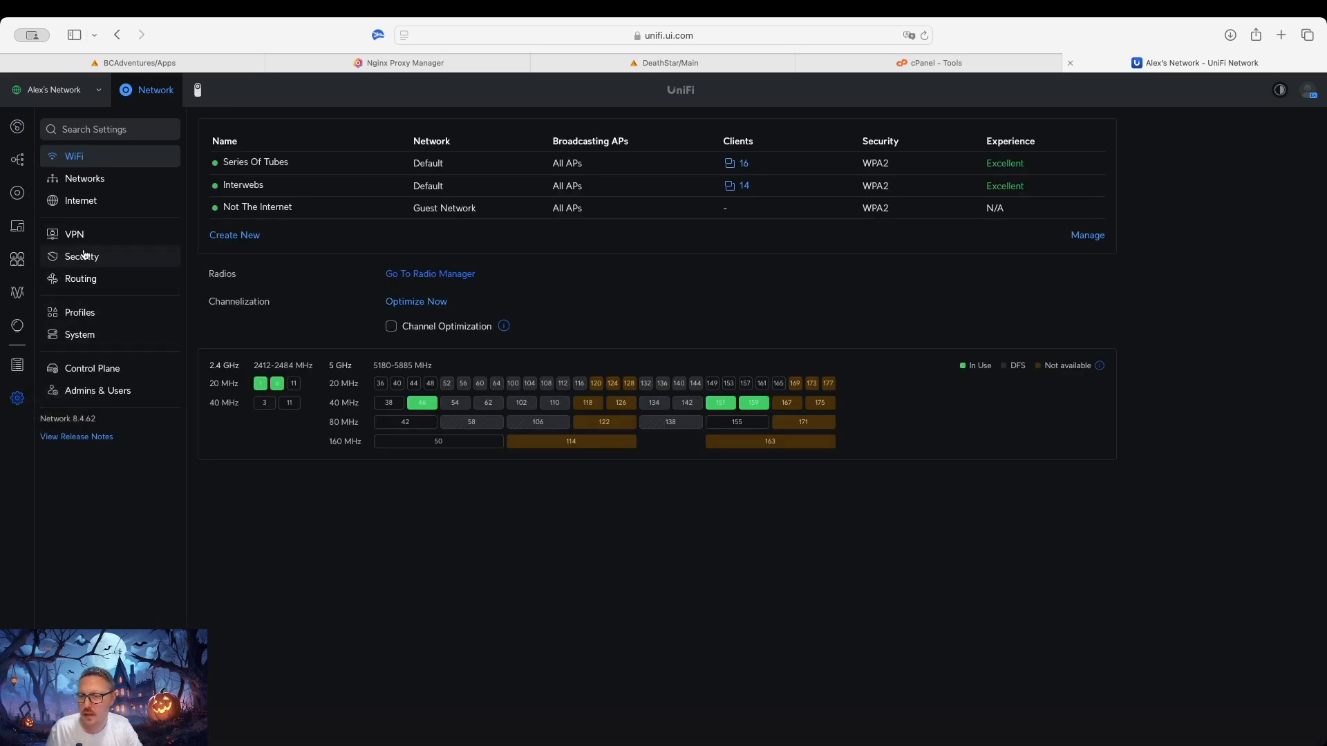
left_click(82, 257)
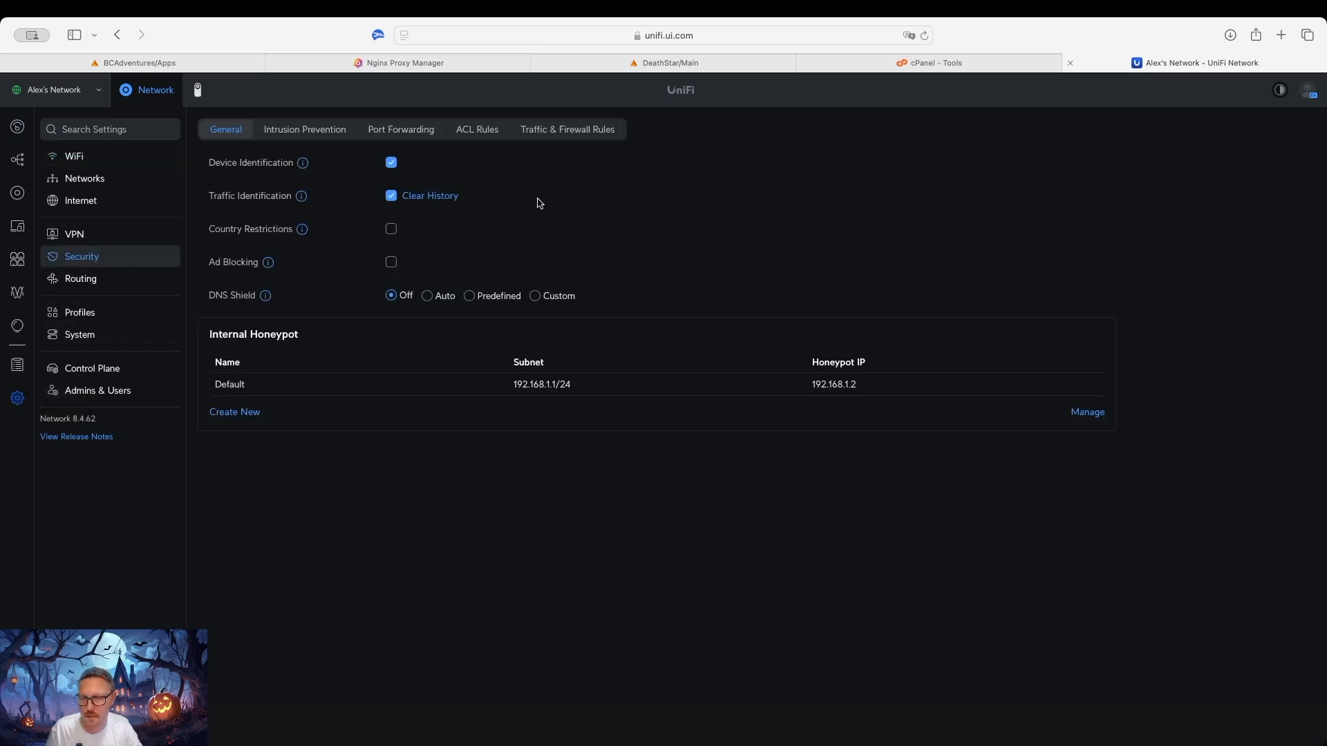
left_click(400, 128)
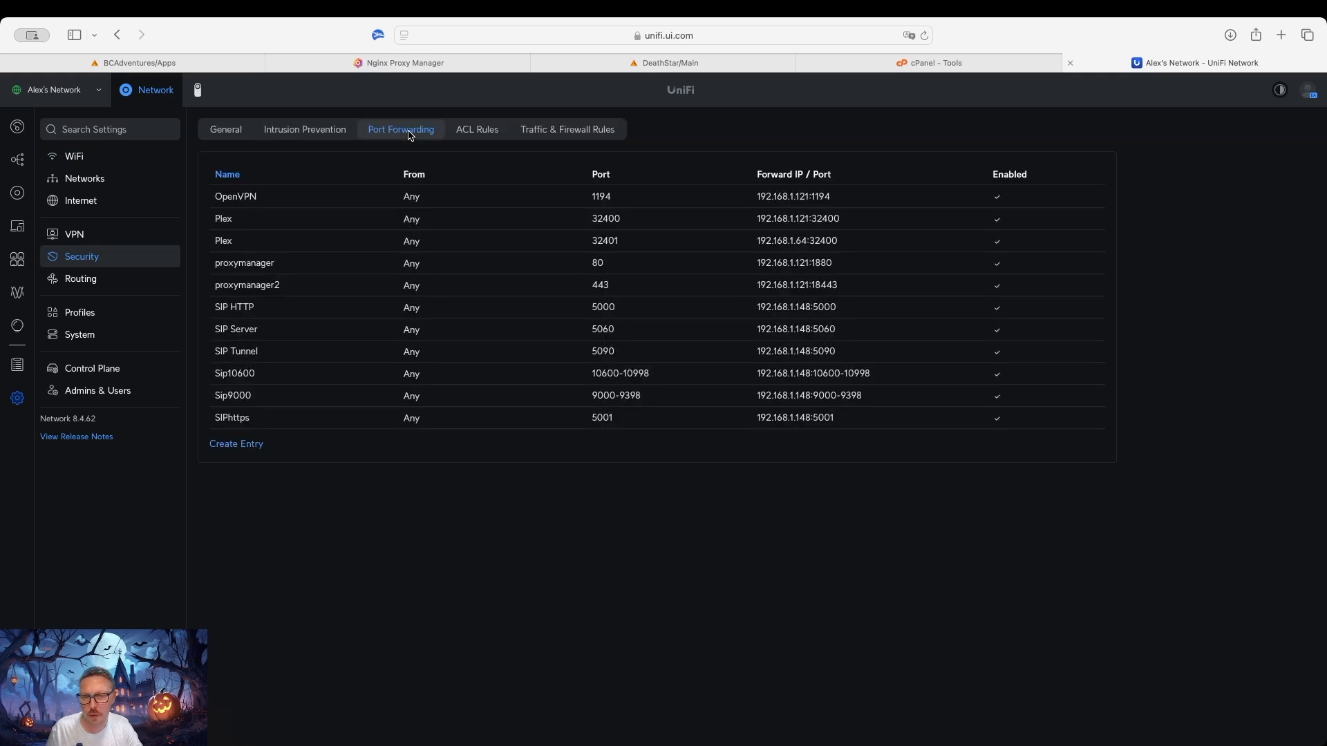
mouse_move(383, 245)
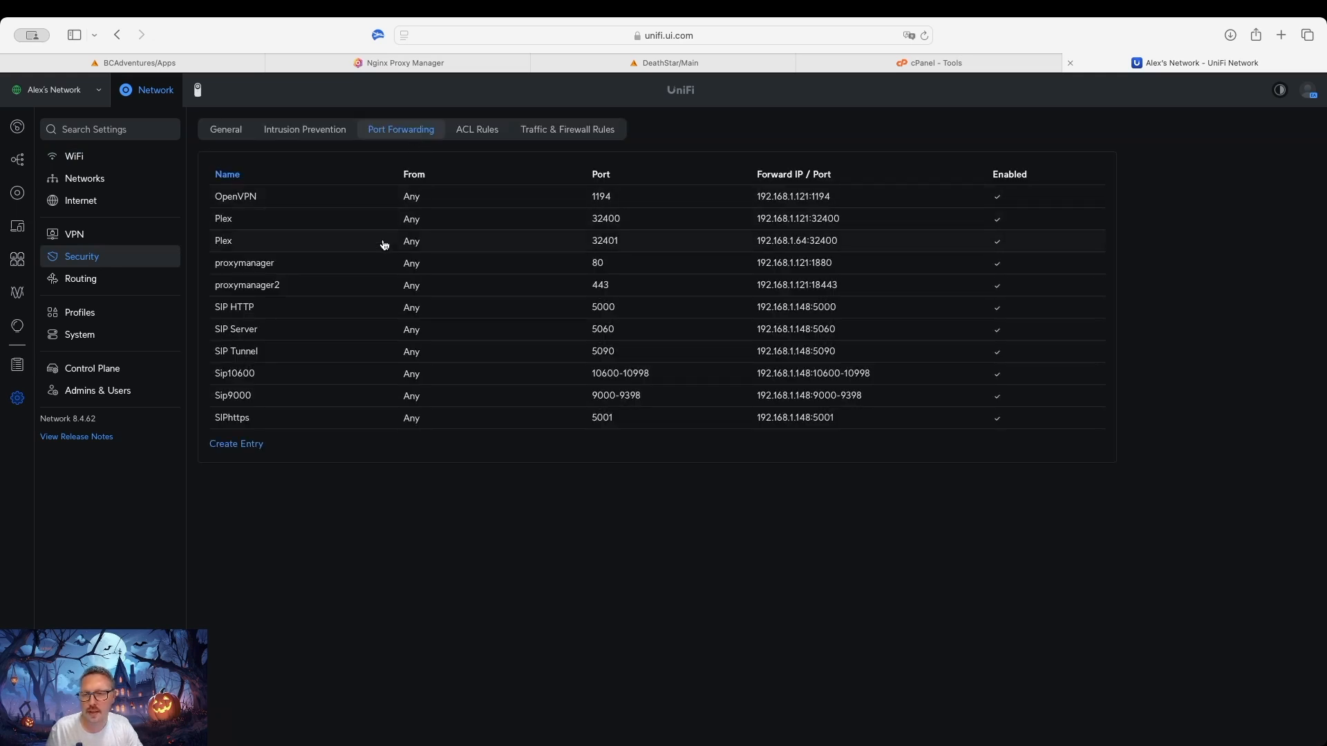
mouse_move(341, 268)
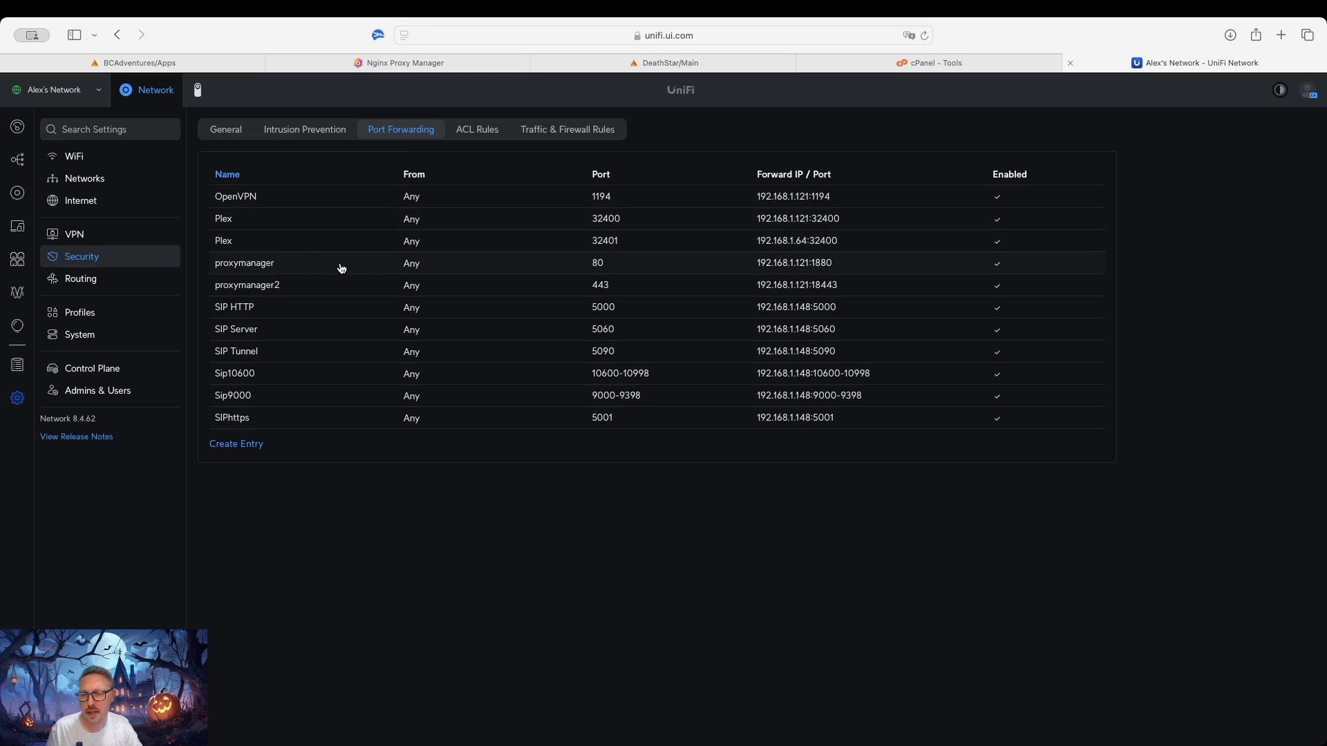
mouse_move(674, 278)
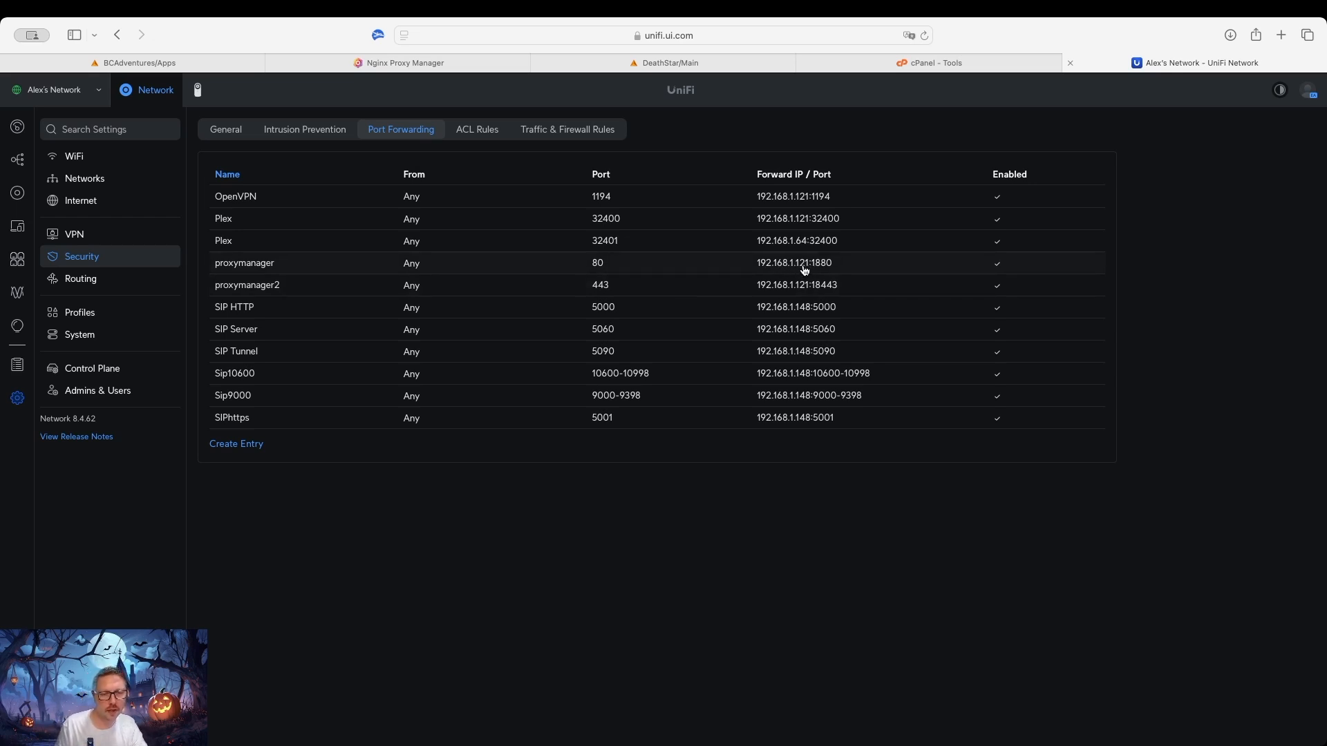
mouse_move(606, 266)
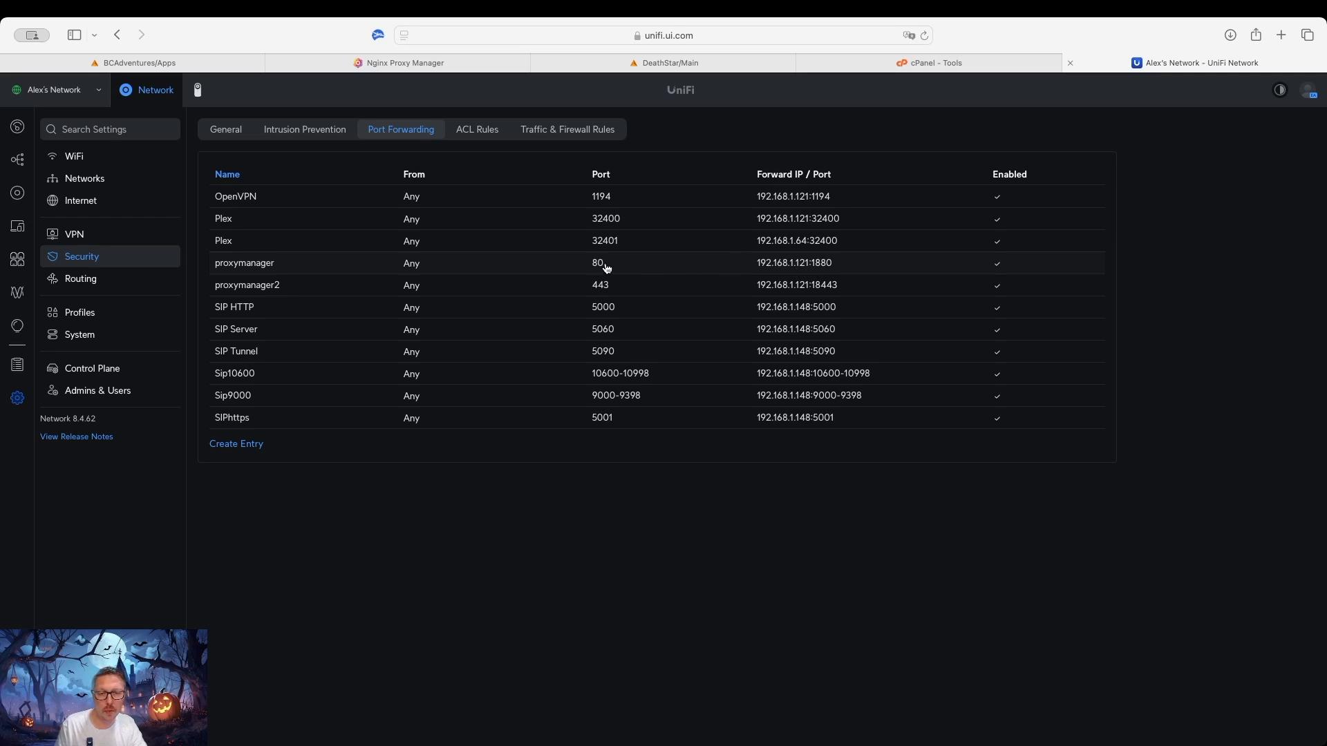
mouse_move(614, 282)
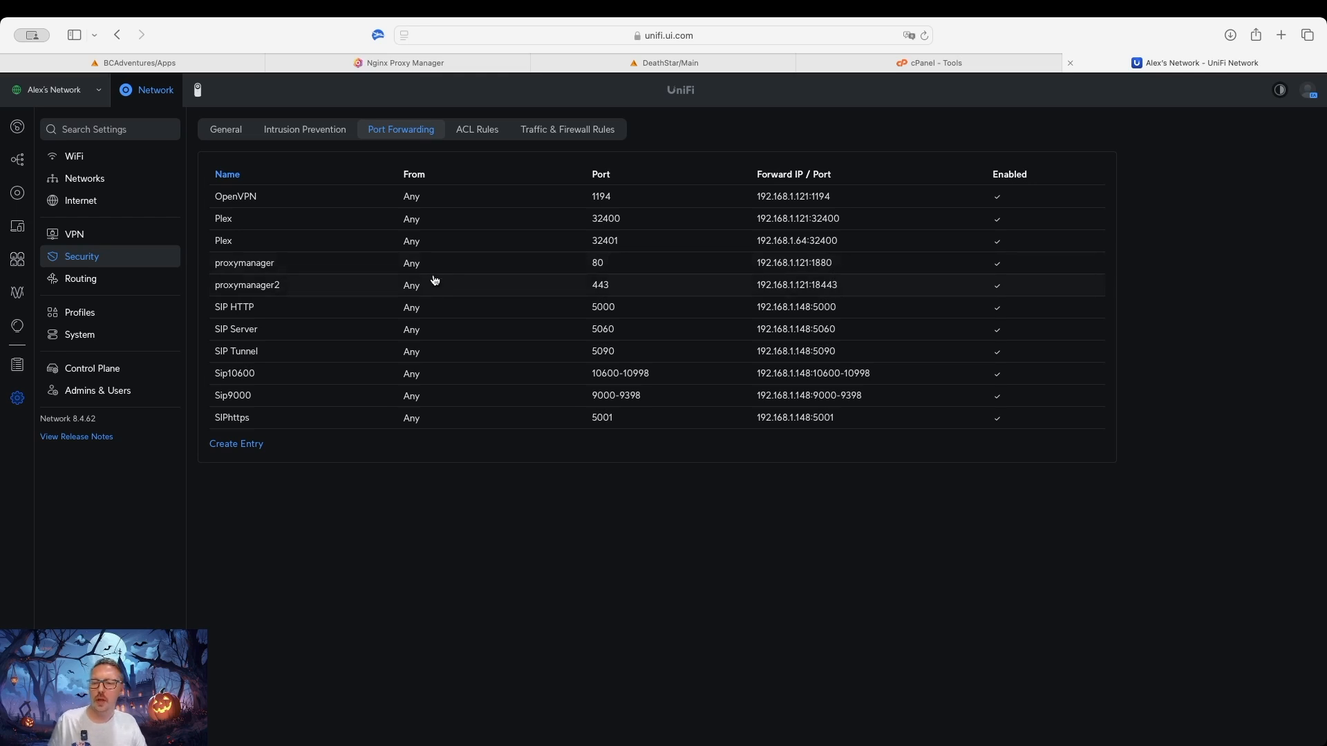
mouse_move(1153, 93)
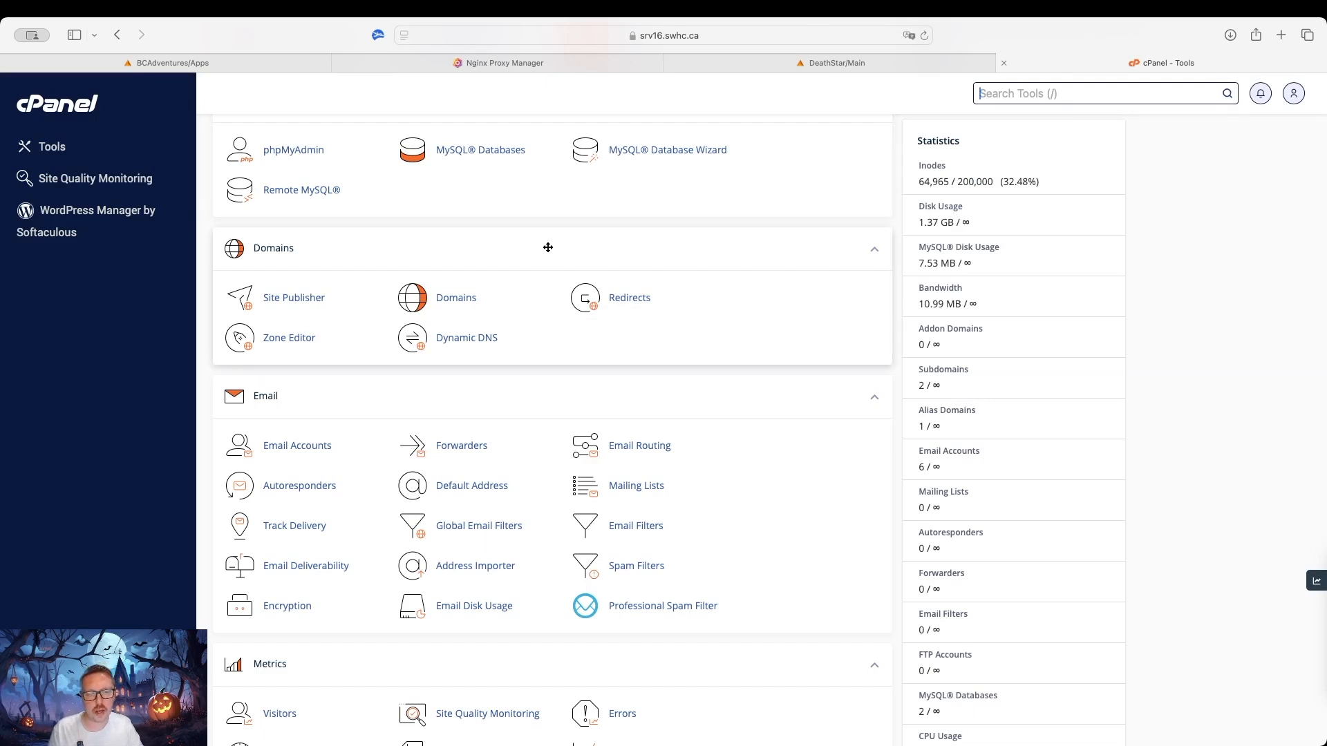
mouse_move(507, 251)
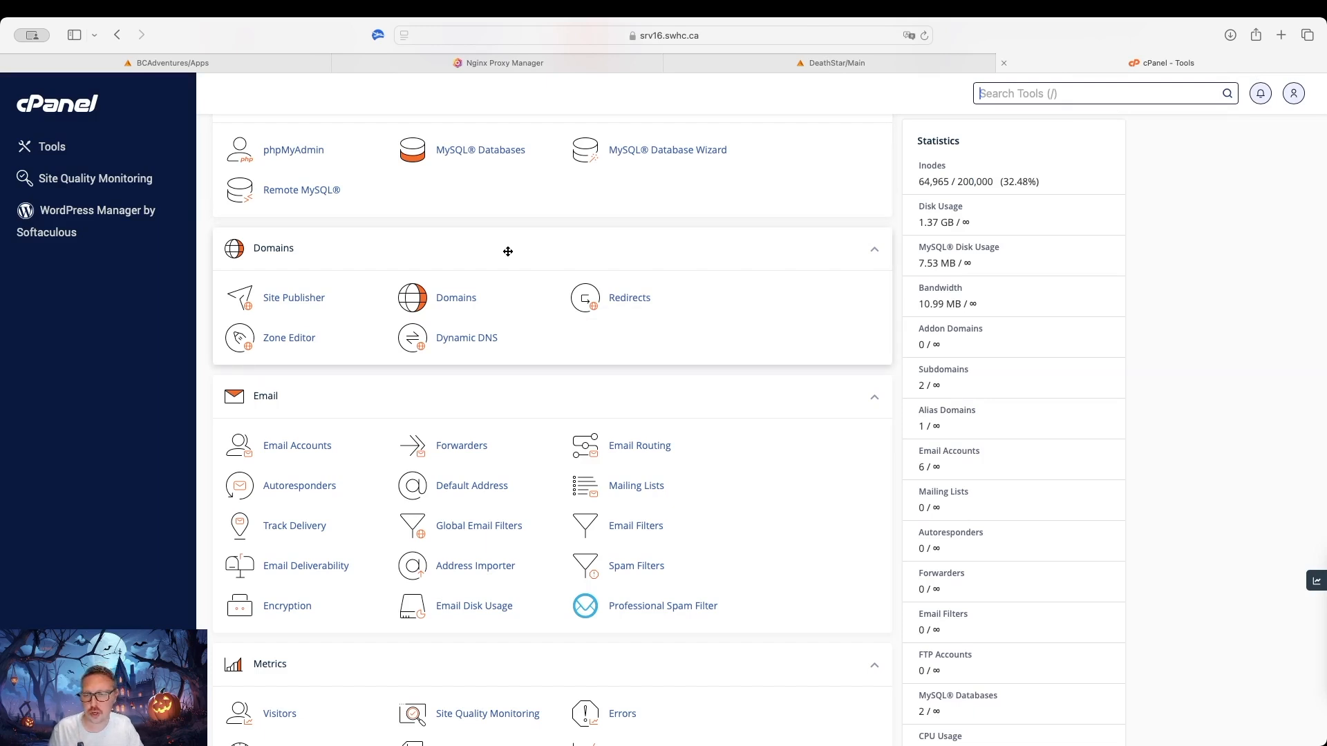
mouse_move(289, 338)
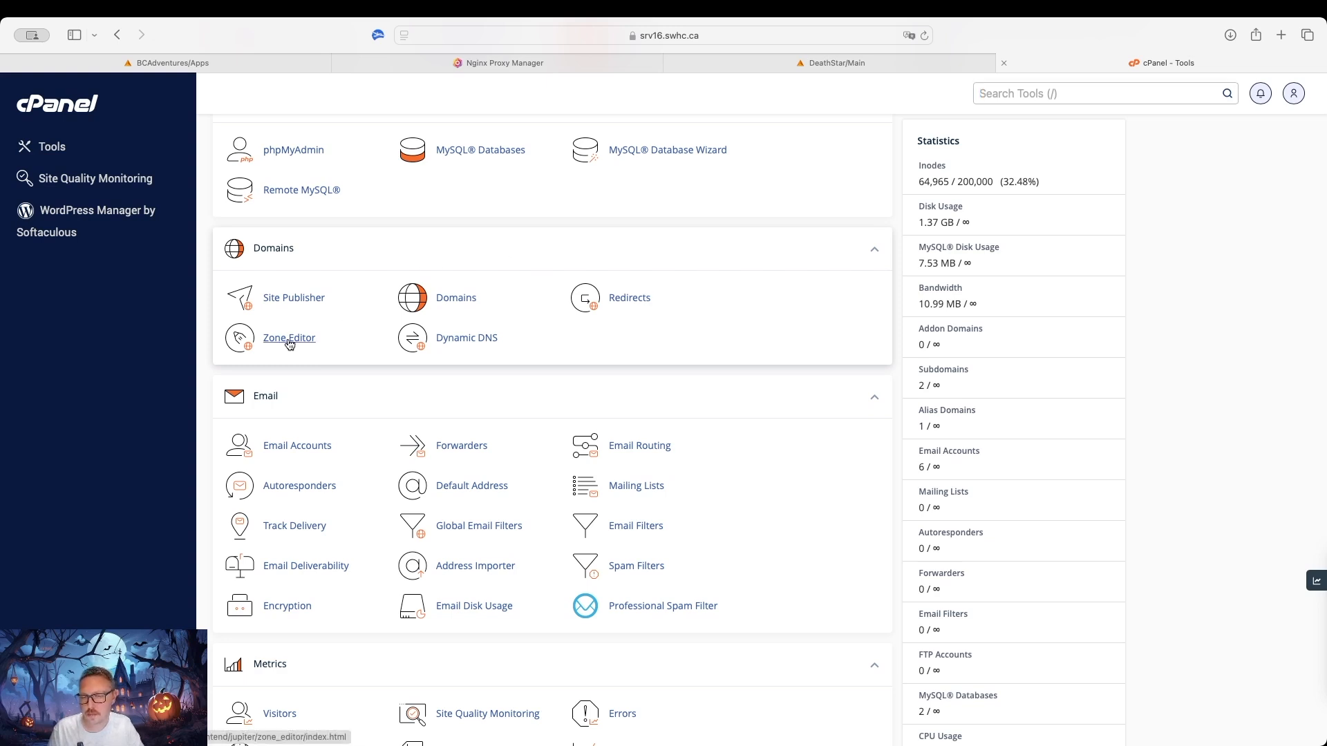
Step: Open cPanel's Zone Editor and begin an A record for familyio.ca
left_click(289, 337)
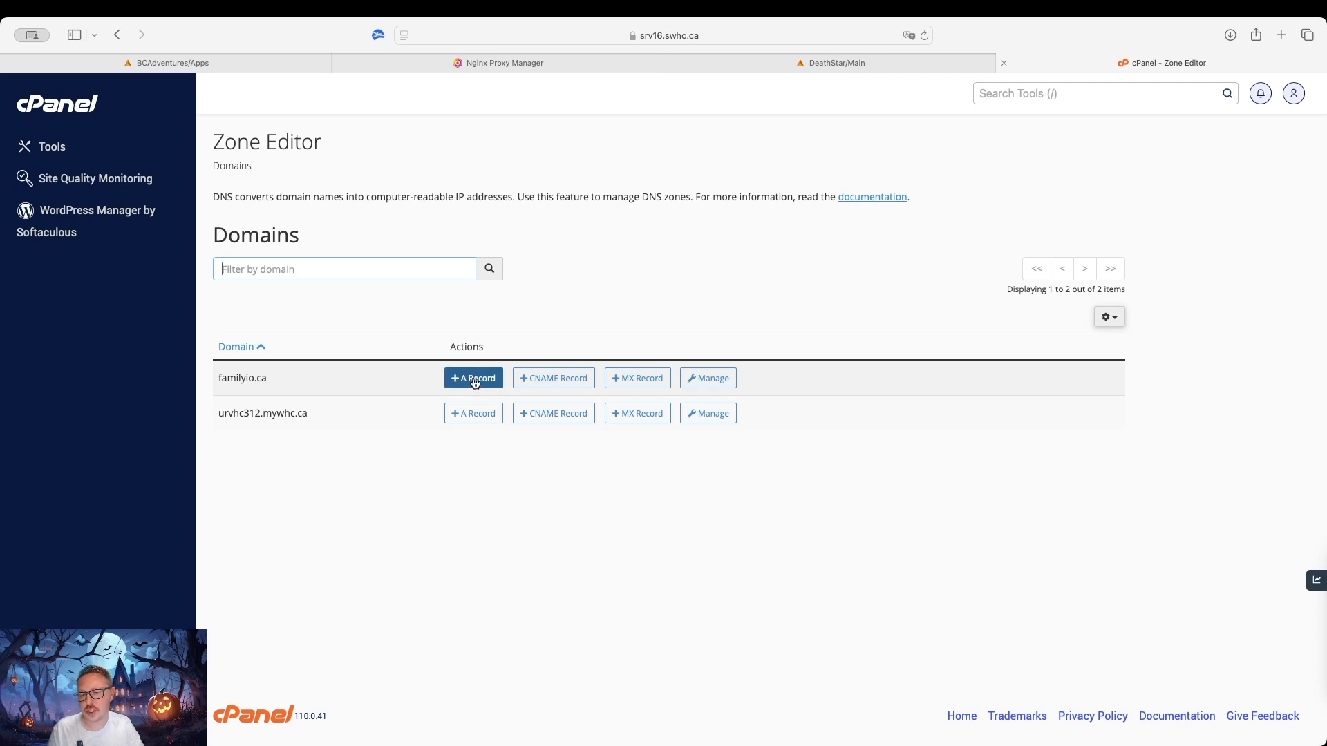
left_click(472, 378)
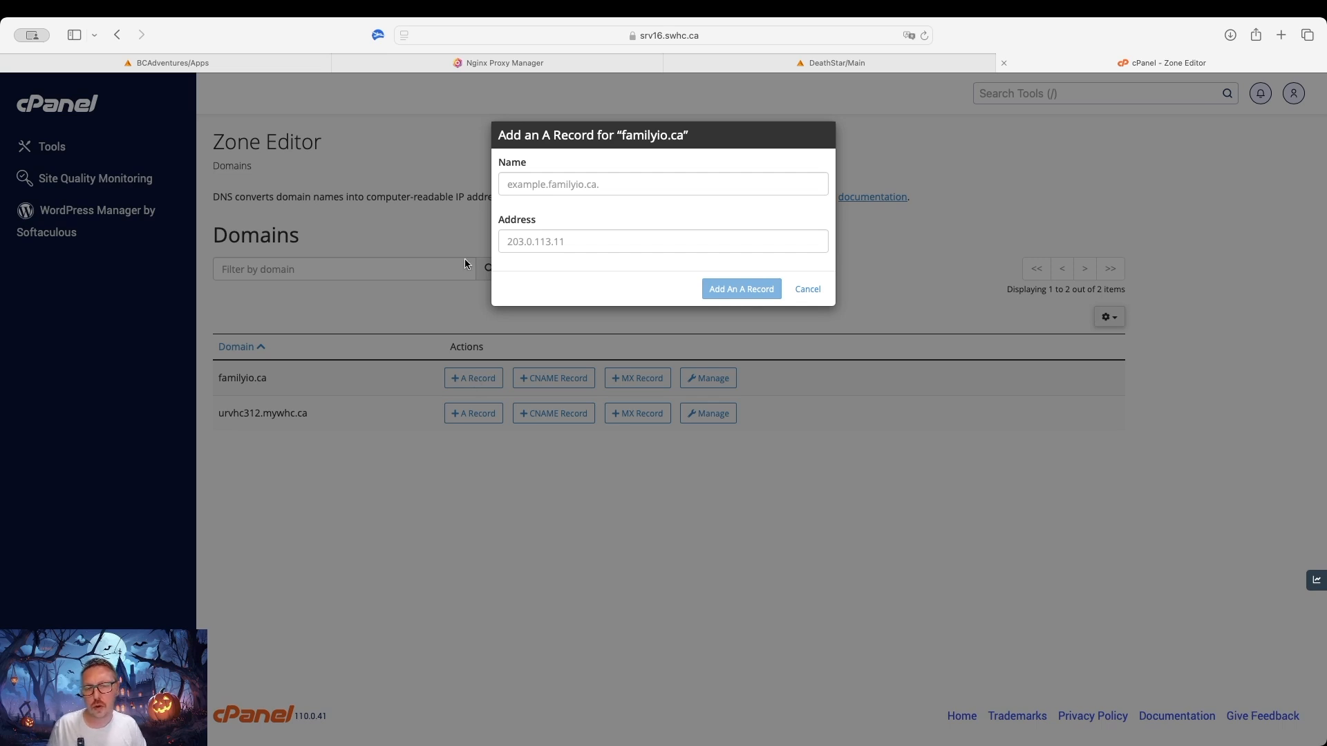
Step: Enter name weather.familyio.ca and address 192.168.1.121, and save the A record
left_click(660, 184)
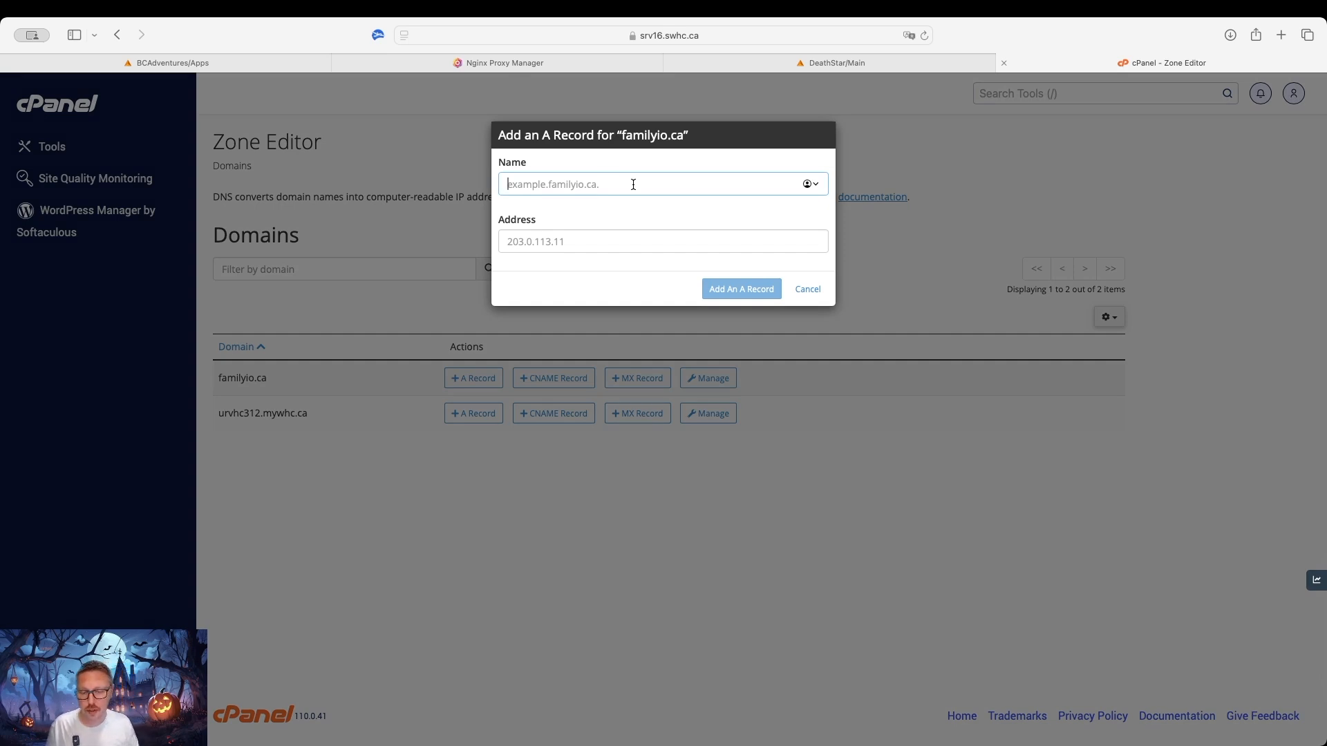
type("weather")
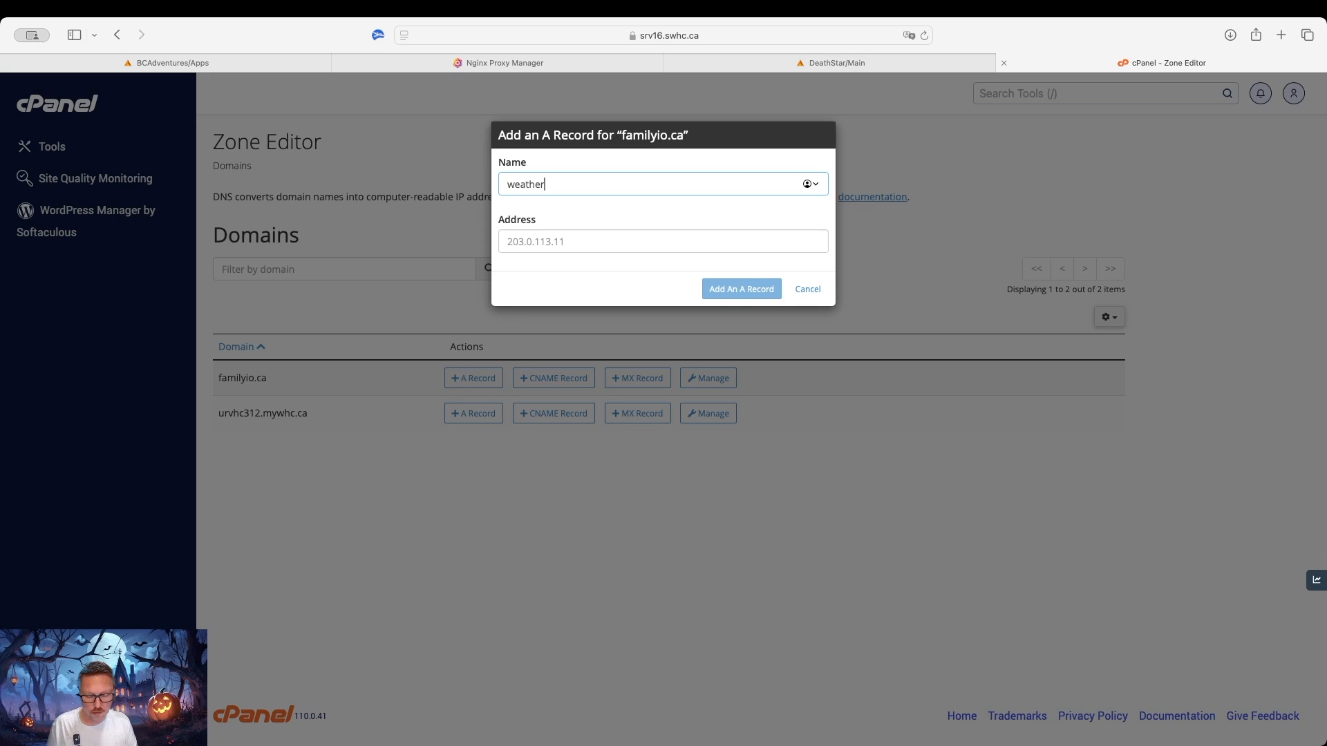
type(".familyio.ca")
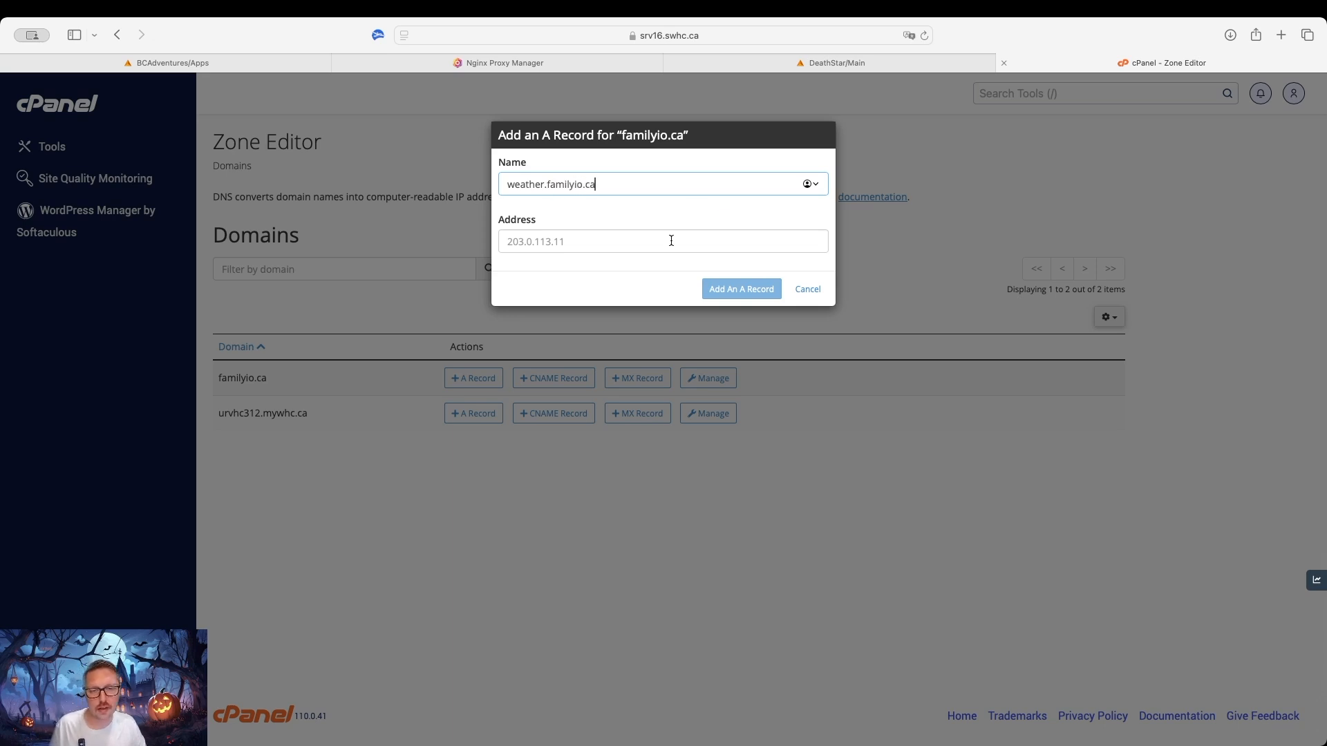
left_click(663, 241)
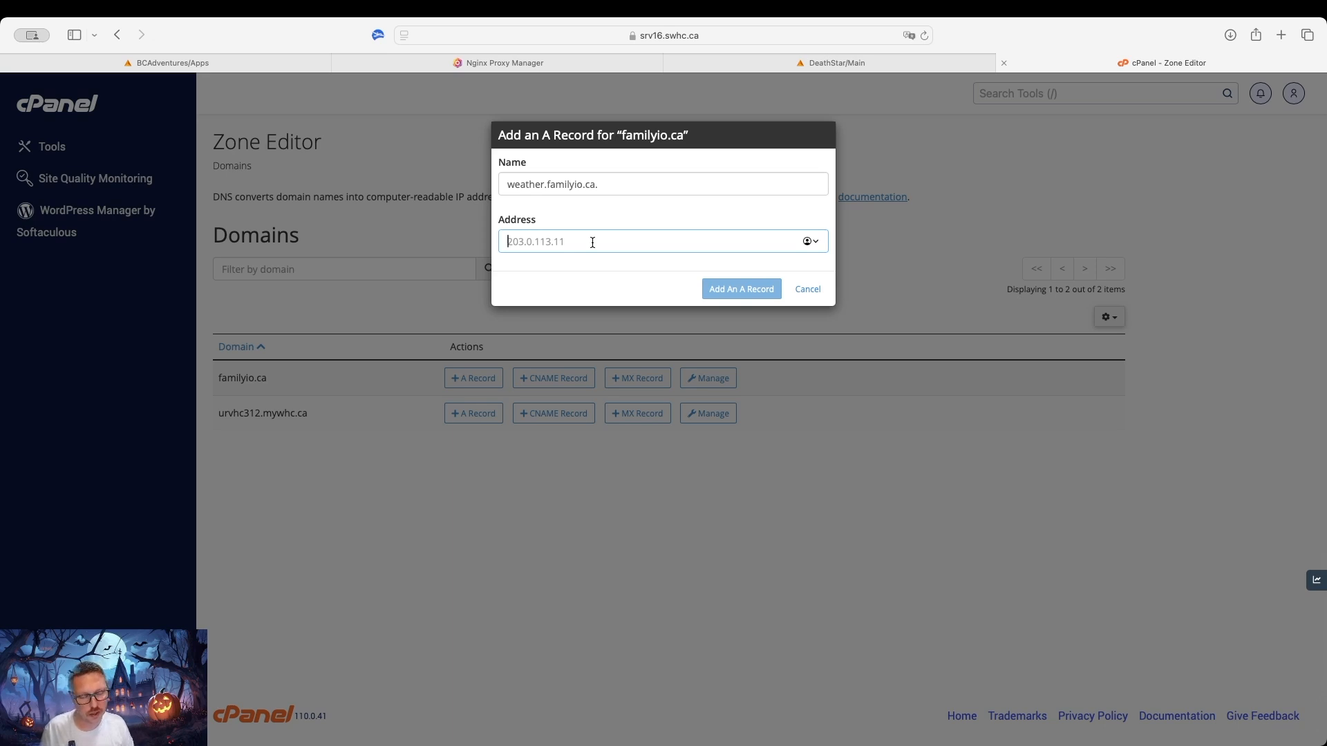
type("192.168.1.121")
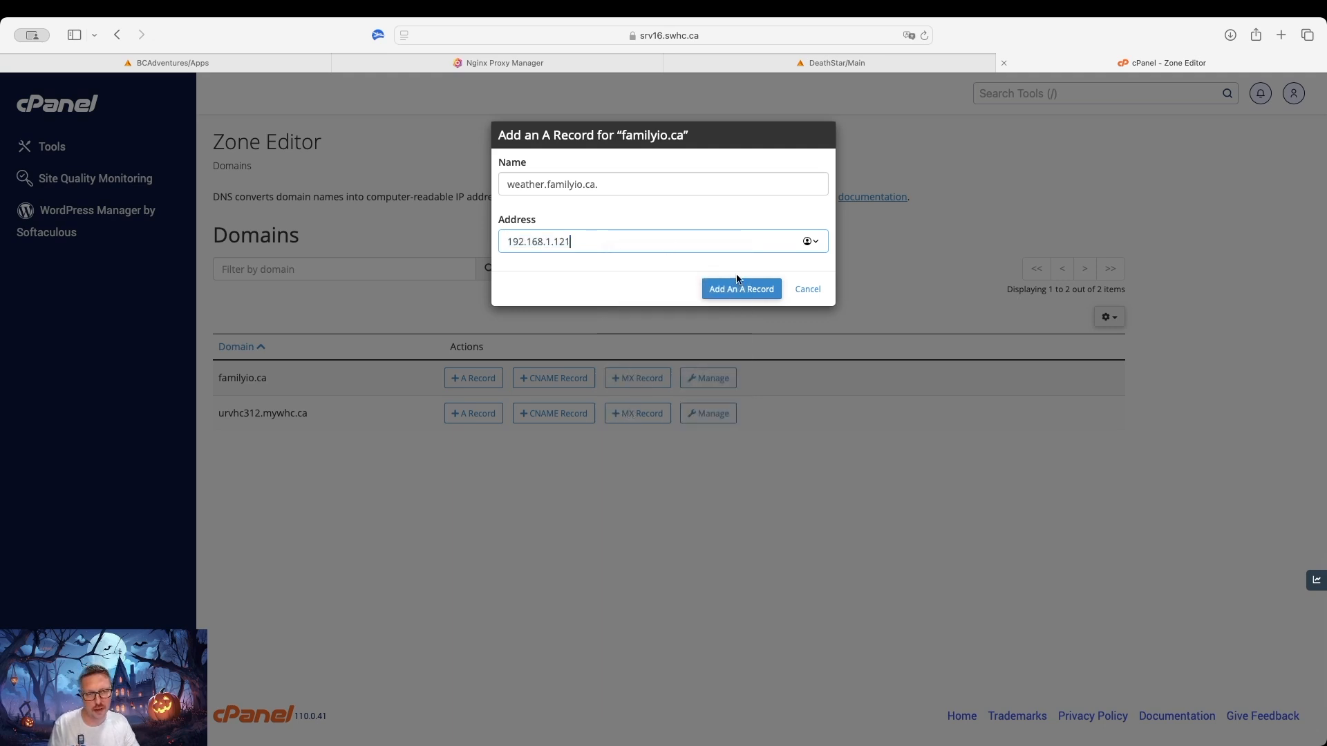
left_click(740, 289)
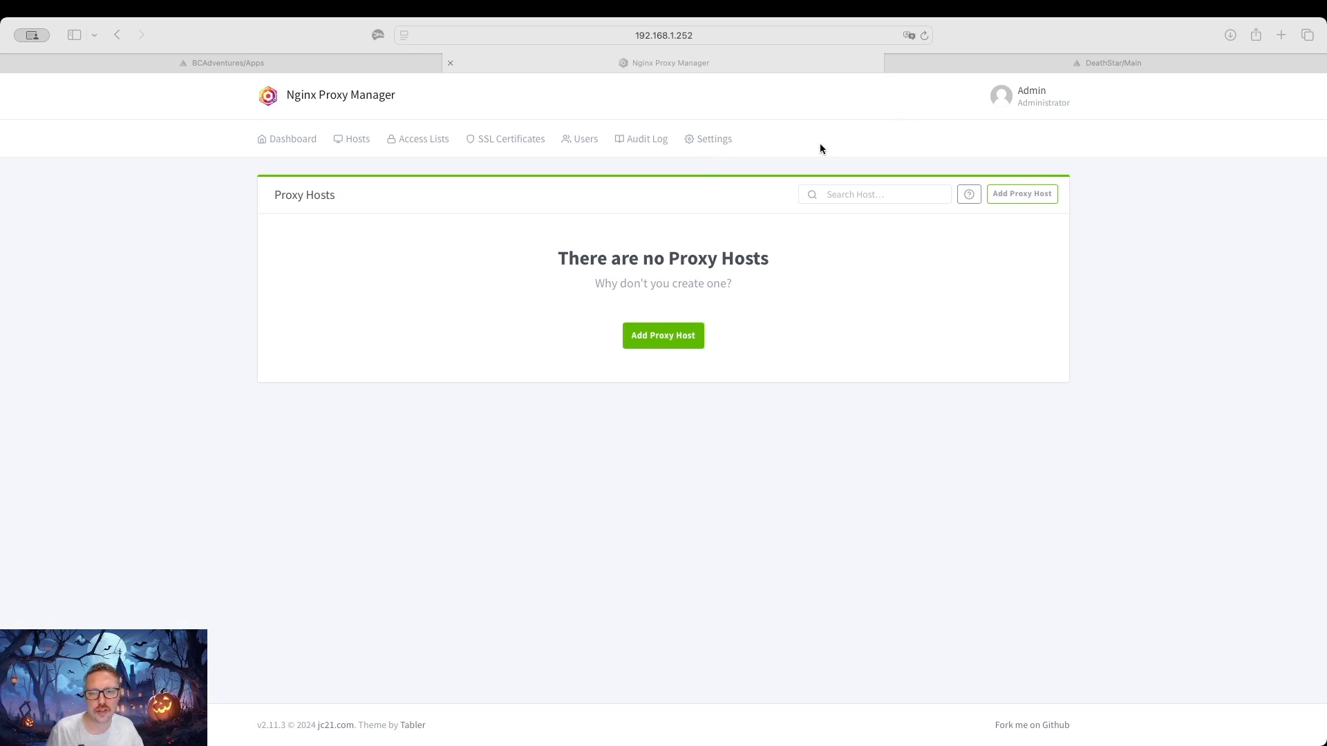
mouse_move(746, 204)
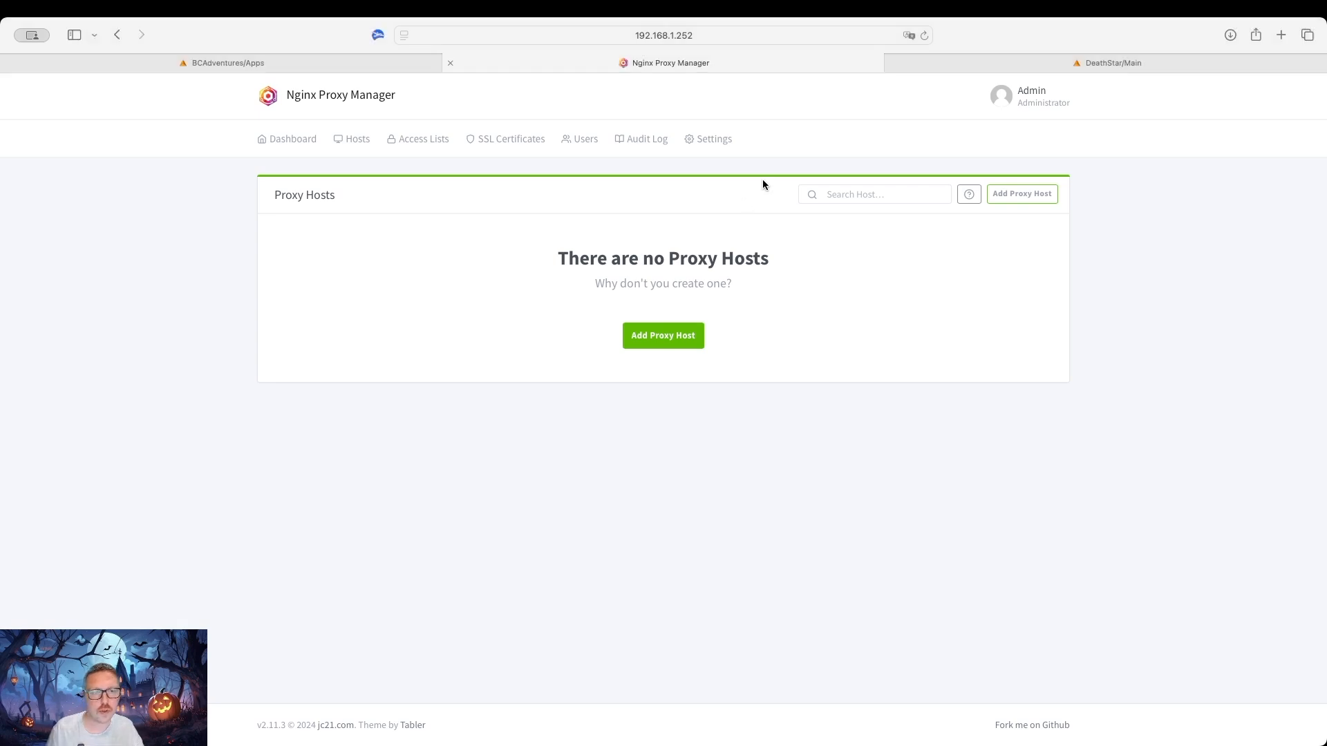
Step: Check WeatherStar's 192.168.1.121:1515 mapping in Unraid Docker, then begin a new proxy host
left_click(1111, 63)
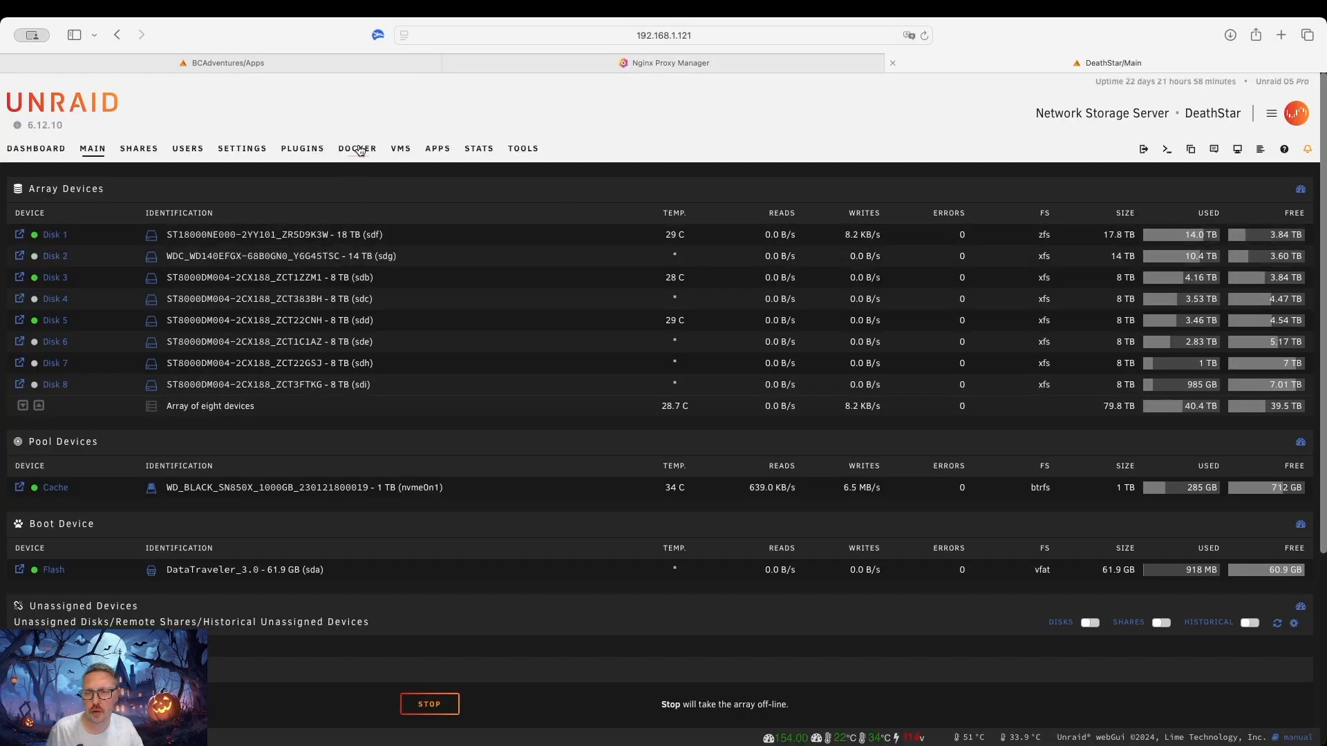
left_click(357, 148)
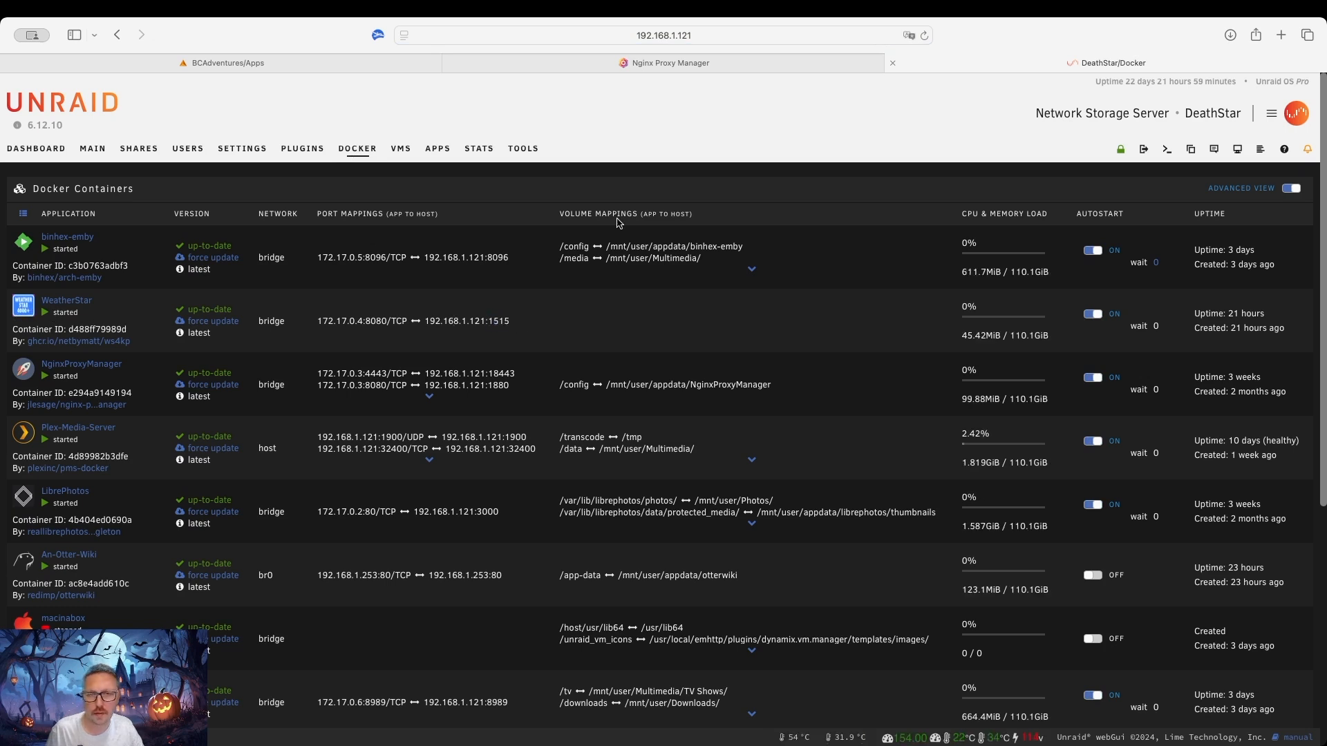
left_click(668, 63)
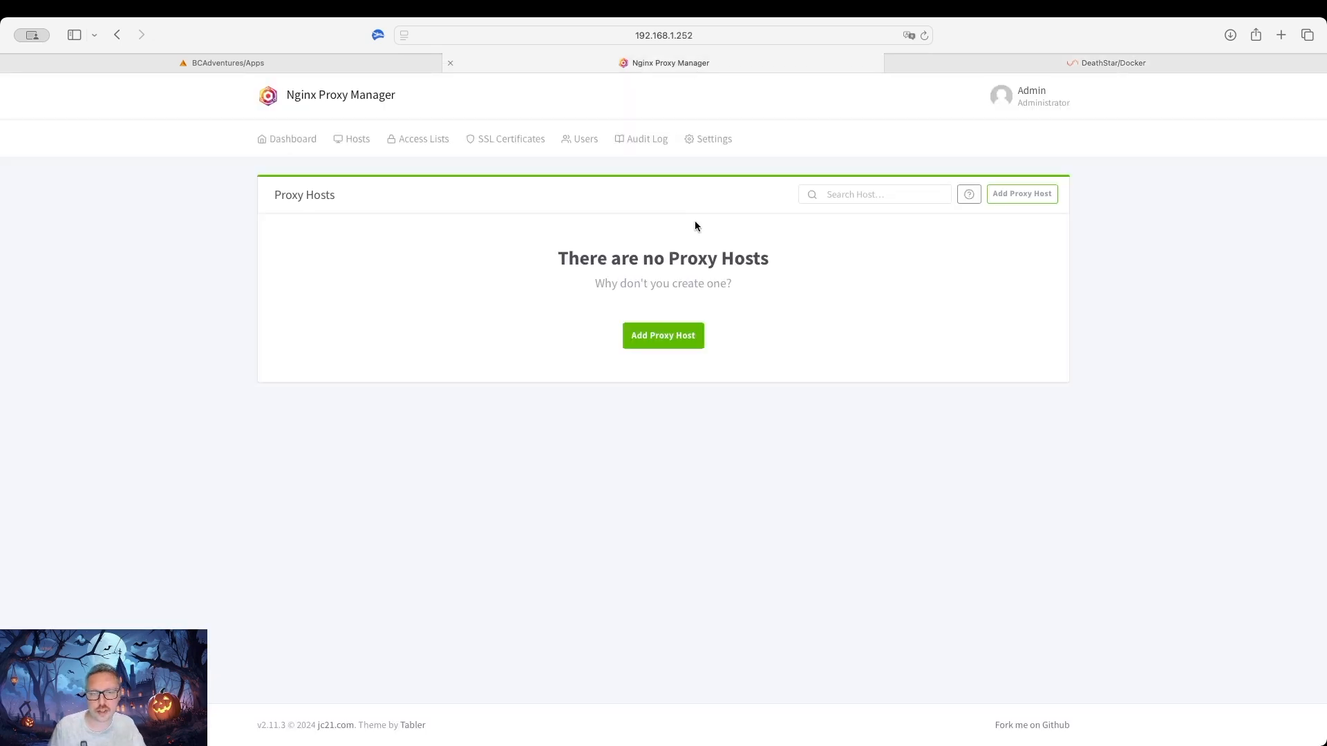
left_click(662, 335)
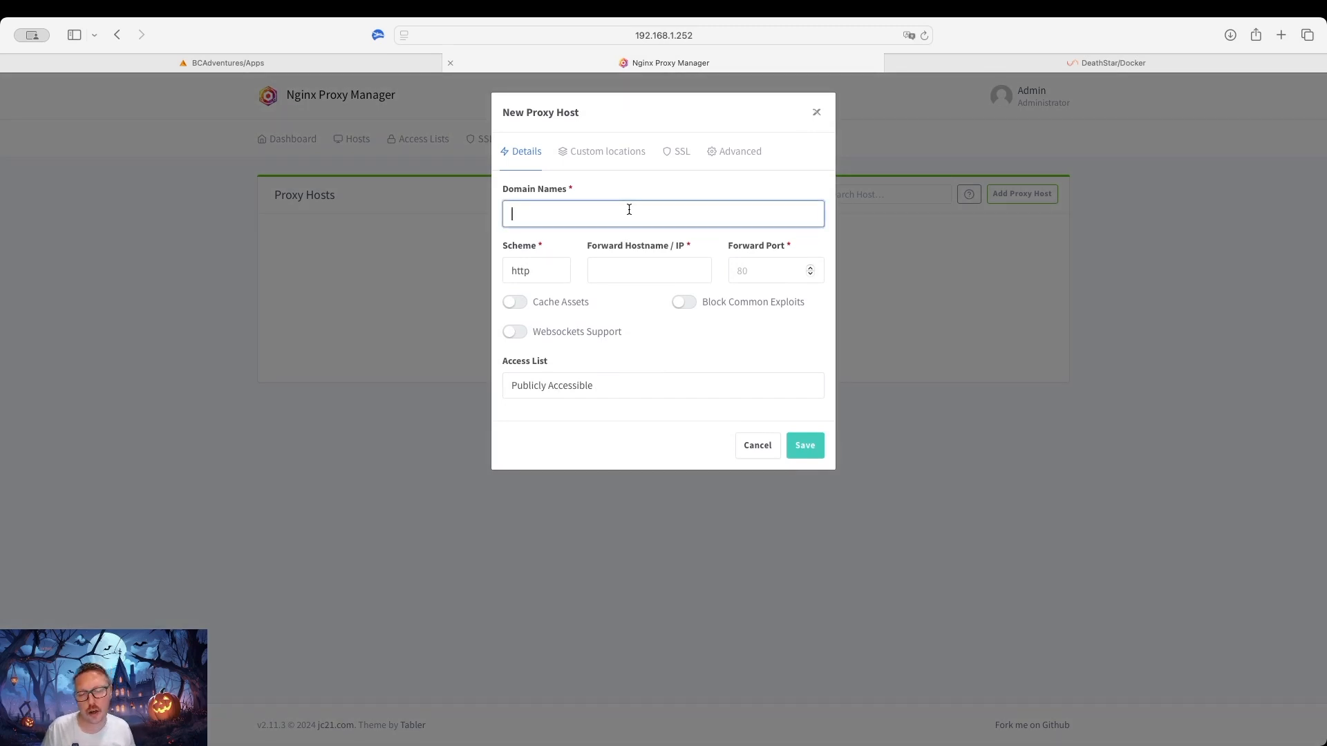
Step: Save a proxy host for weather.familyio.ca forwarding to 192.168.1.121 port 1515
type("weather.familyio.ca")
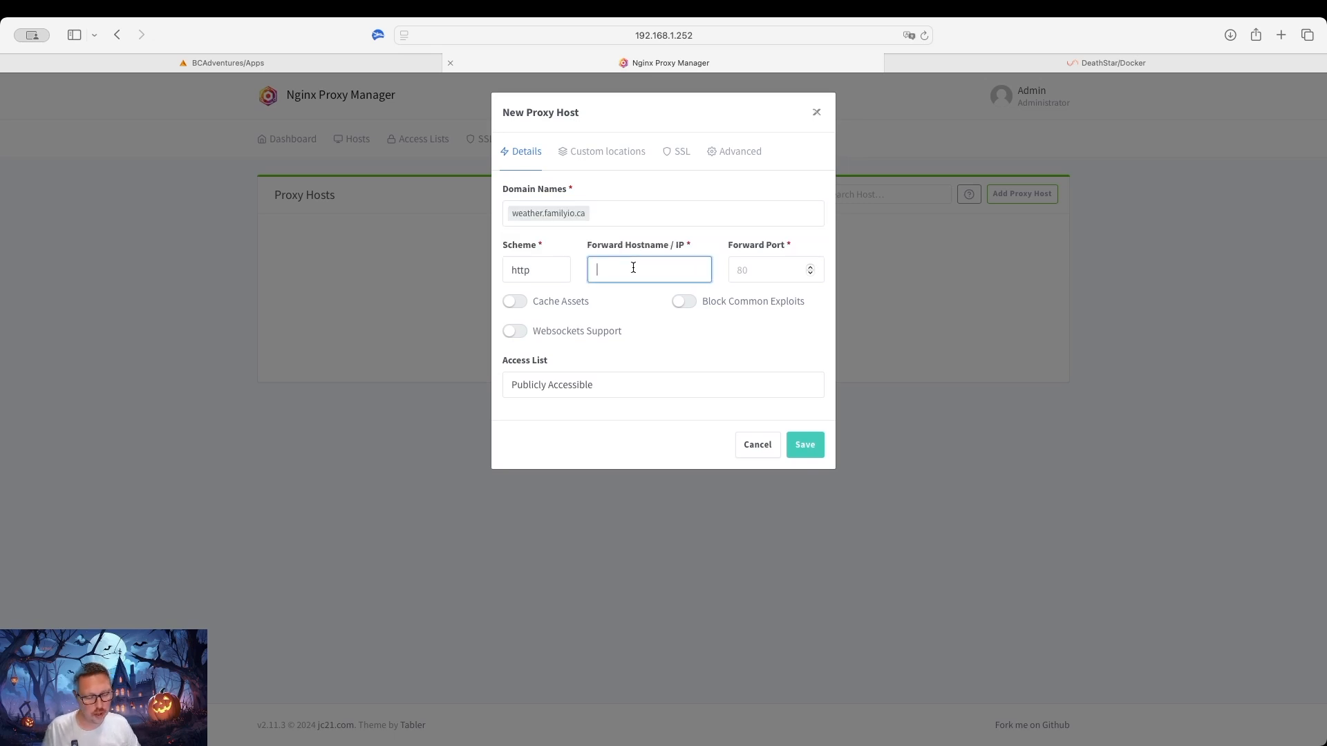
type("192.168.1.12")
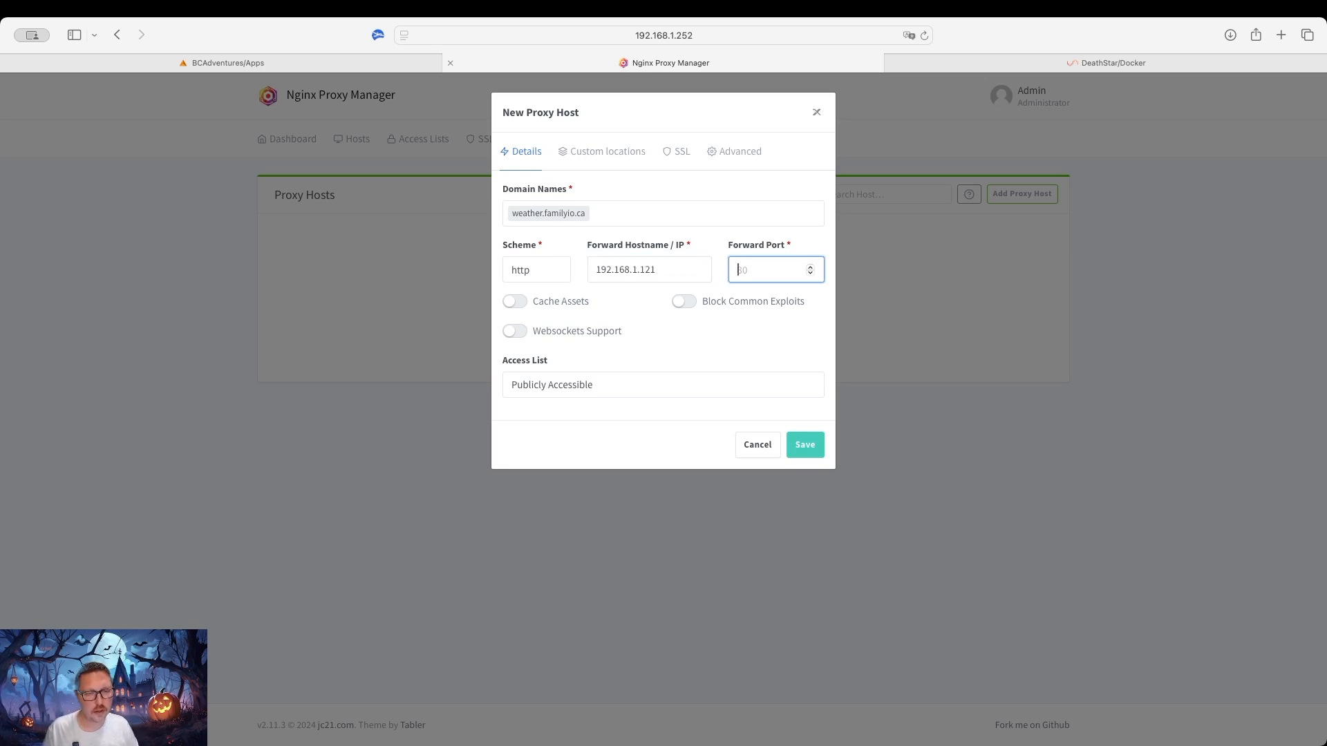
type("1515")
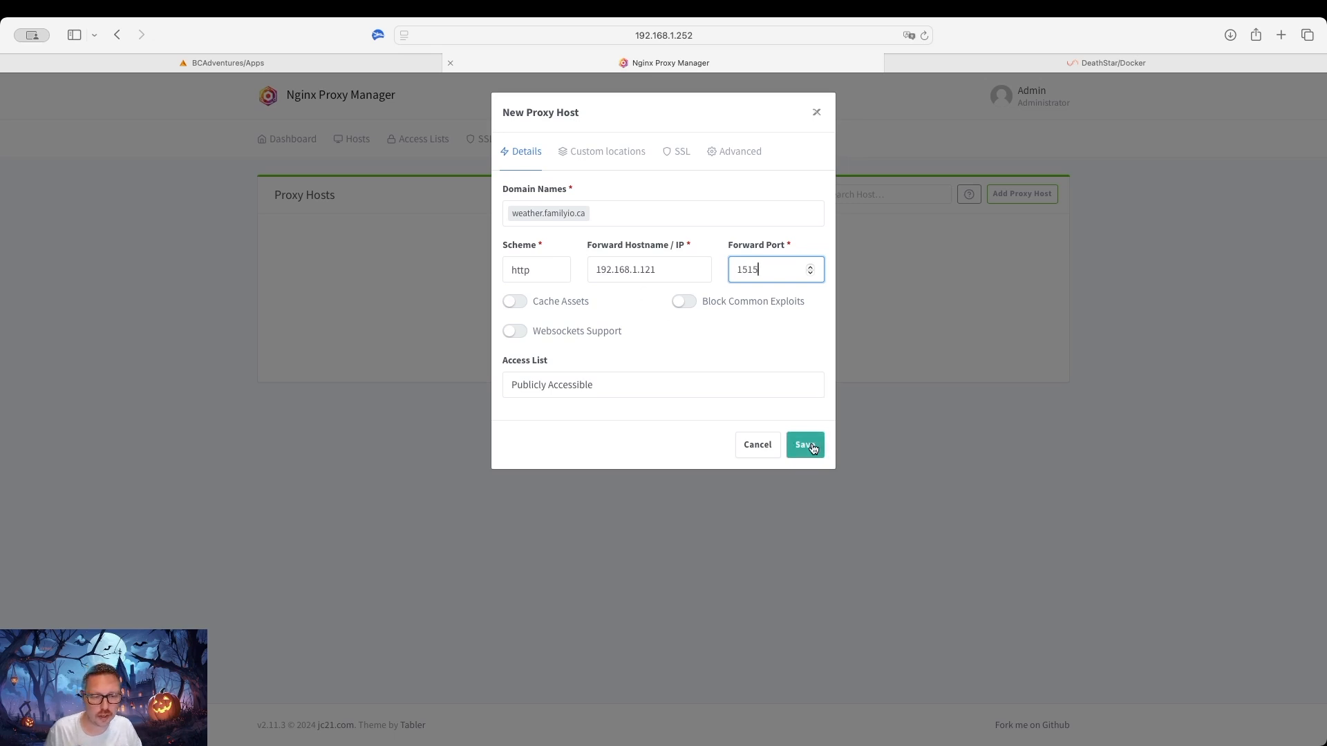
left_click(802, 445)
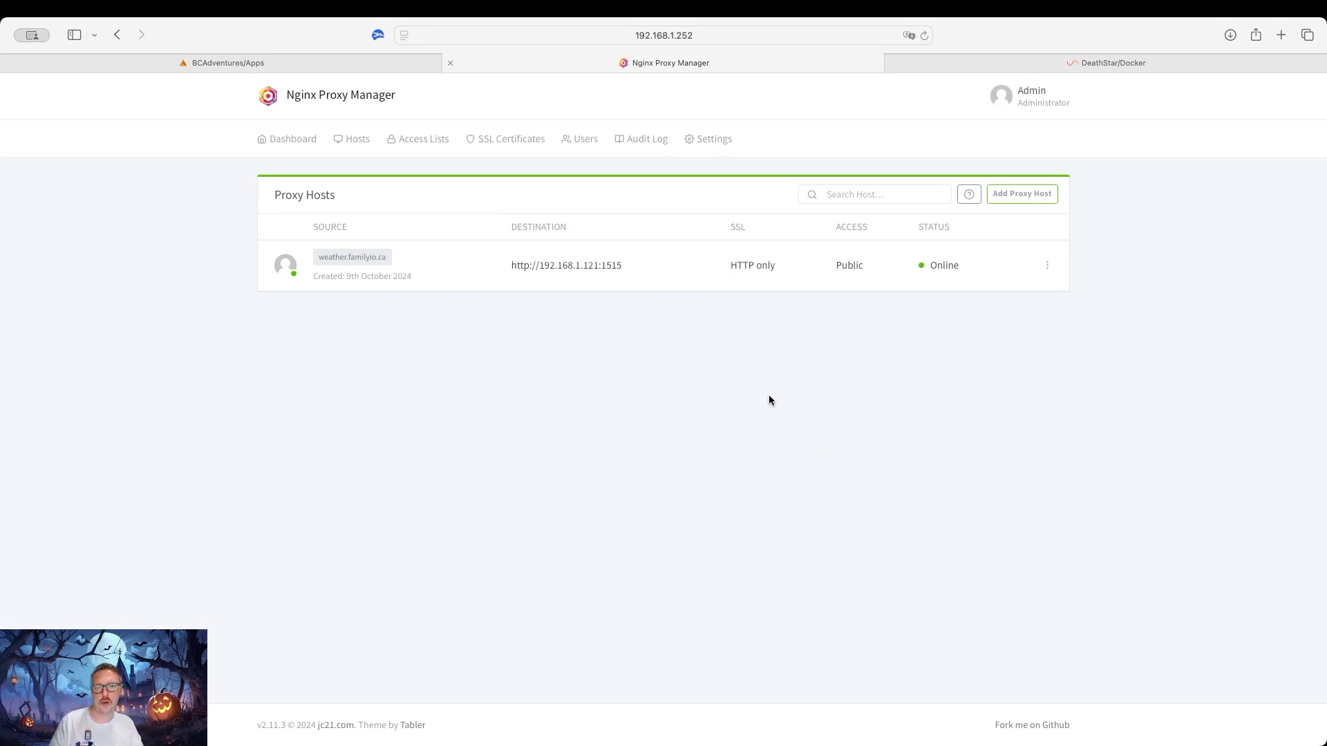
mouse_move(762, 396)
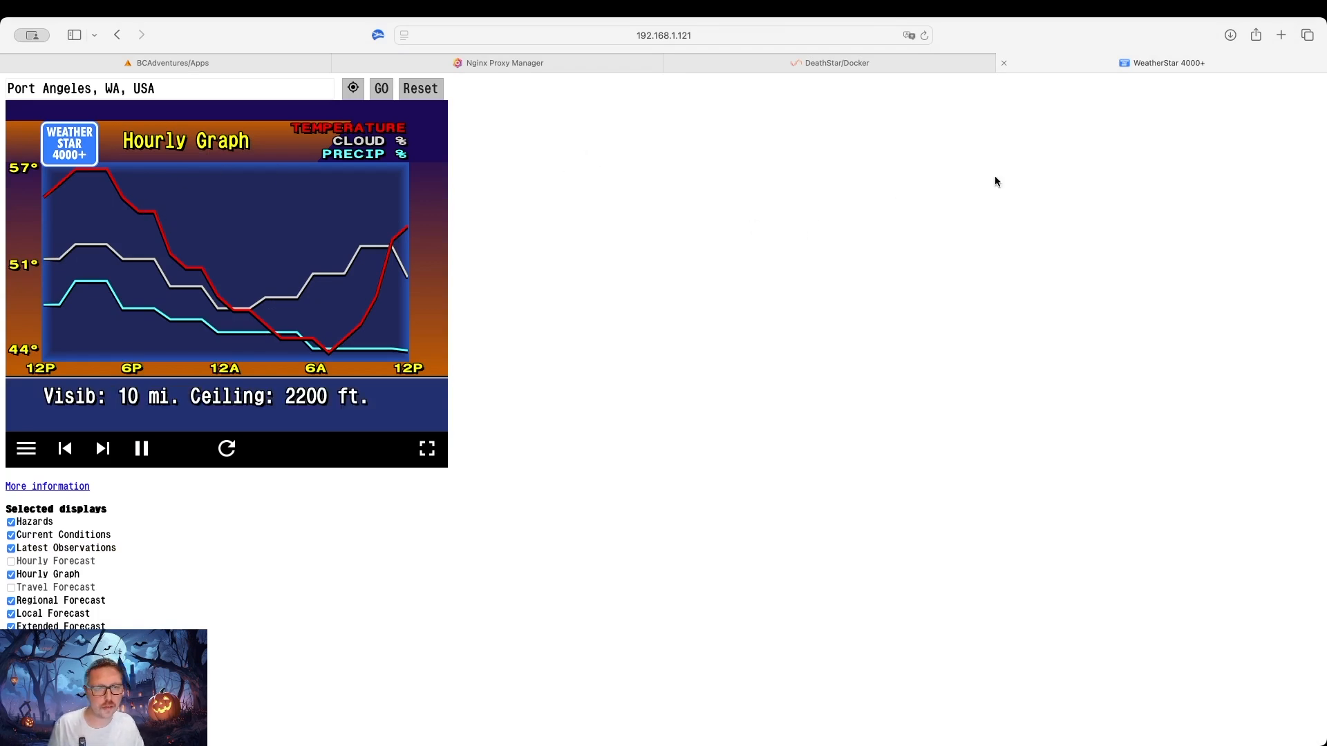
mouse_move(1224, 53)
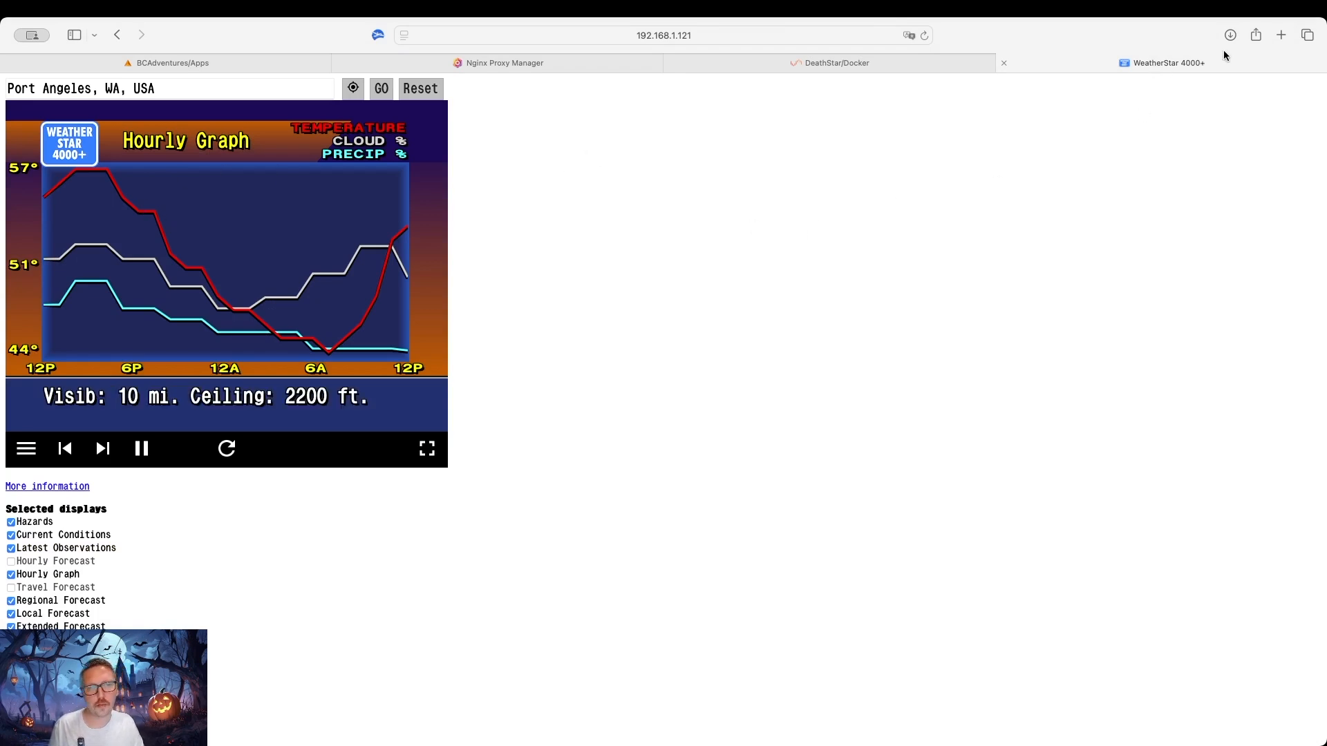
Step: Check that weather.familyio.ca shows WeatherStar 4000+ with Seattle conditions, then close the duplicate tab
left_click(1278, 34)
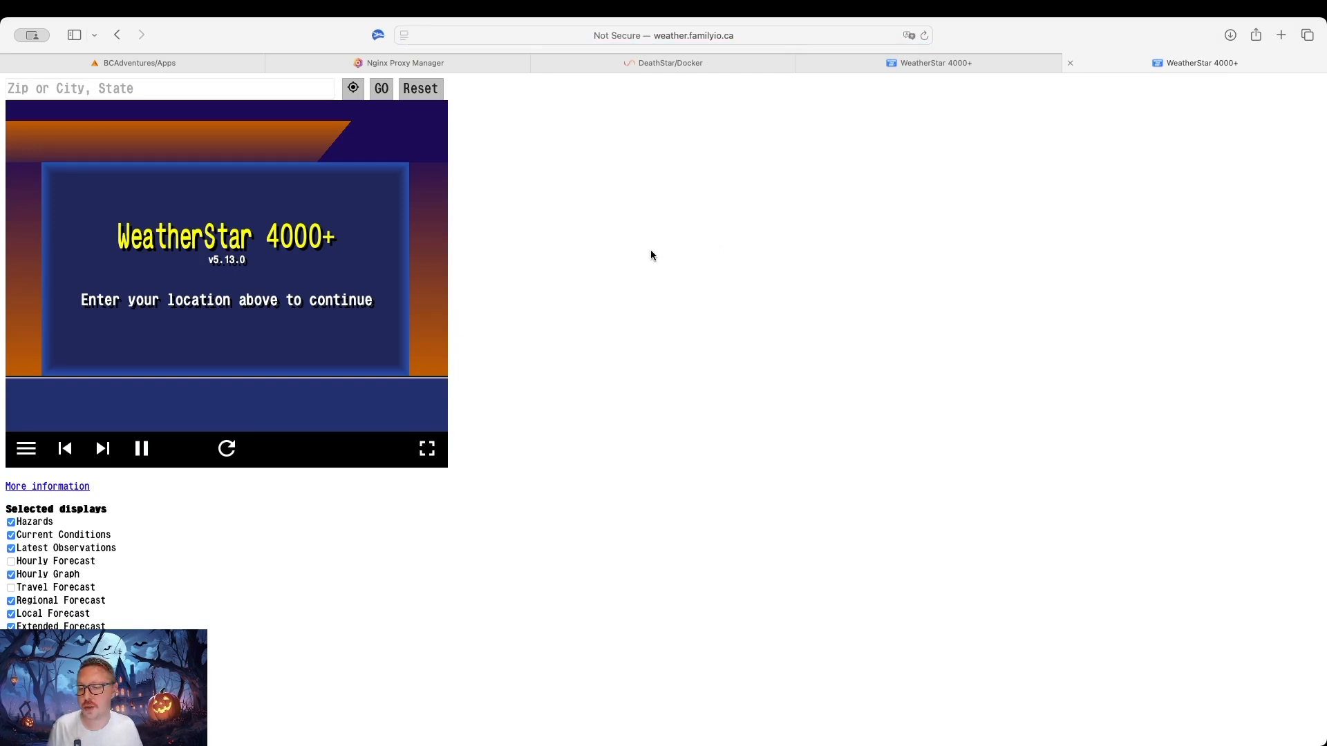
scroll("down", 3)
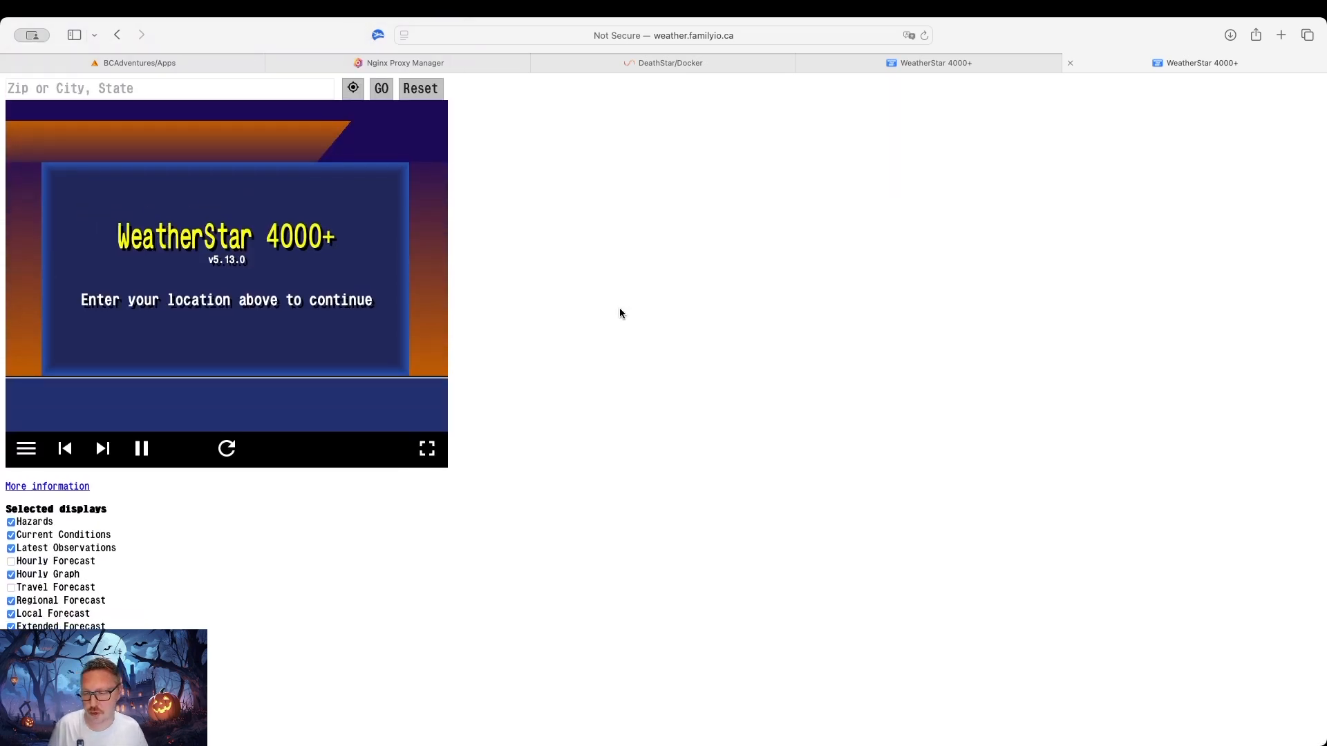
mouse_move(587, 350)
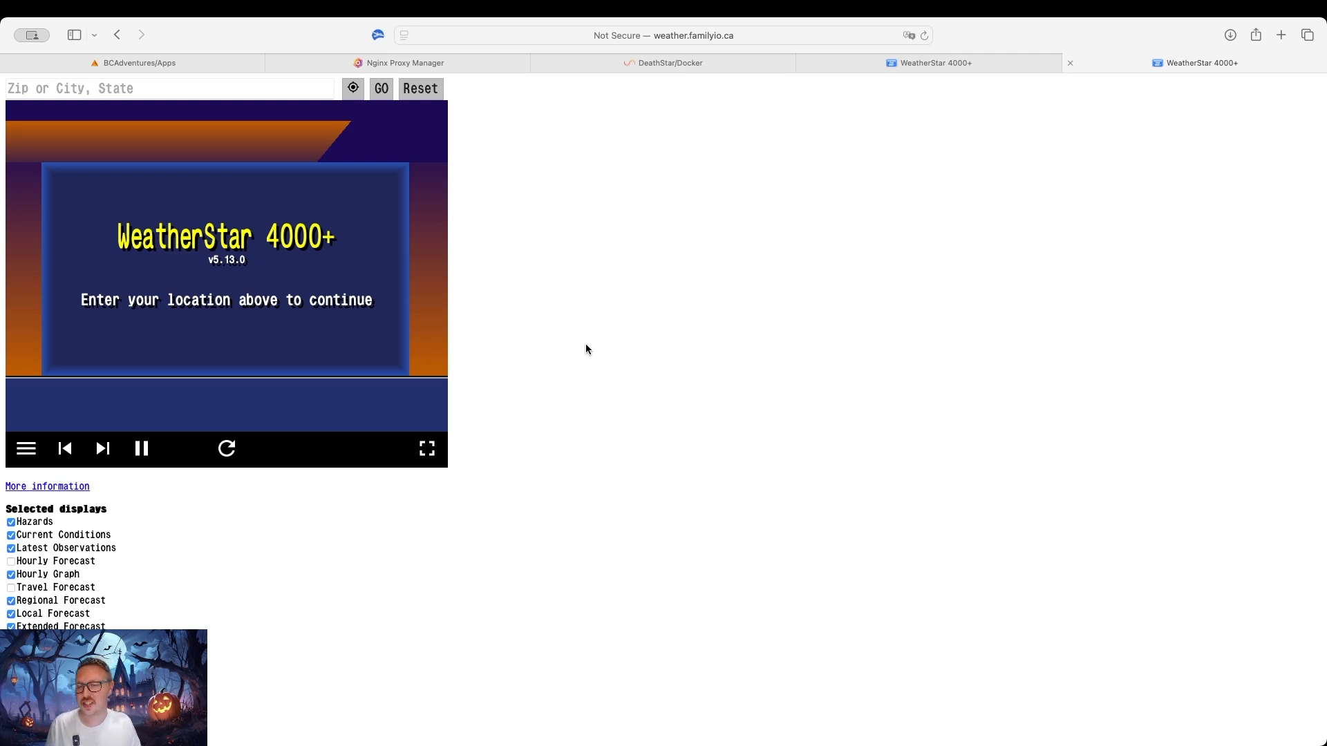
left_click(169, 88)
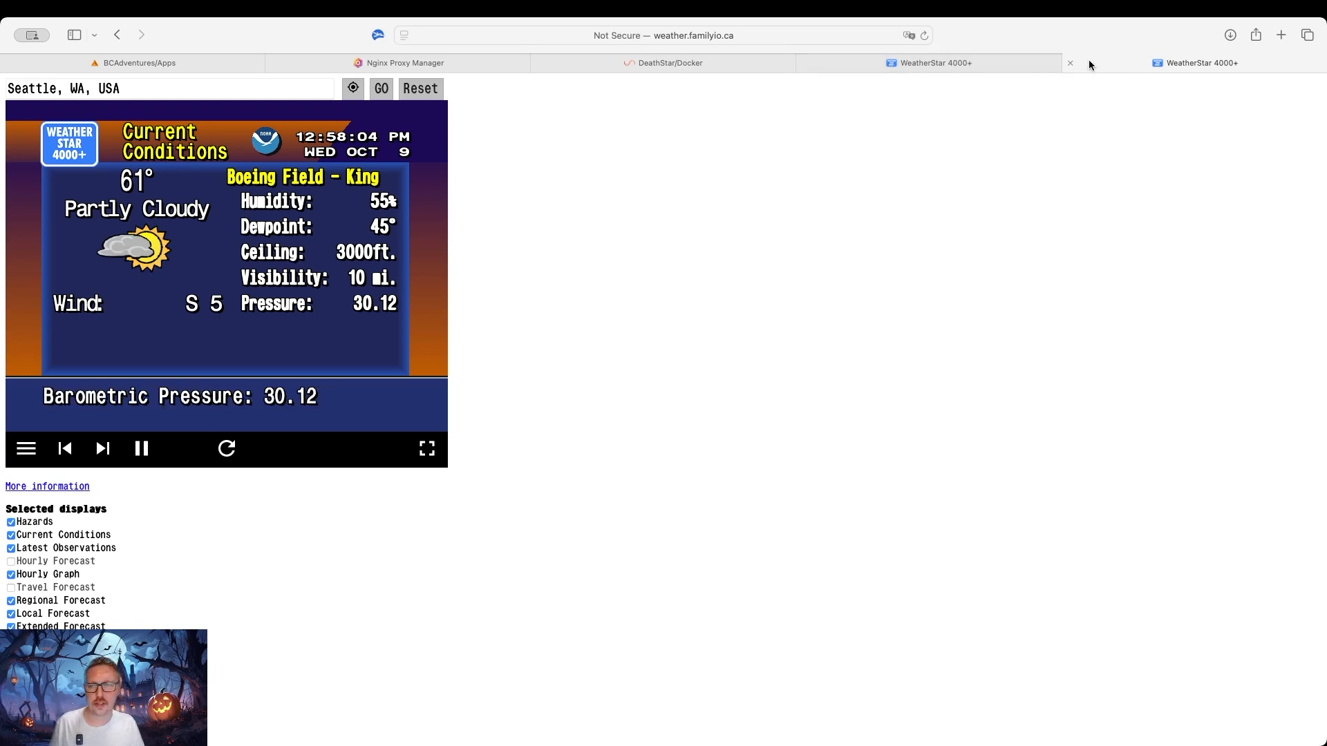
mouse_move(1070, 63)
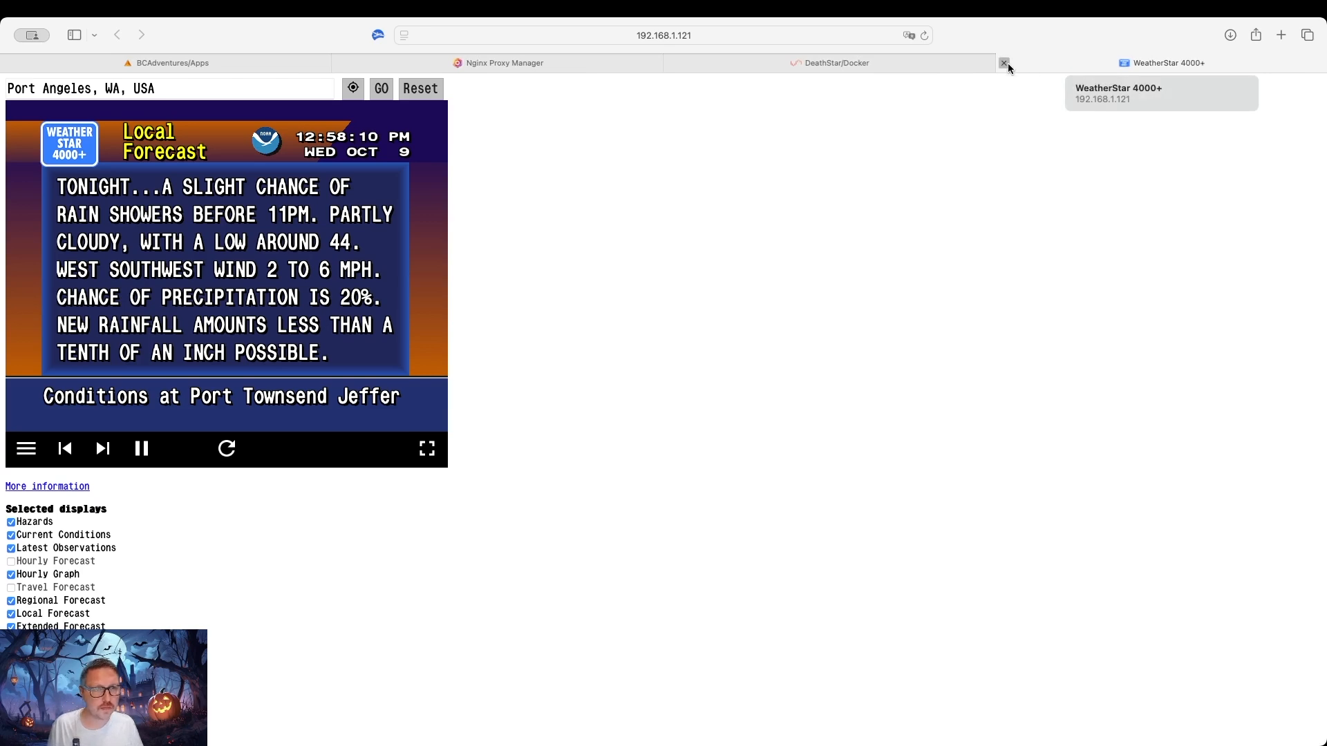
left_click(834, 63)
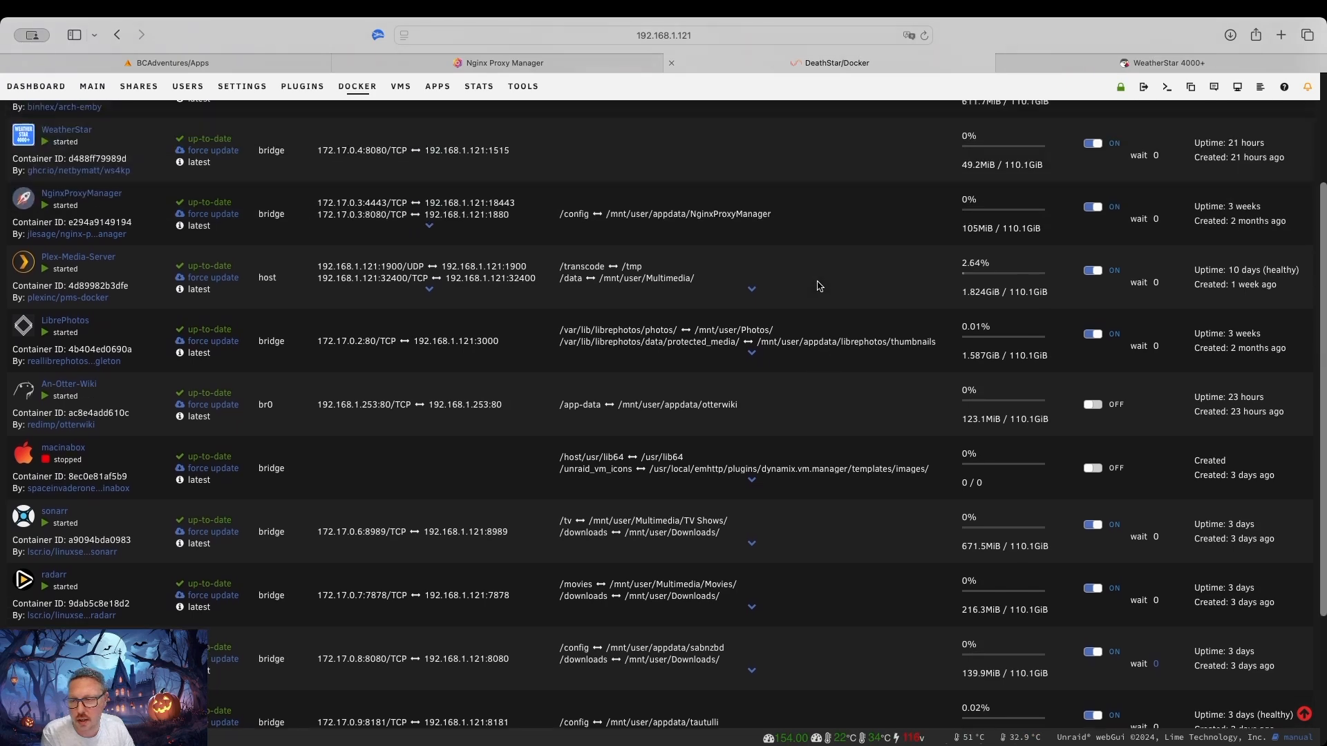
scroll("down", 3)
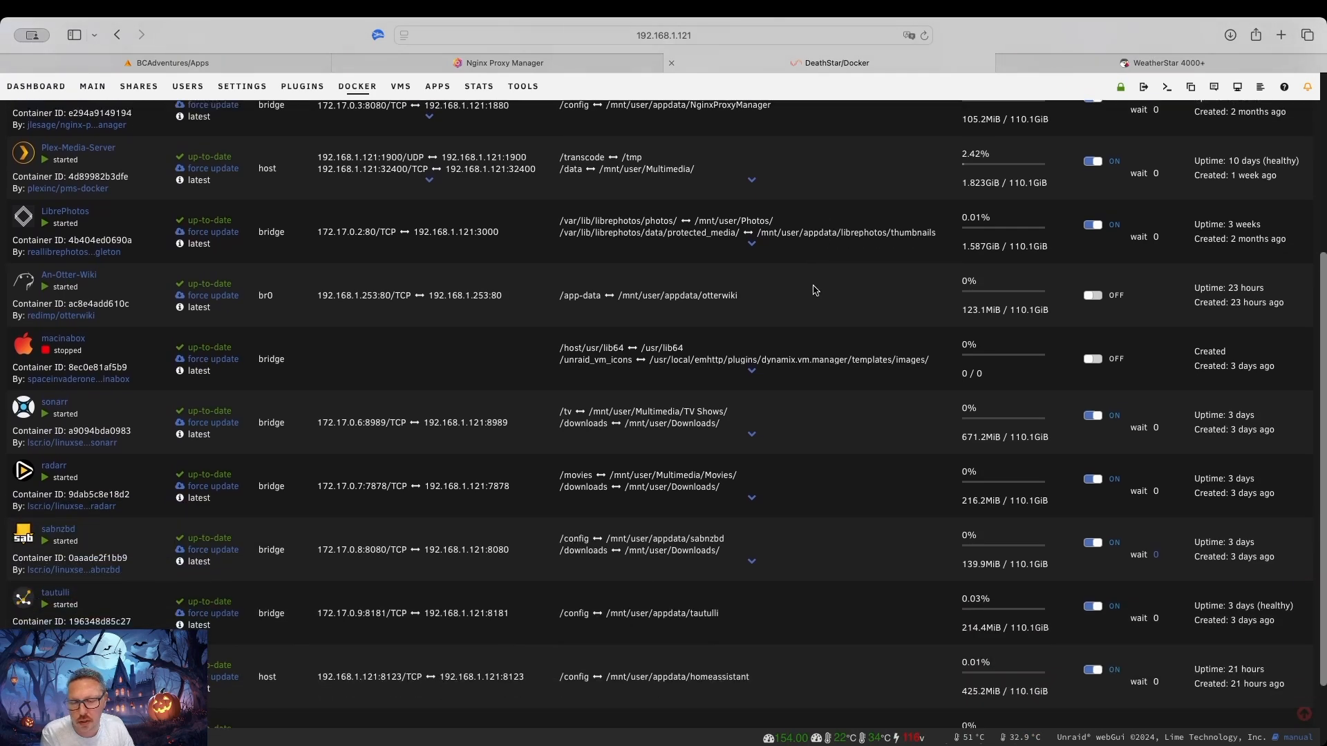
scroll("down", 3)
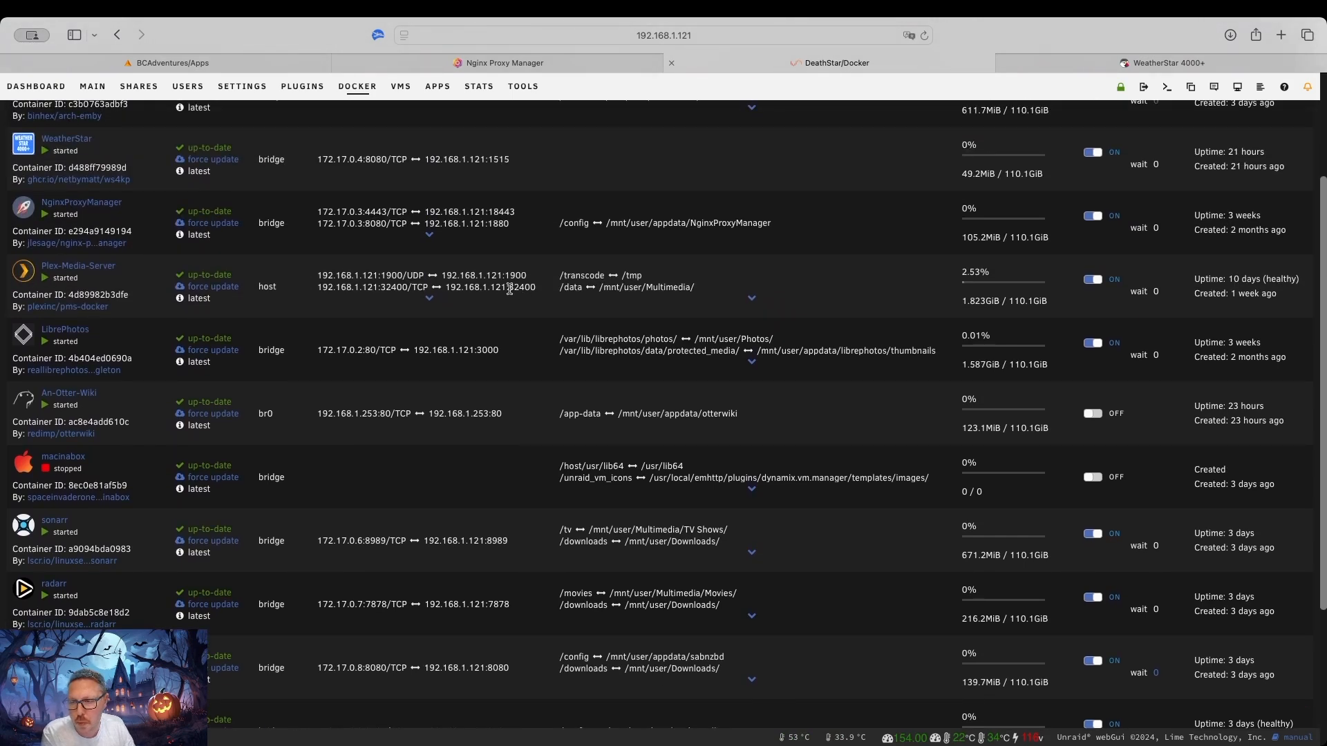
mouse_move(120, 338)
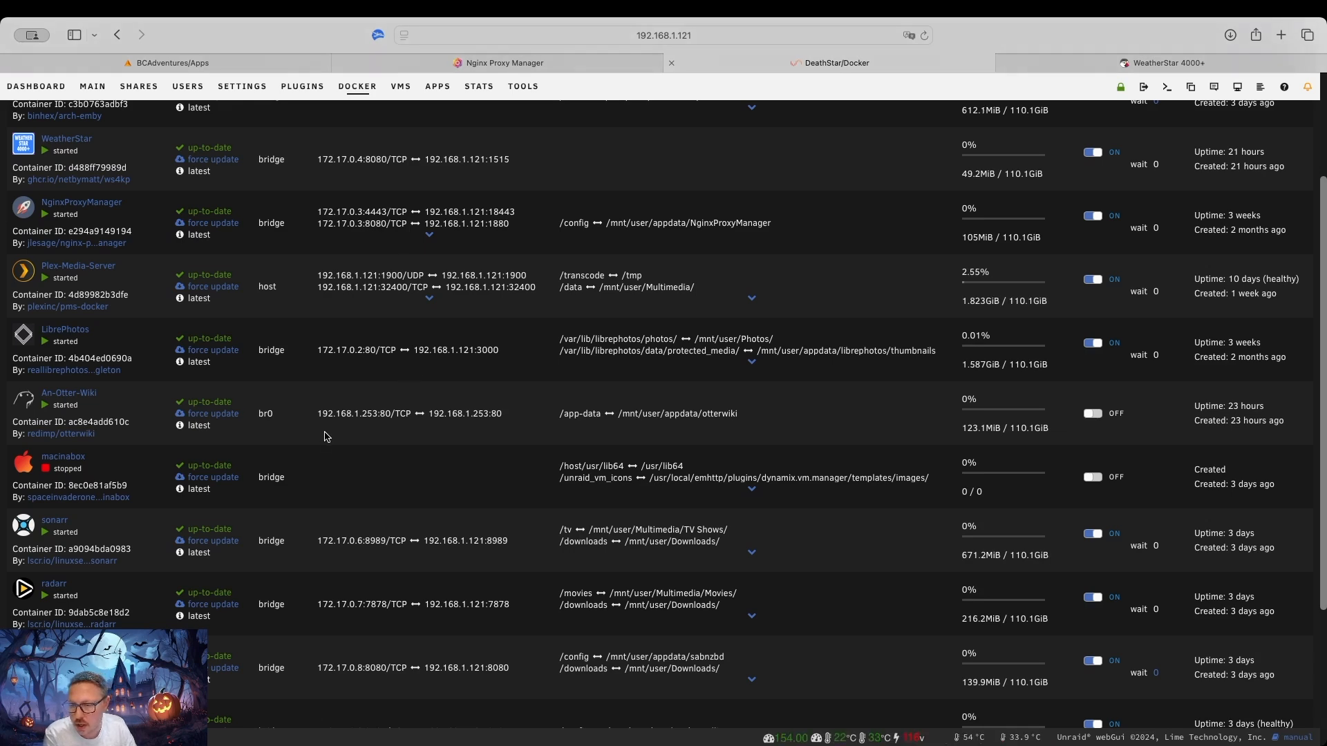
scroll("down", 3)
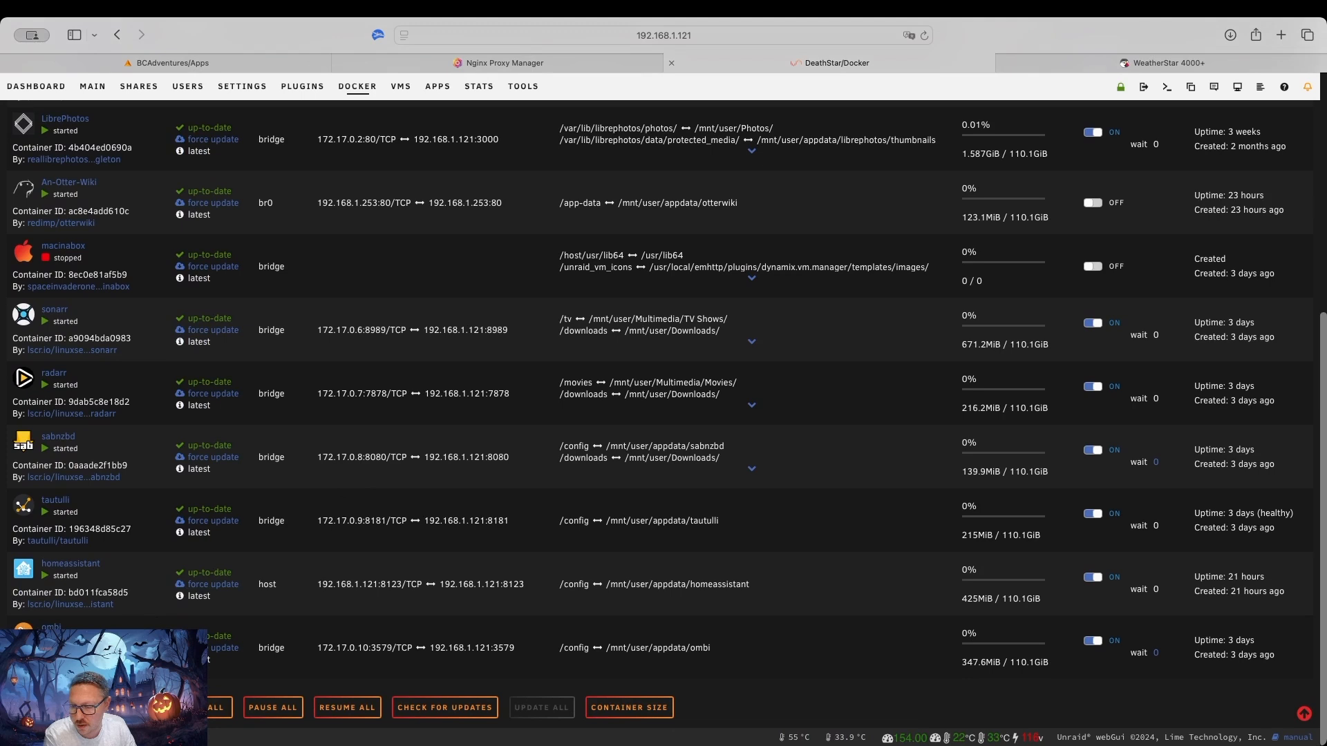
mouse_move(561, 610)
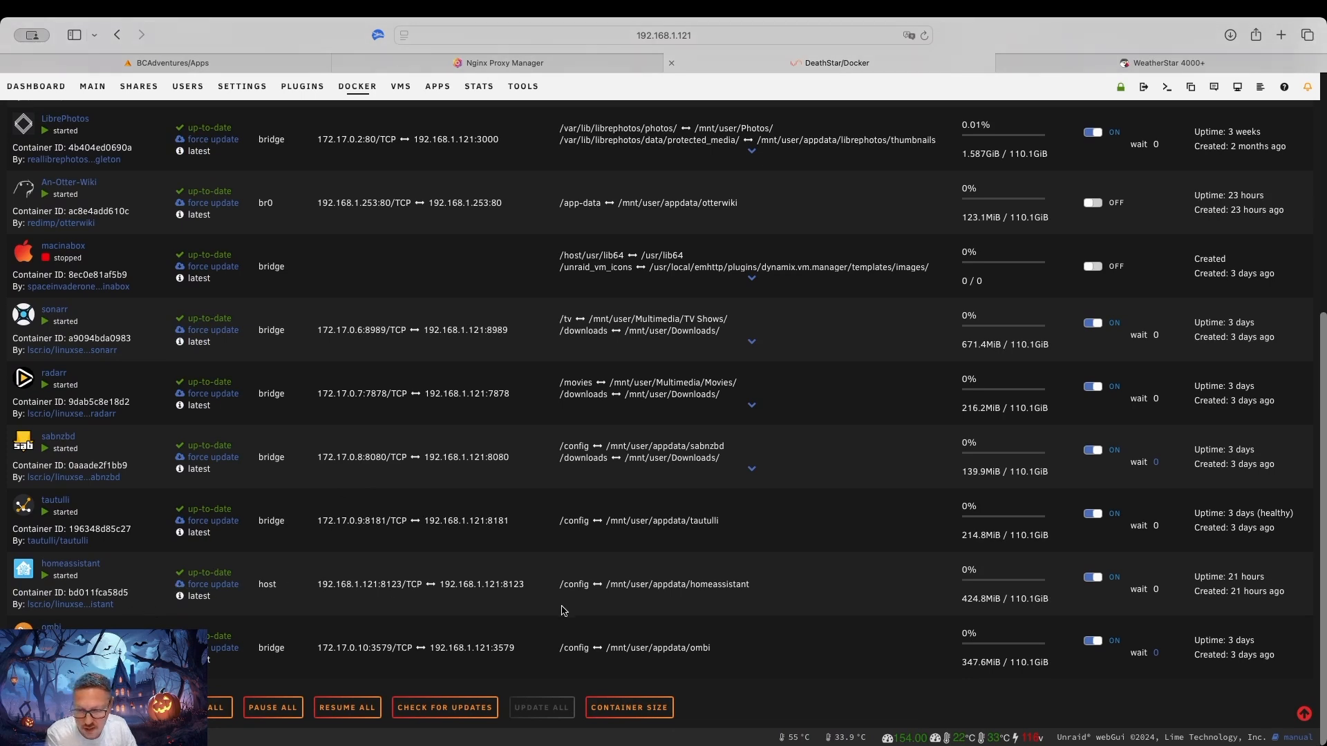
double_click(512, 584)
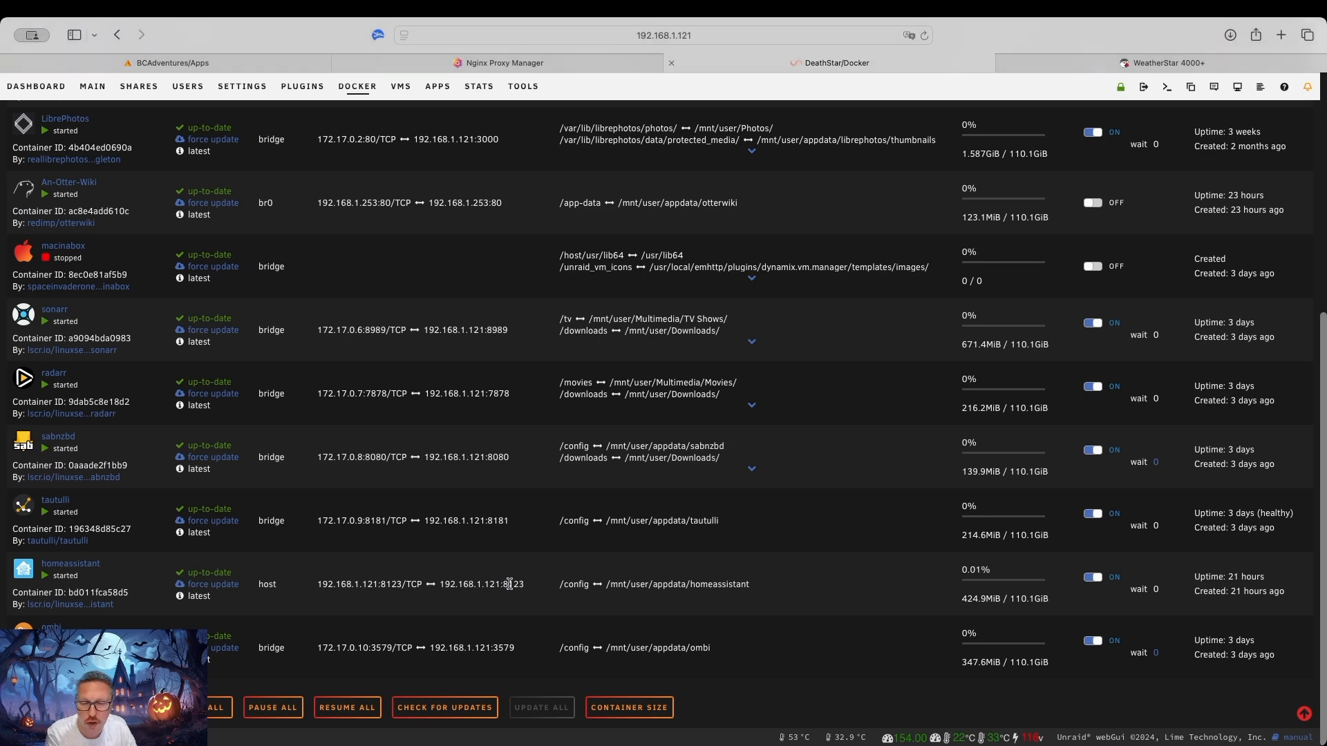
mouse_move(614, 580)
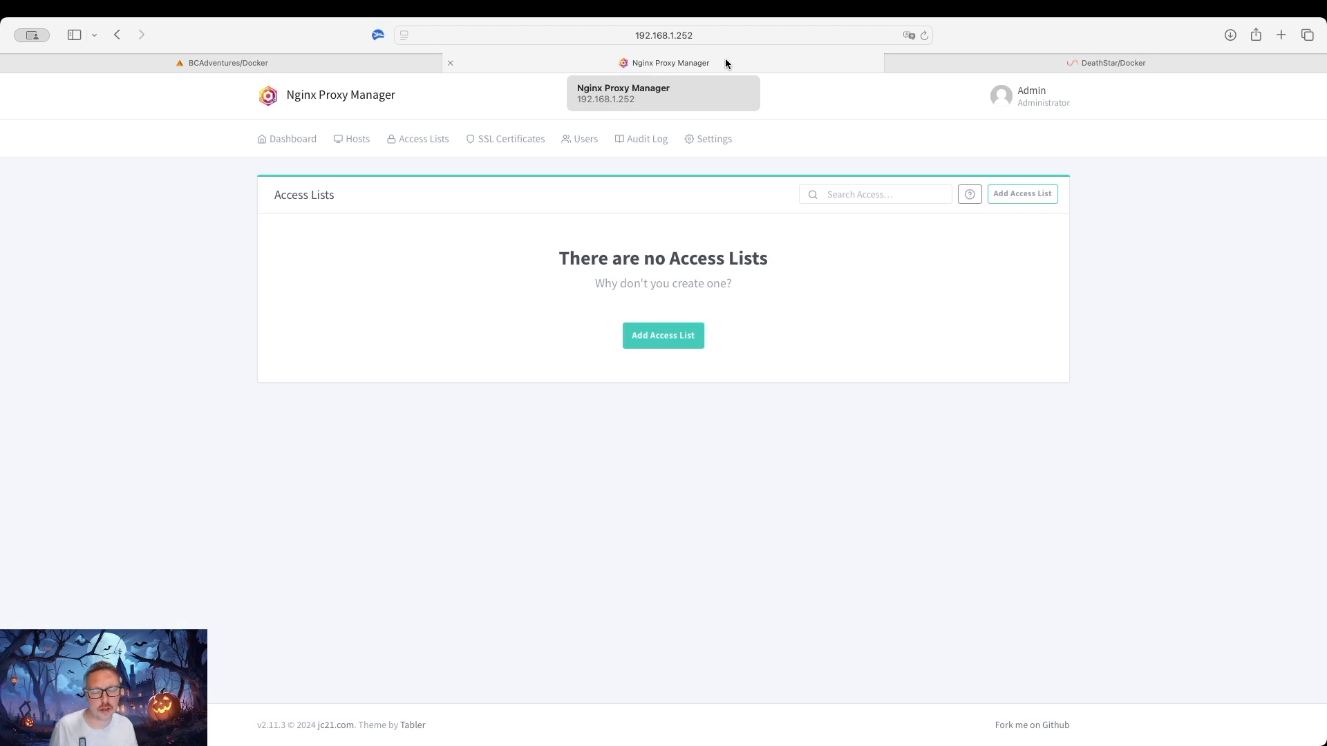
mouse_move(1015, 93)
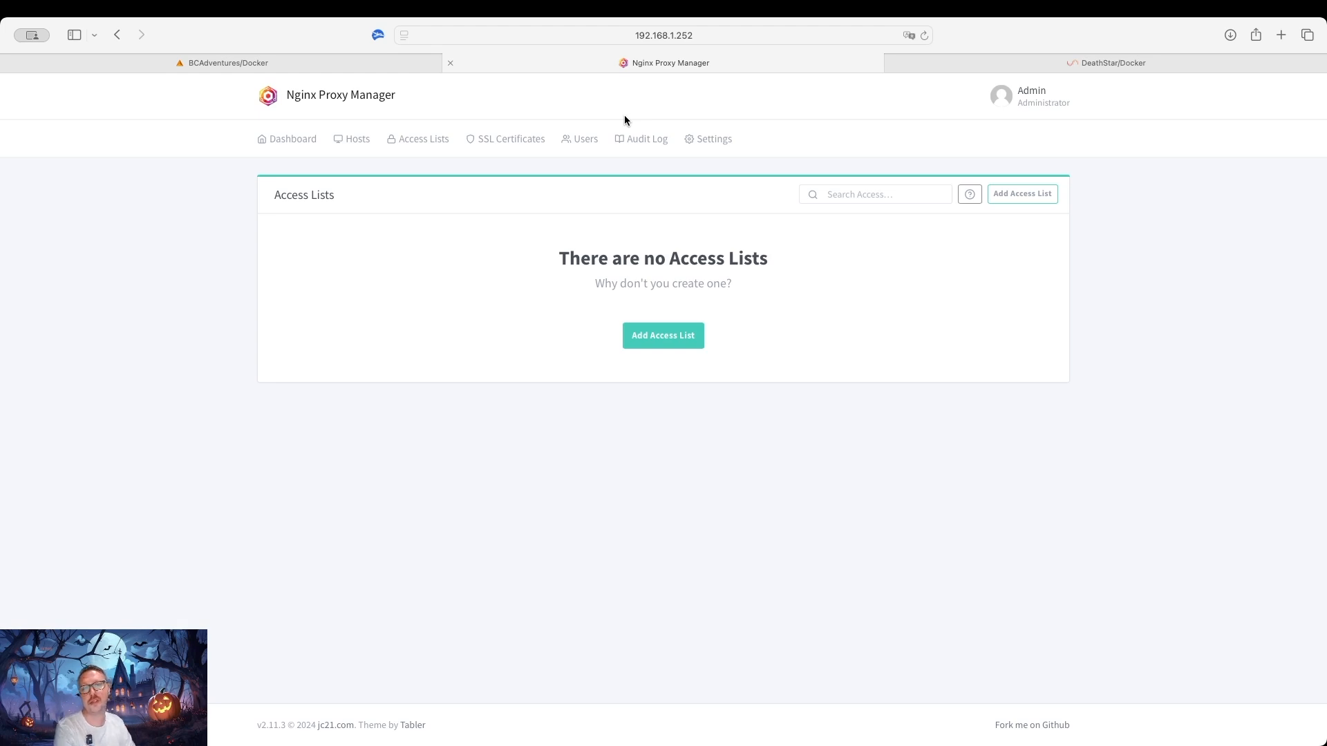
mouse_move(720, 104)
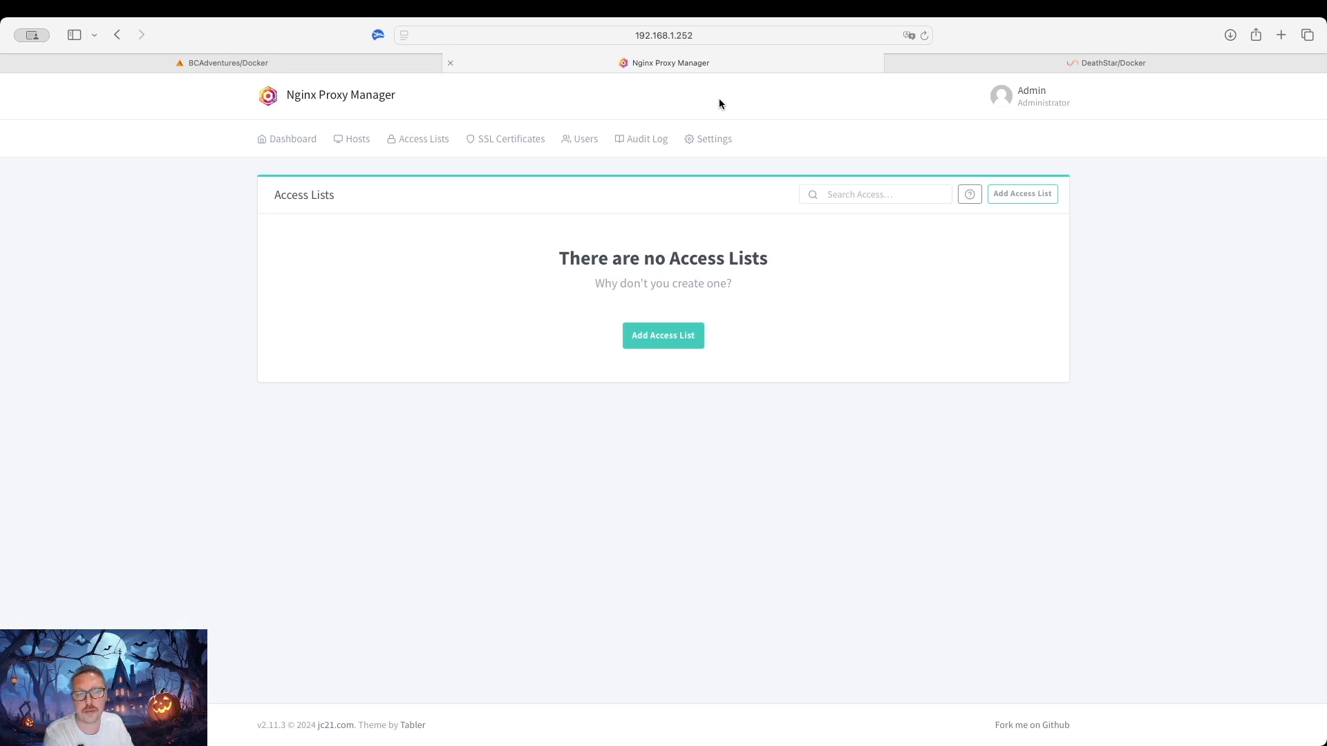
mouse_move(689, 102)
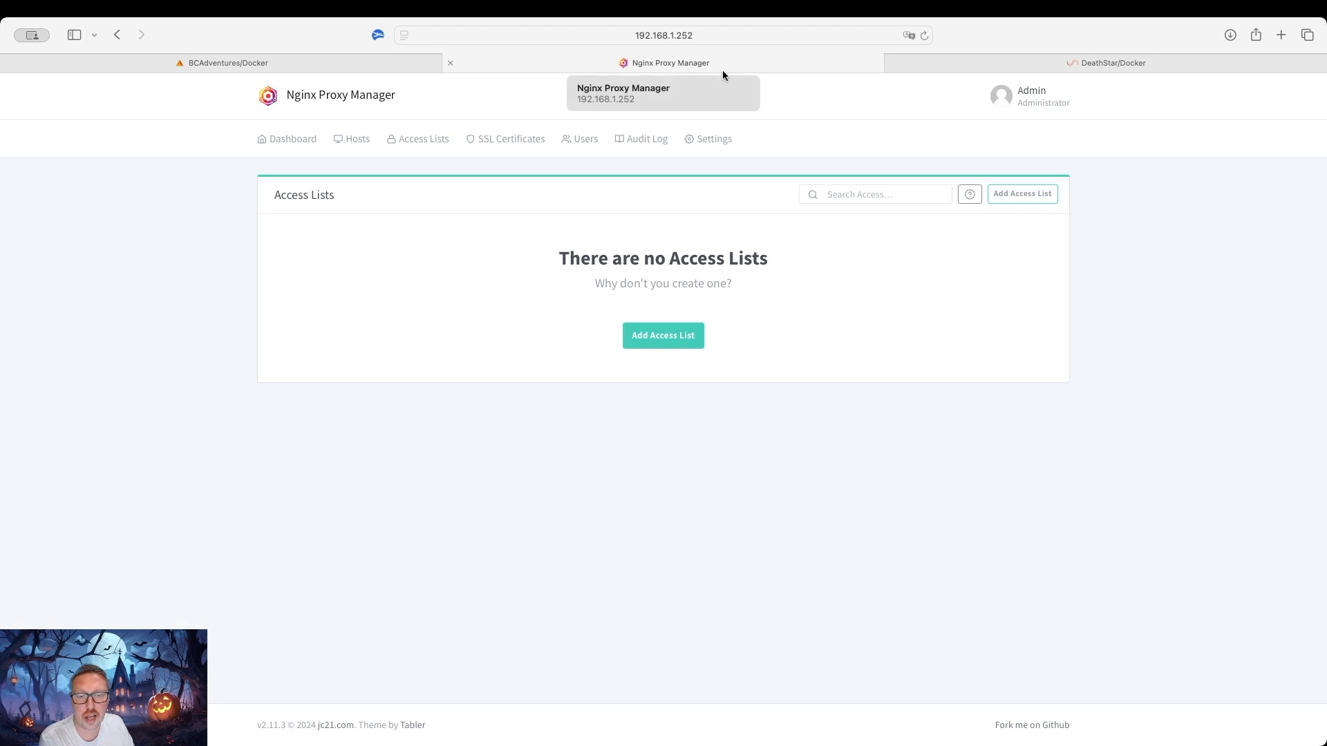
mouse_move(699, 66)
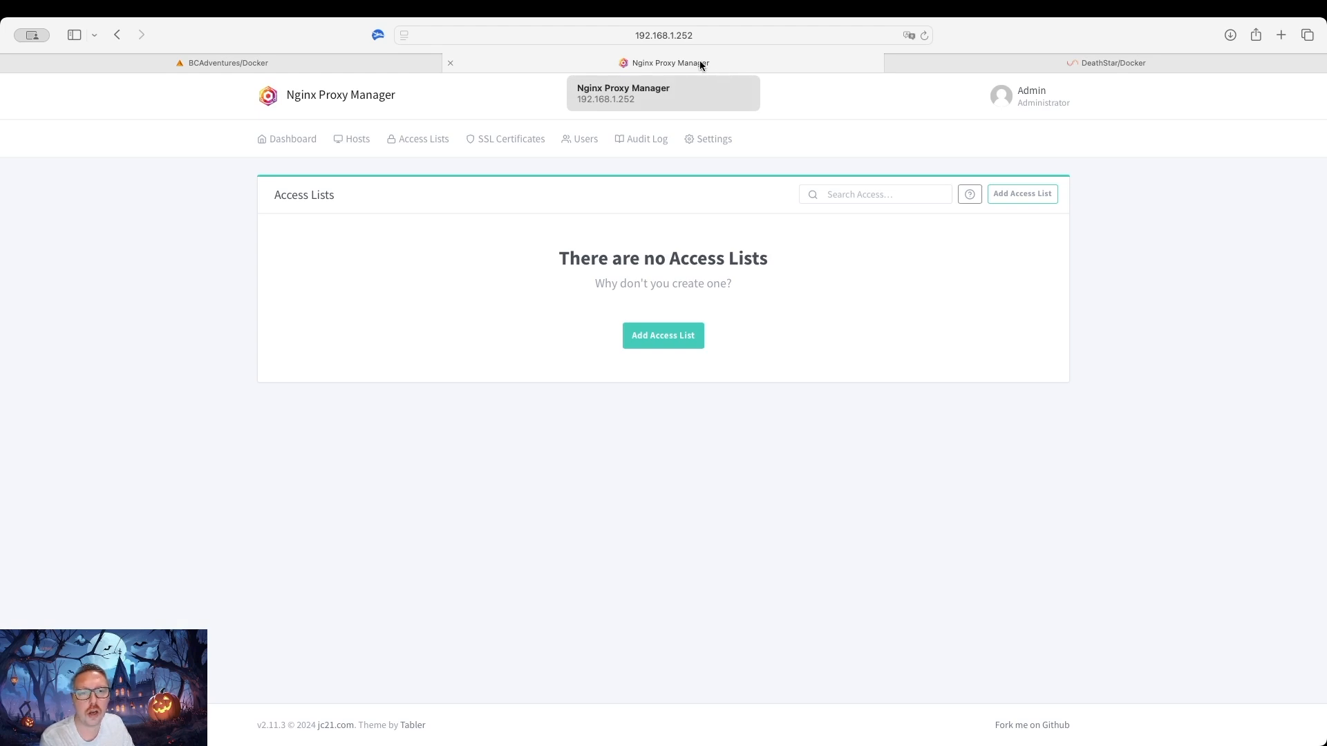
left_click(1104, 62)
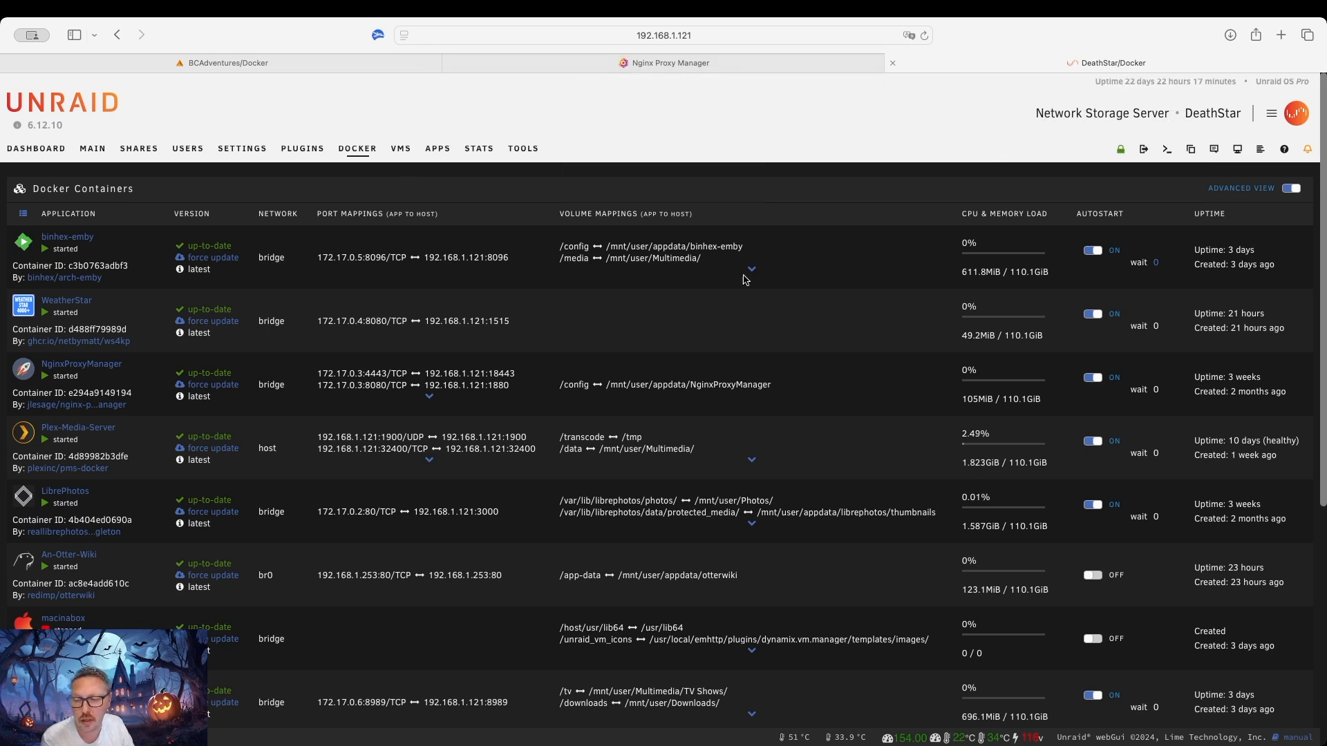
mouse_move(802, 294)
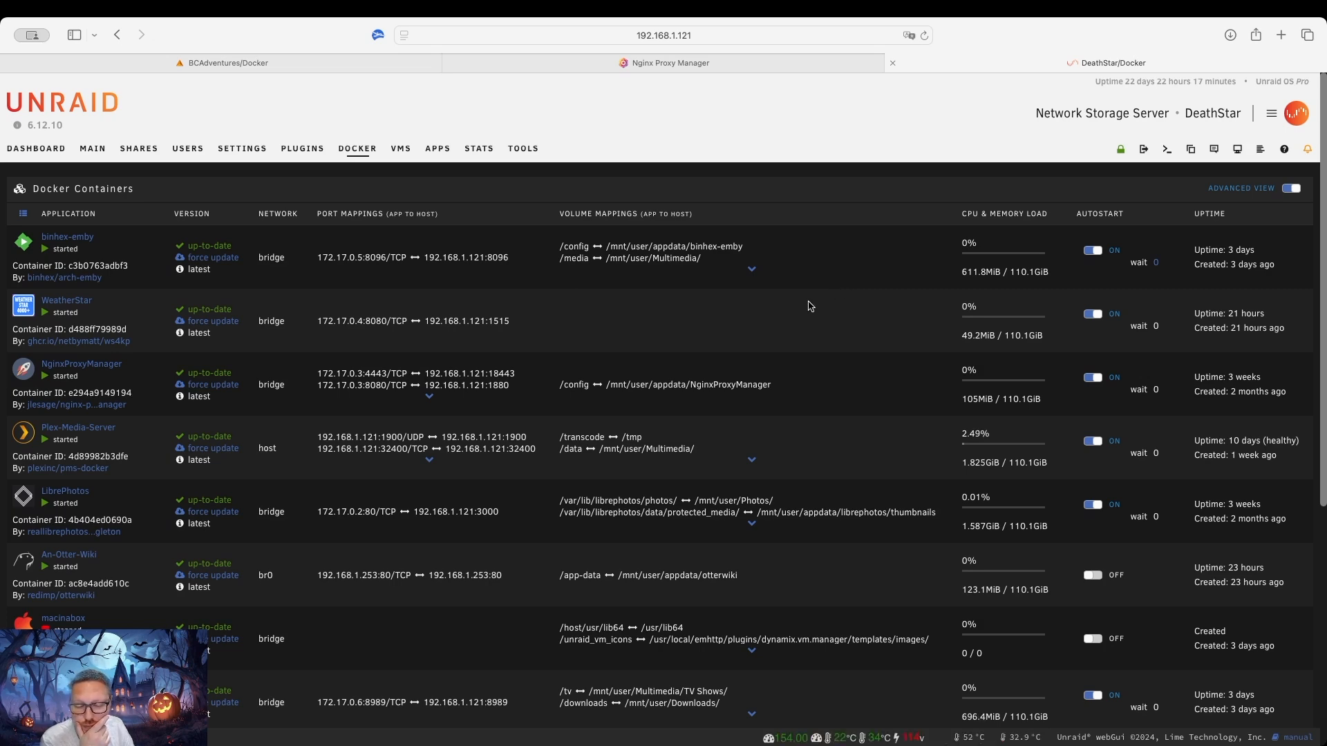
Step: Scroll the Unraid Docker Containers list to find WeatherStar's host port 1515 mapping
scroll("down", 3)
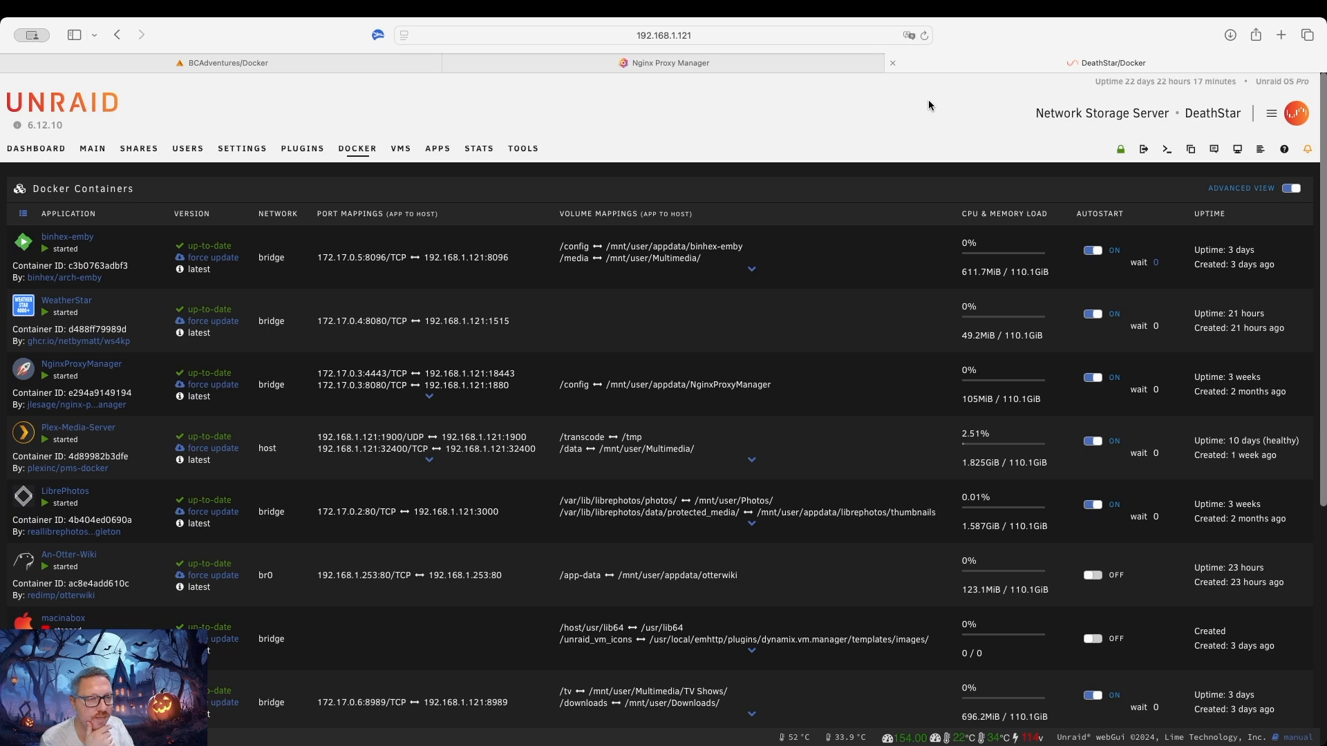
mouse_move(944, 99)
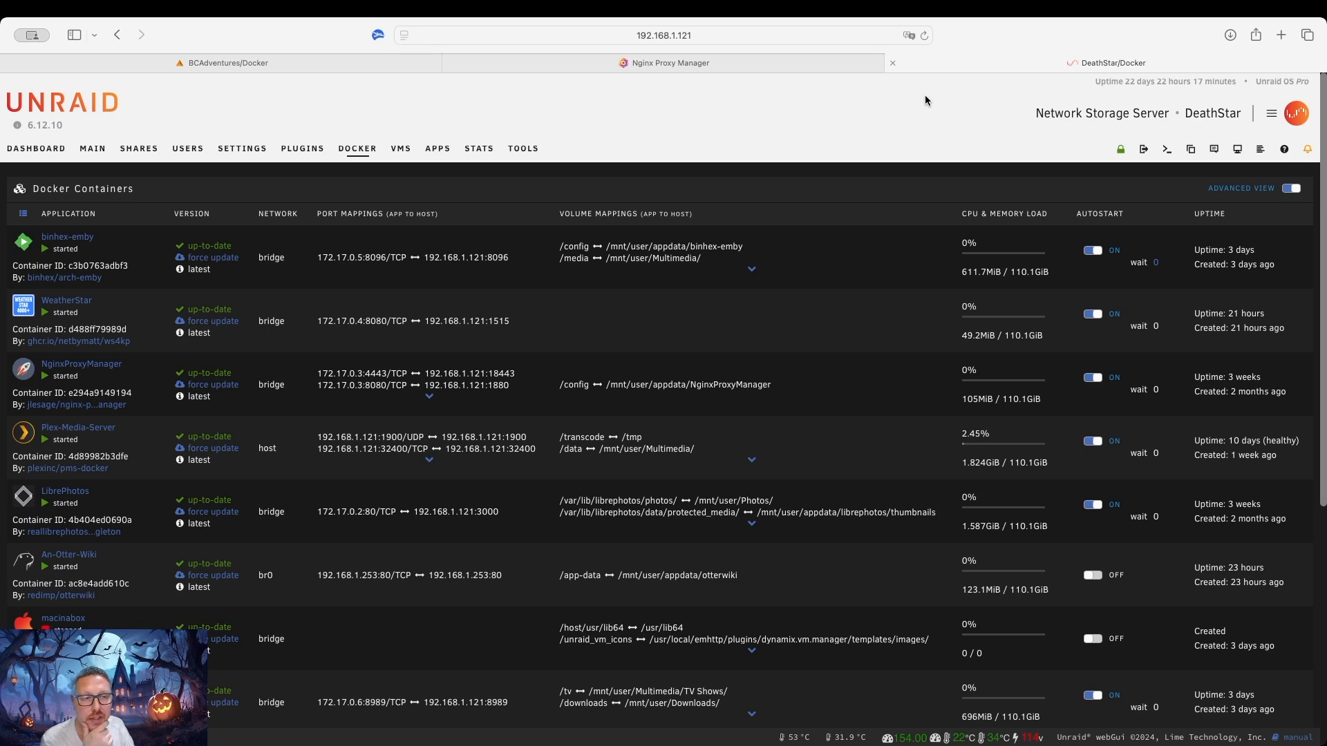
mouse_move(1109, 63)
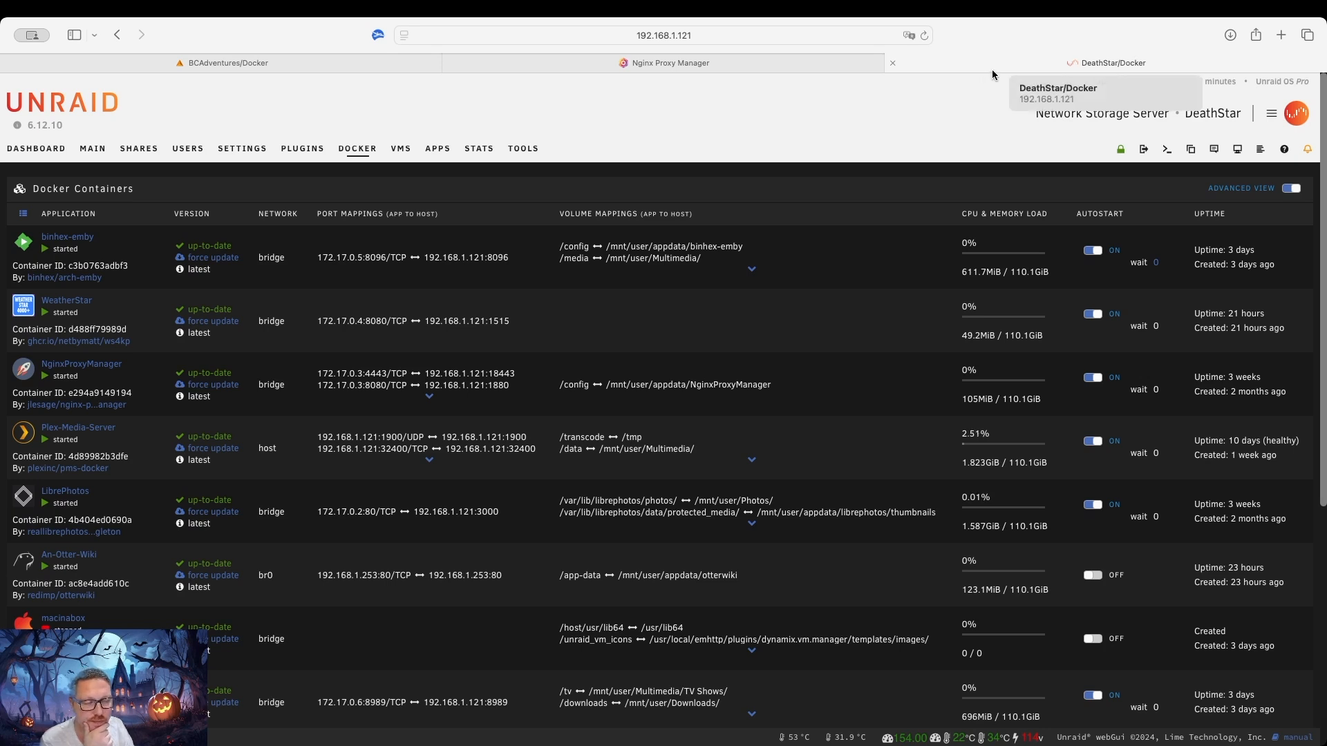
mouse_move(960, 109)
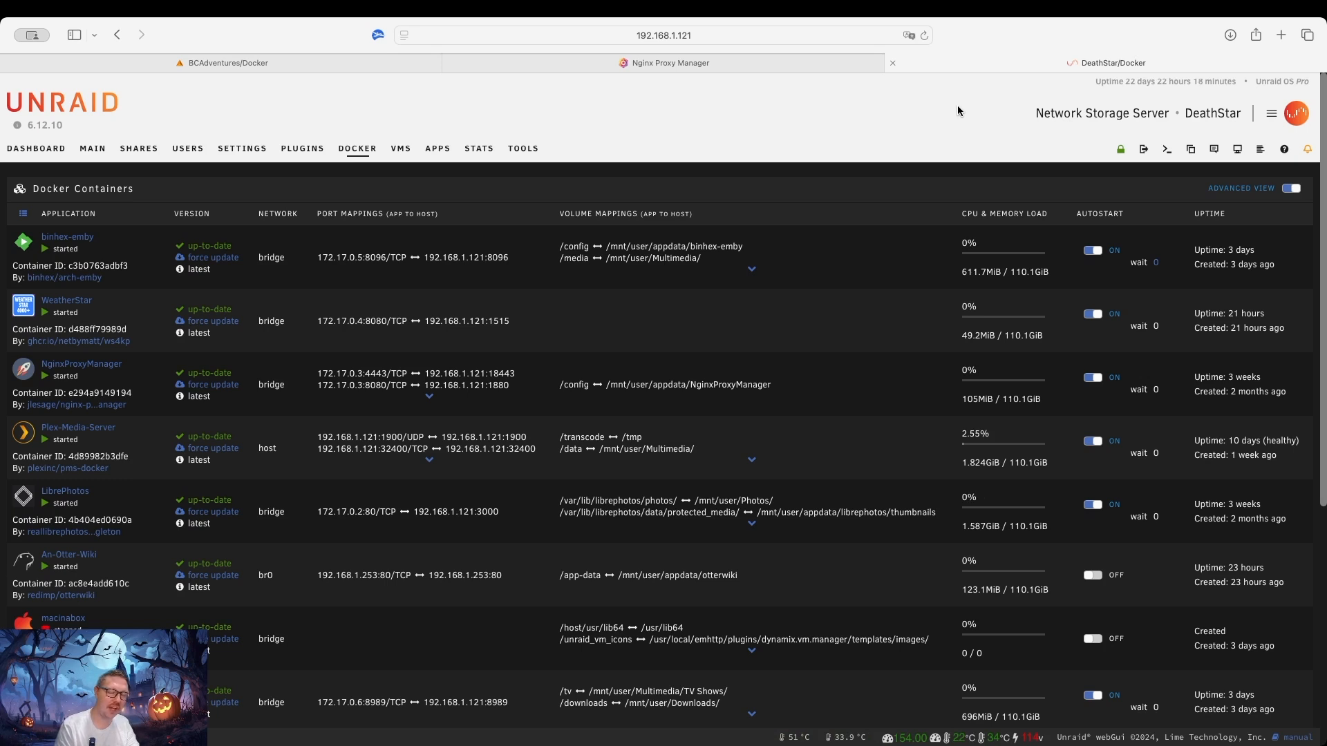
mouse_move(962, 125)
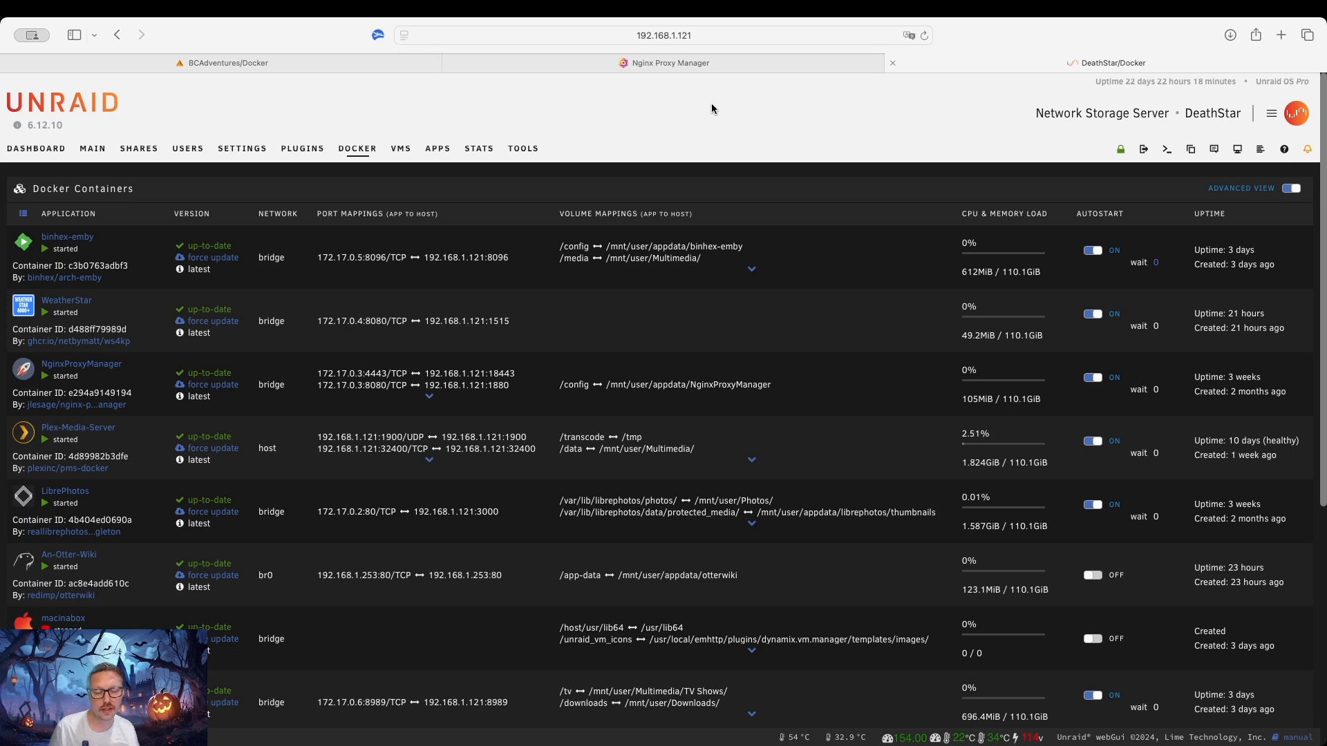
mouse_move(762, 131)
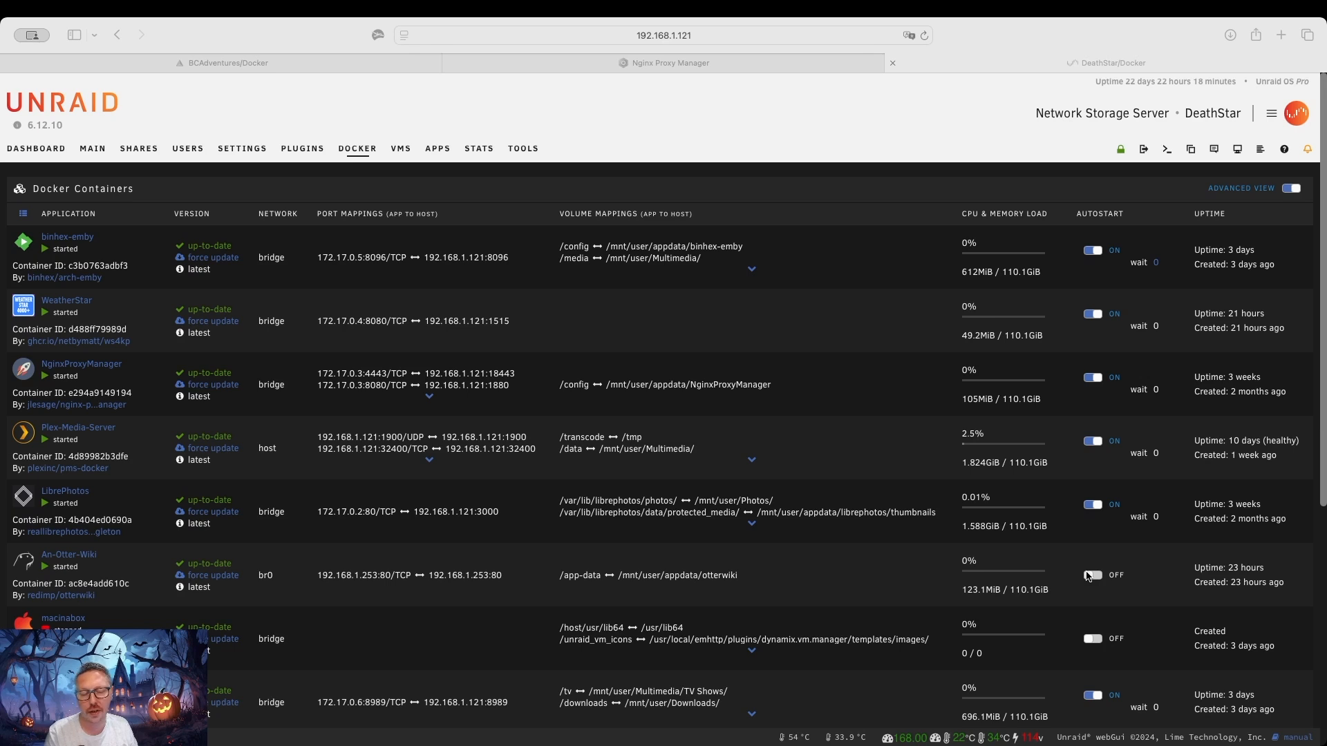
mouse_move(1081, 575)
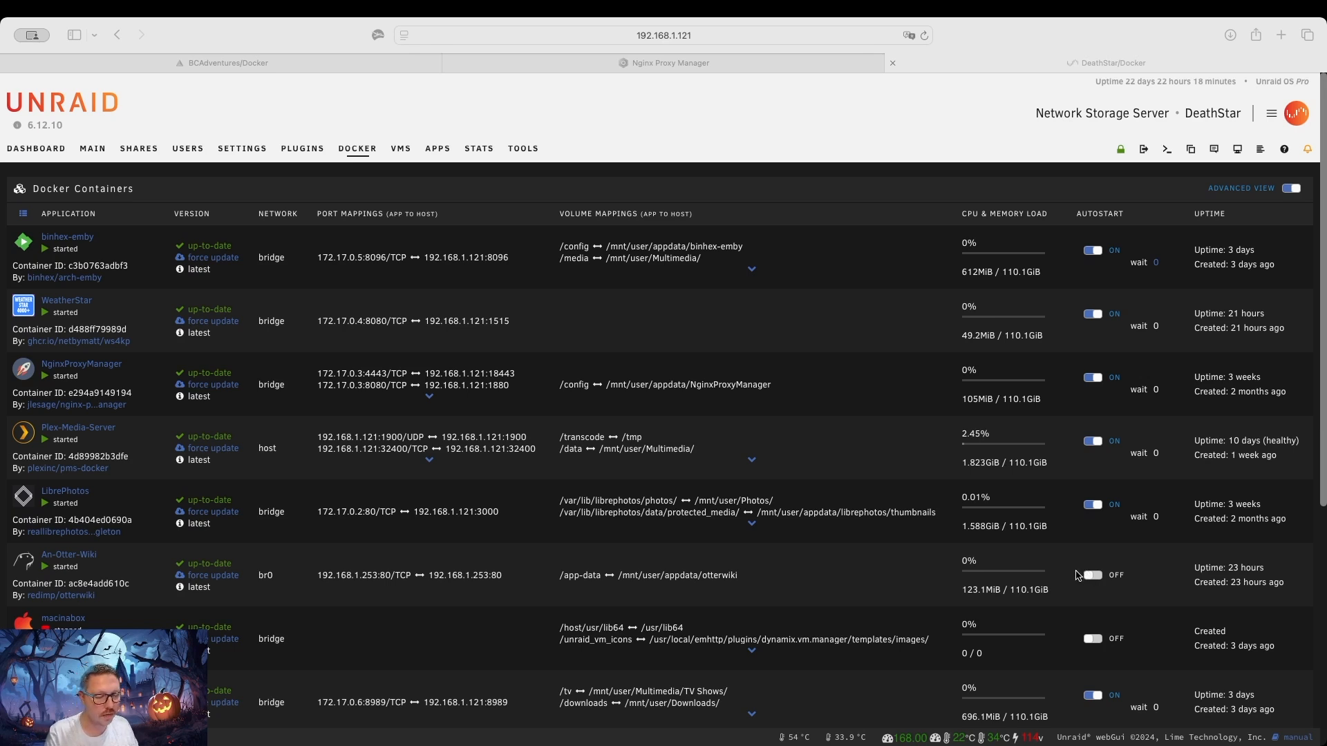